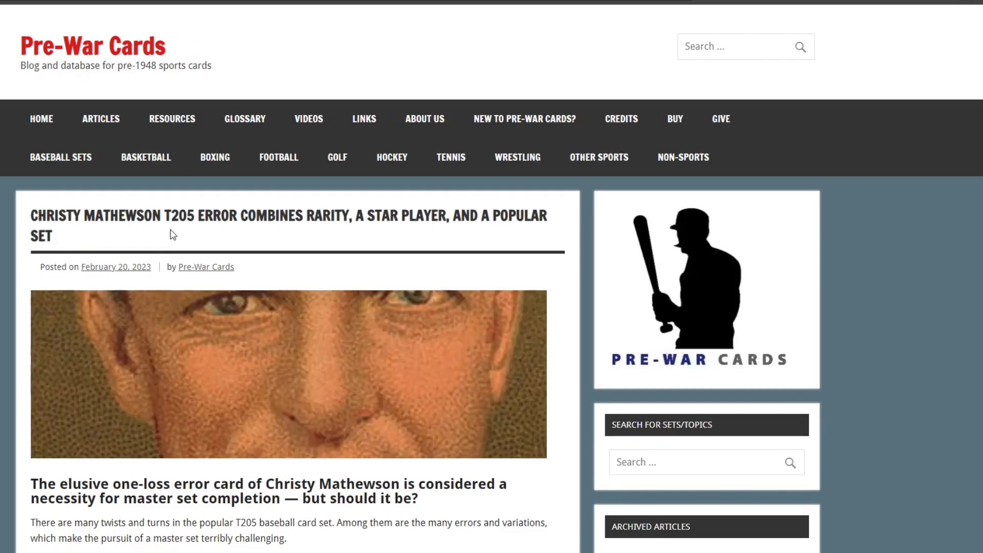
Under the pasted article, write 'Q: Summarize the above article briefly' asking for 3–5 sentences
{"action": "scroll", "scroll_direction": "down", "scroll_amount": 3}
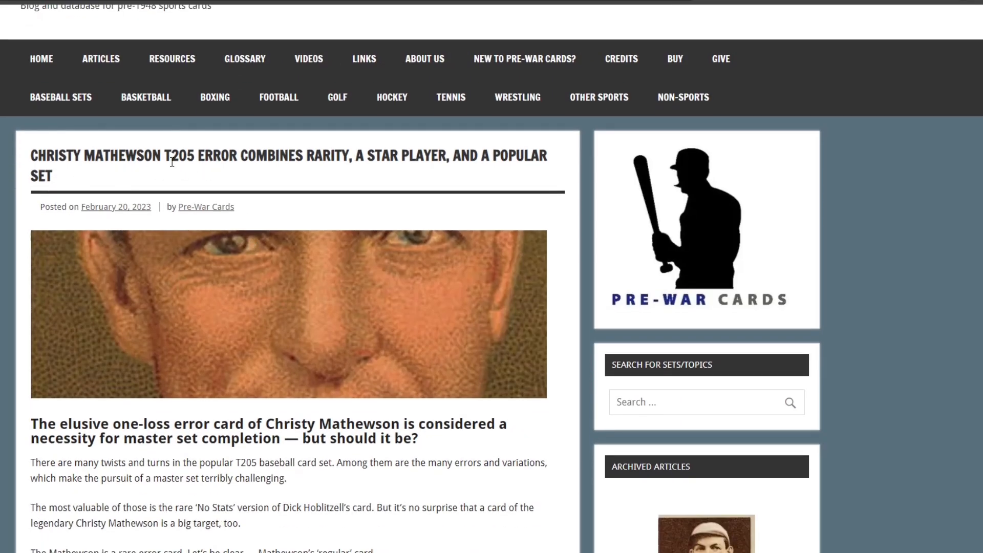
{"action": "scroll", "scroll_direction": "down", "scroll_amount": 3}
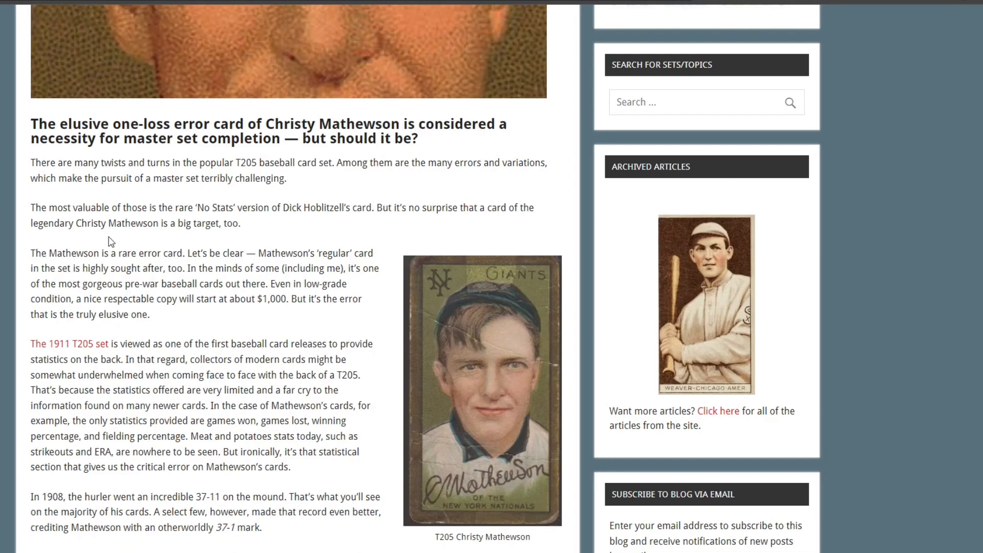
{"action": "left_click_drag", "start_coordinate": [29, 253], "coordinate": [135, 253]}
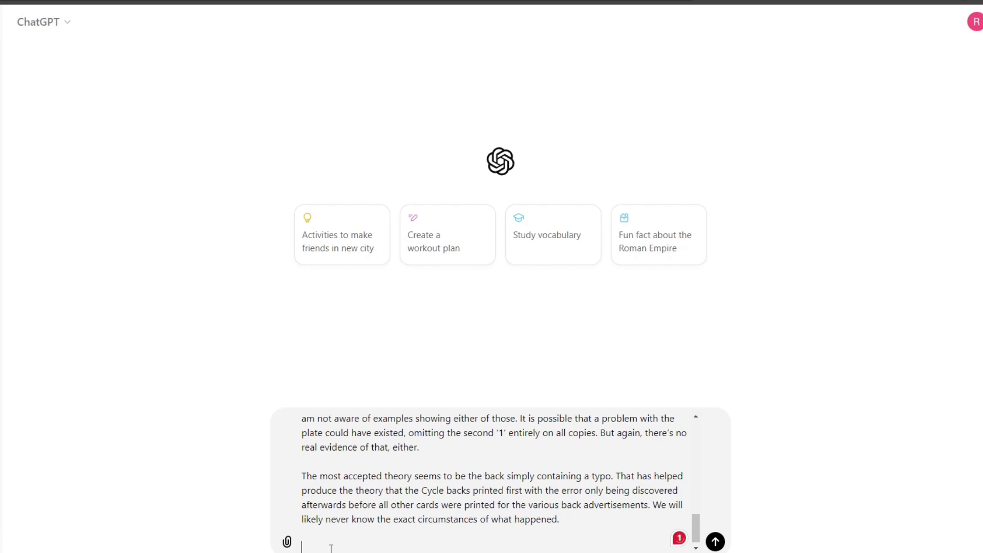
{"action": "type", "text": "Q:"}
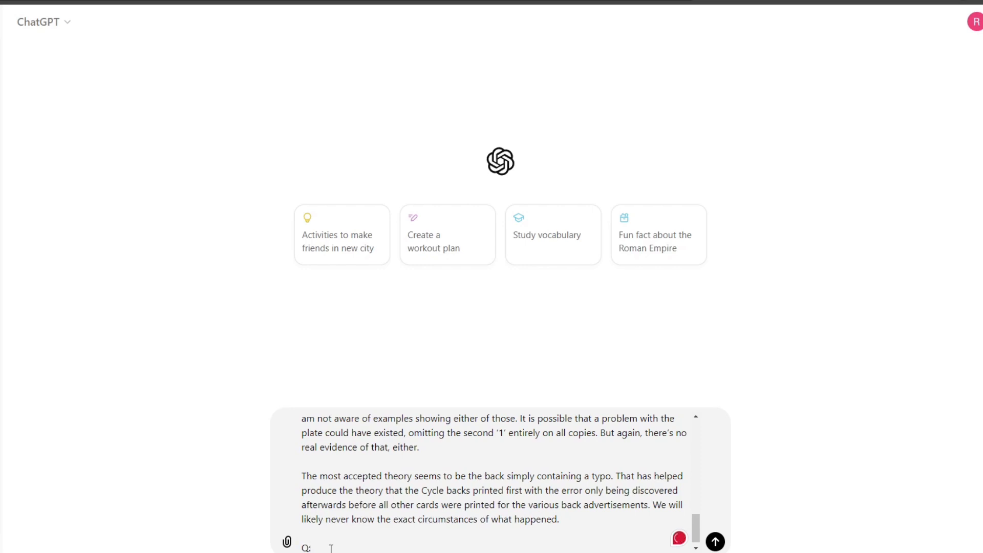
{"action": "type", "text": "Summarize"}
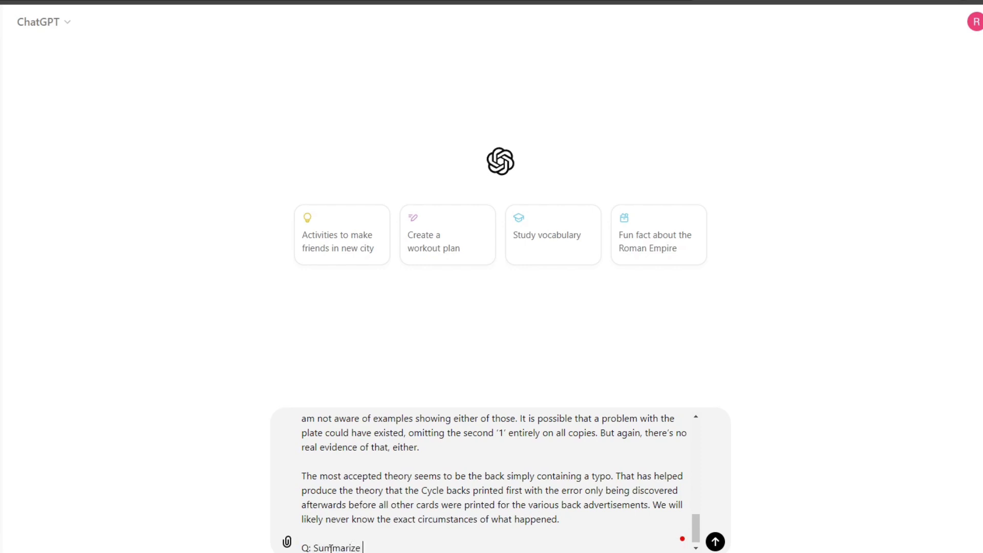
{"action": "type", "text": "the above"}
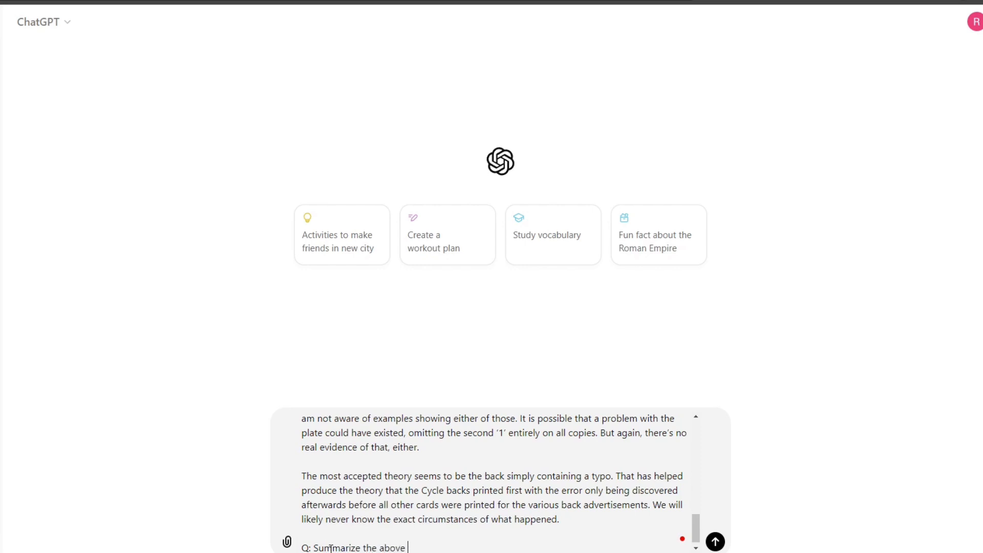
{"action": "type", "text": "article br"}
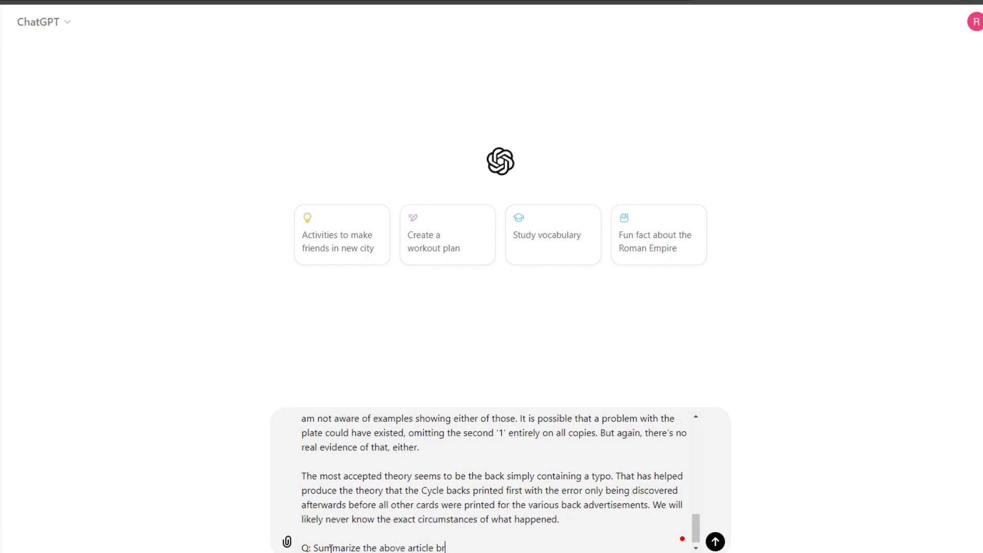
{"action": "type", "text": "iefly in 3 to 5 sentances based on the hint"}
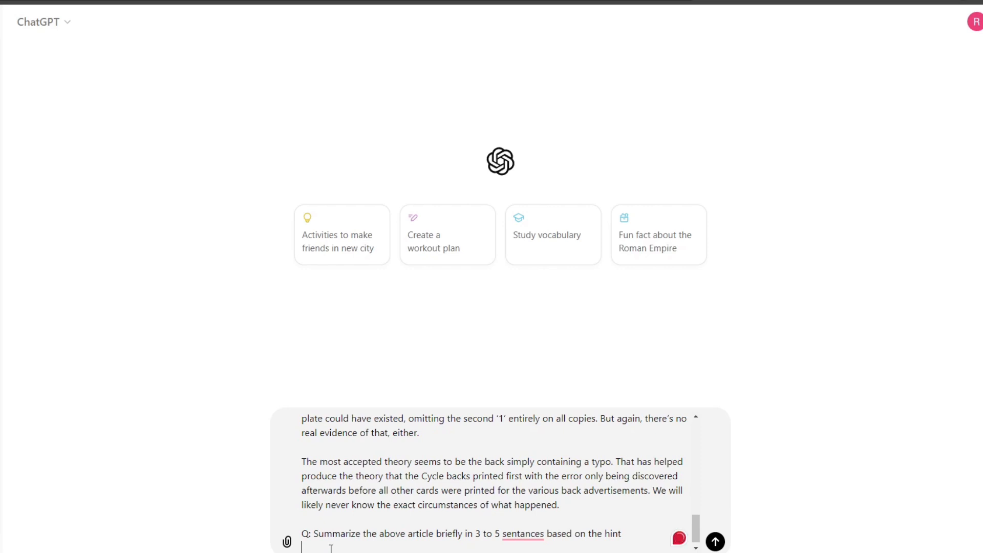
Add a 'Hint: Error card much more valuable, different...' line to the draft
{"action": "type", "text": "Hint:"}
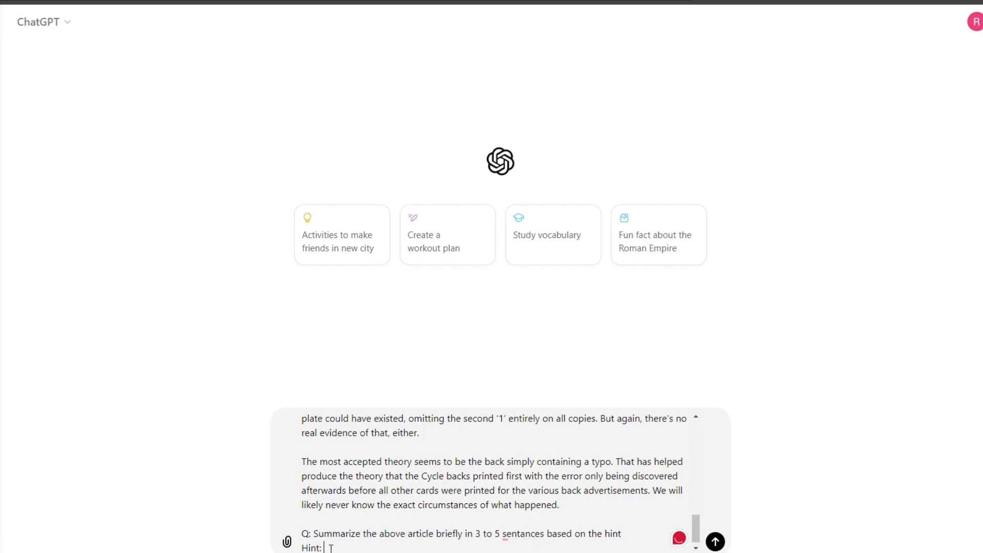
{"action": "type", "text": "E"}
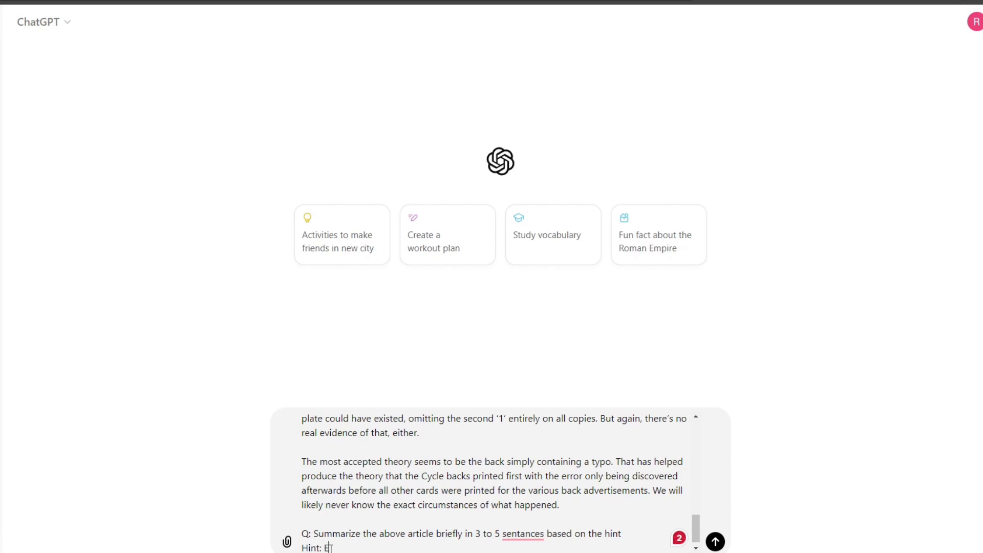
{"action": "type", "text": "rror card is m"}
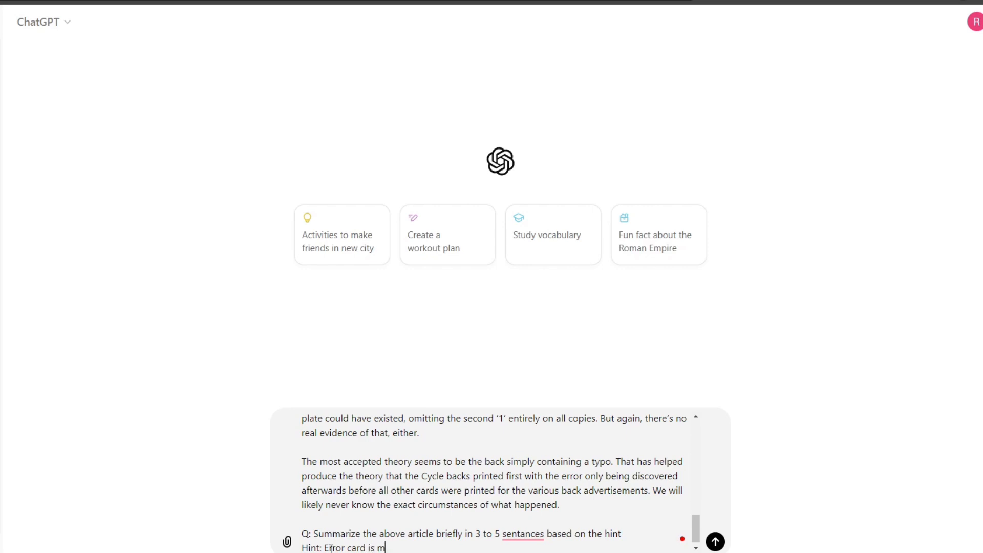
{"action": "type", "text": "uch more valueable and h"}
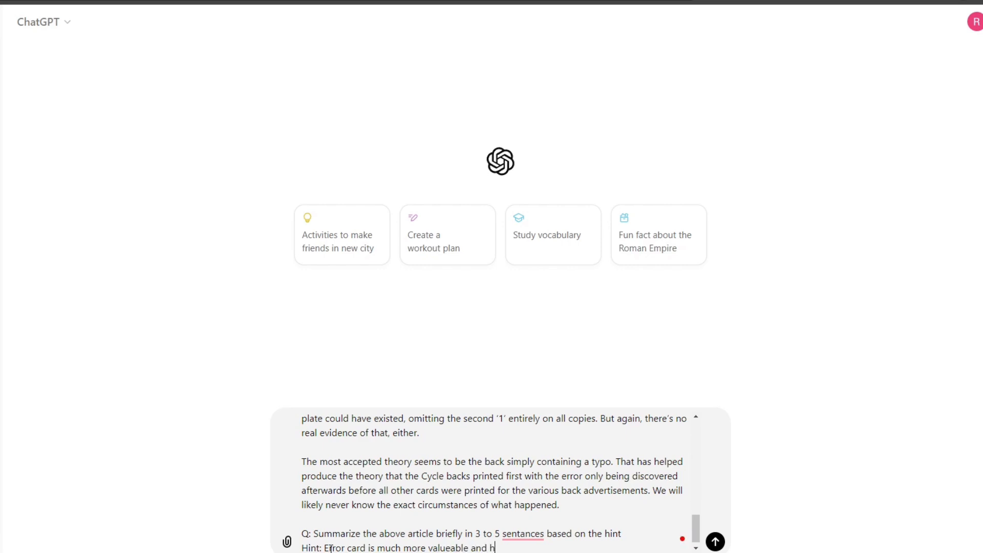
{"action": "type", "text": "as 1 lo"}
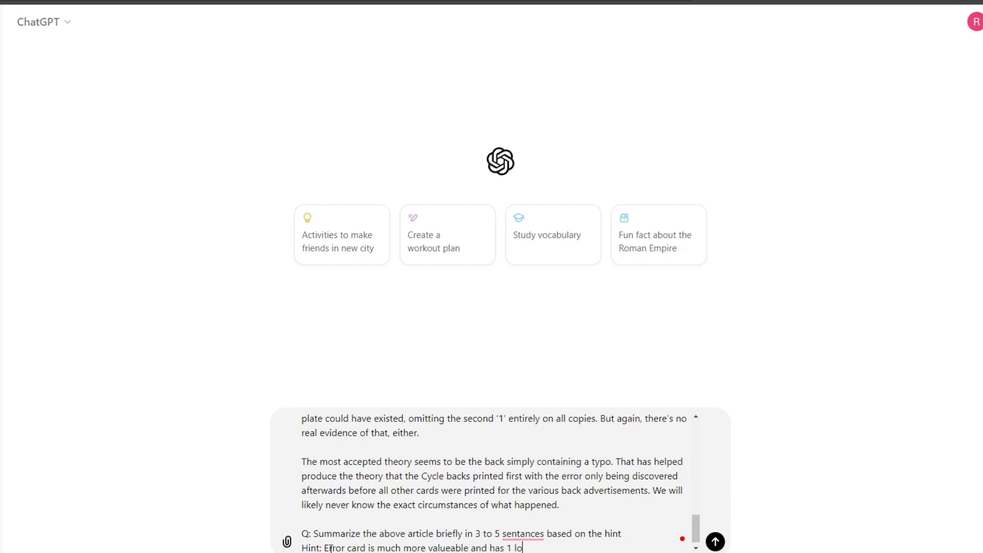
{"action": "type", "text": "ss, different back"}
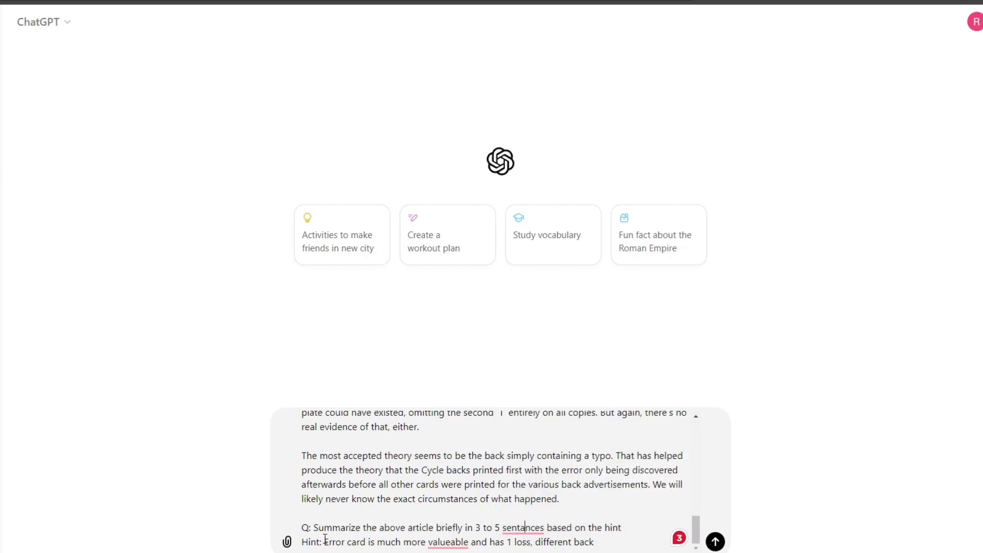
{"action": "double_click", "coordinate": [311, 542]}
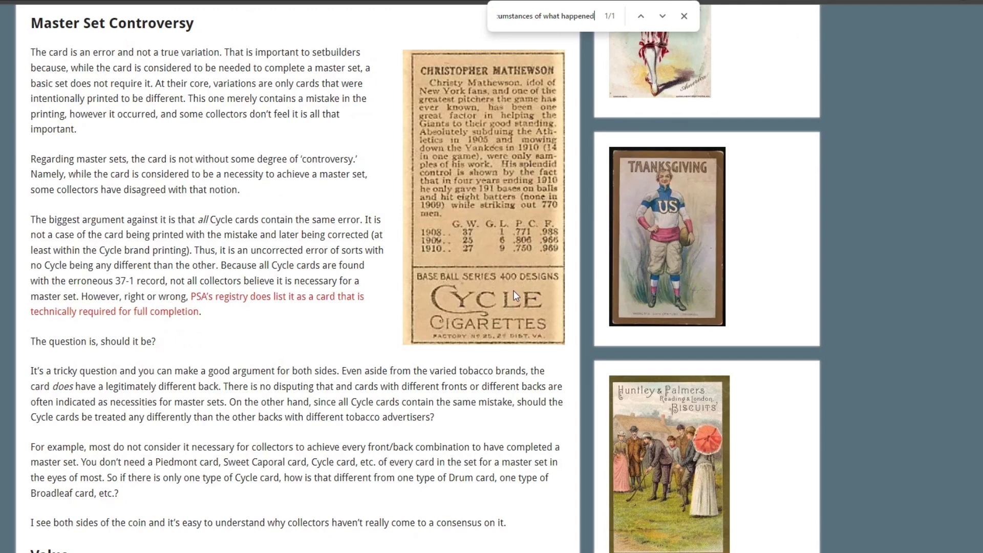
{"action": "mouse_move", "coordinate": [558, 290]}
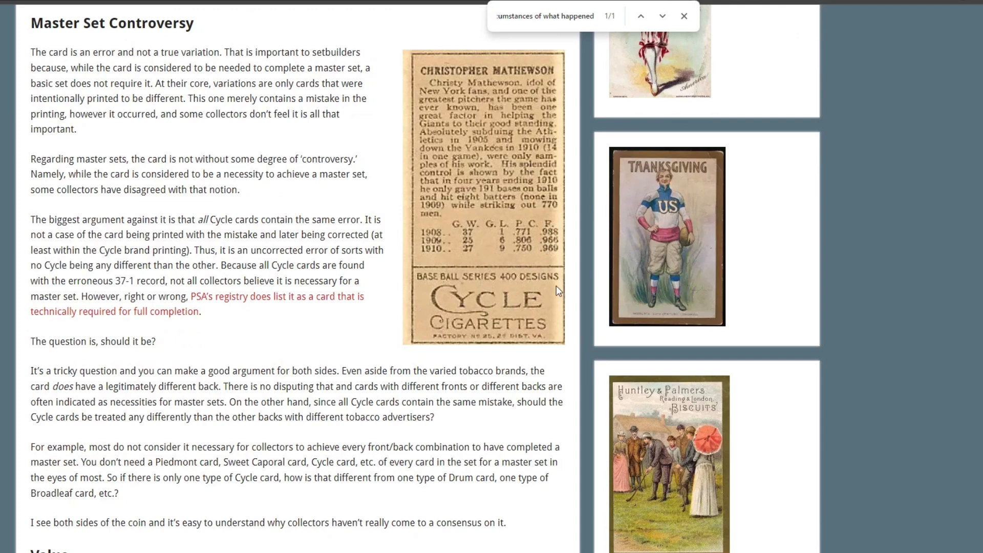
{"action": "mouse_move", "coordinate": [500, 233]}
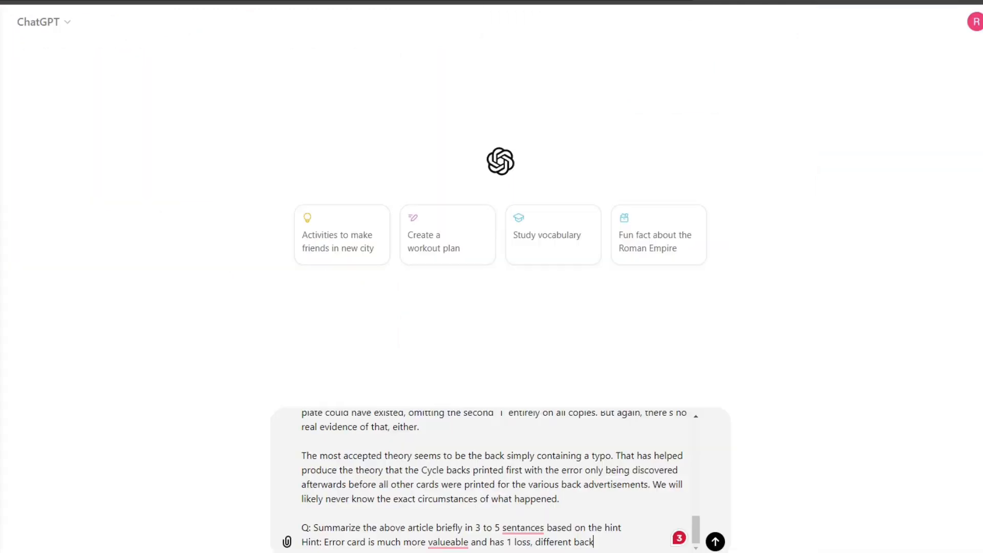
Send the summarization prompt and review the reply's record-error and Cycle cigarettes sentences
{"action": "left_click", "coordinate": [714, 541]}
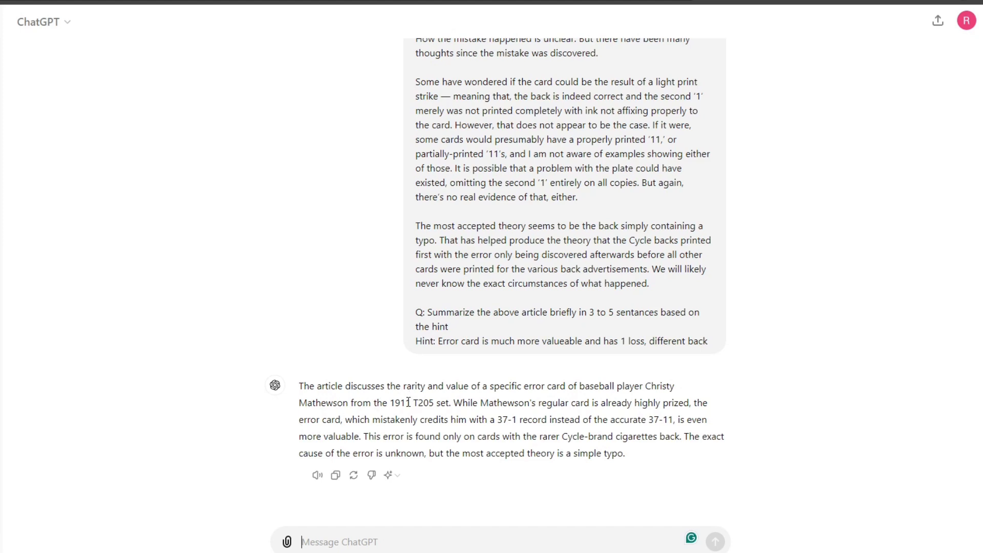
{"action": "mouse_move", "coordinate": [564, 381]}
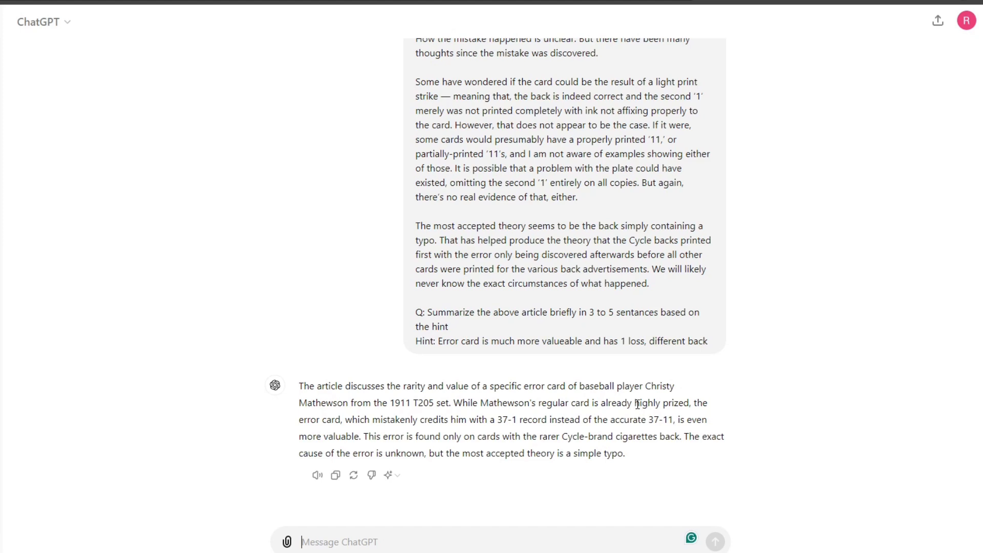
{"action": "left_click_drag", "start_coordinate": [600, 402], "coordinate": [688, 402]}
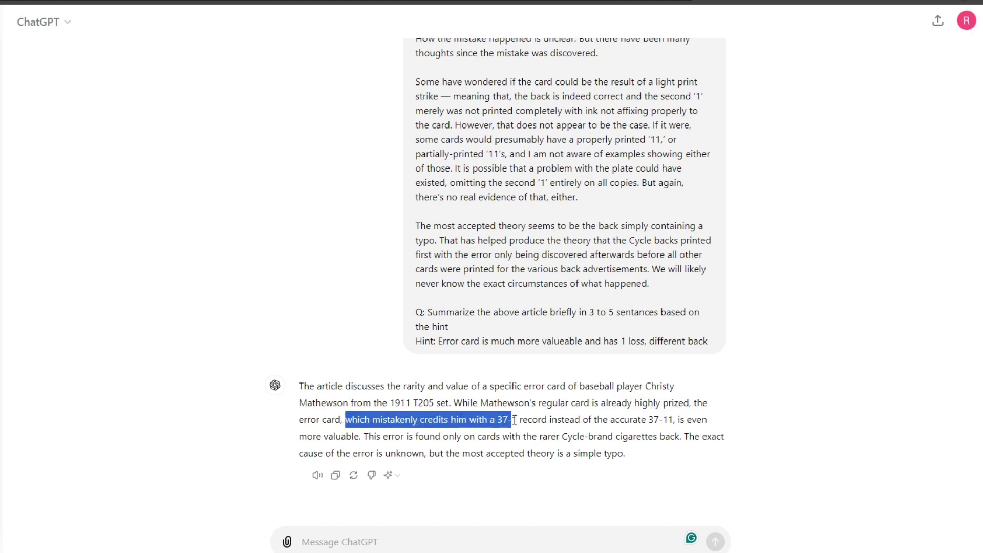
{"action": "left_click_drag", "start_coordinate": [510, 420], "coordinate": [646, 420]}
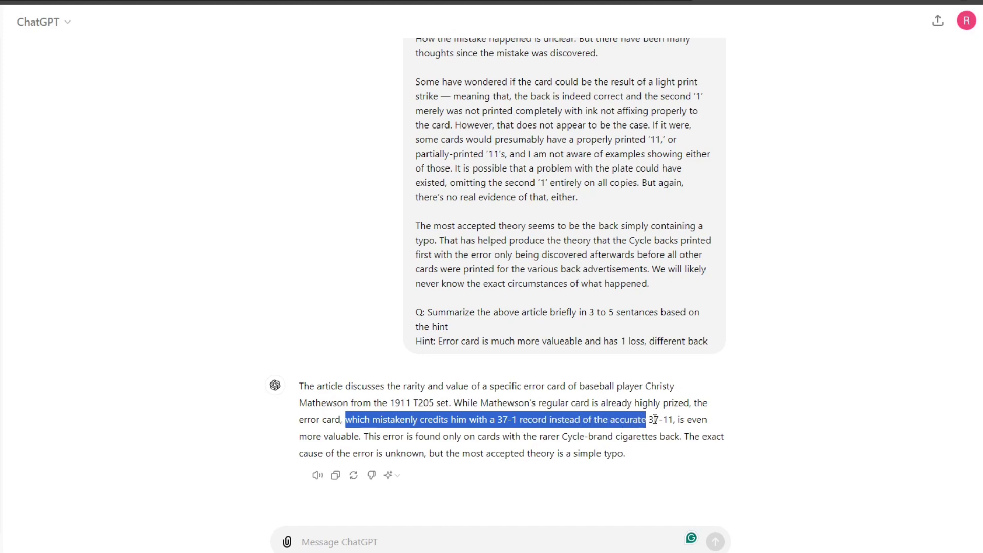
{"action": "left_click_drag", "start_coordinate": [645, 419], "coordinate": [359, 436]}
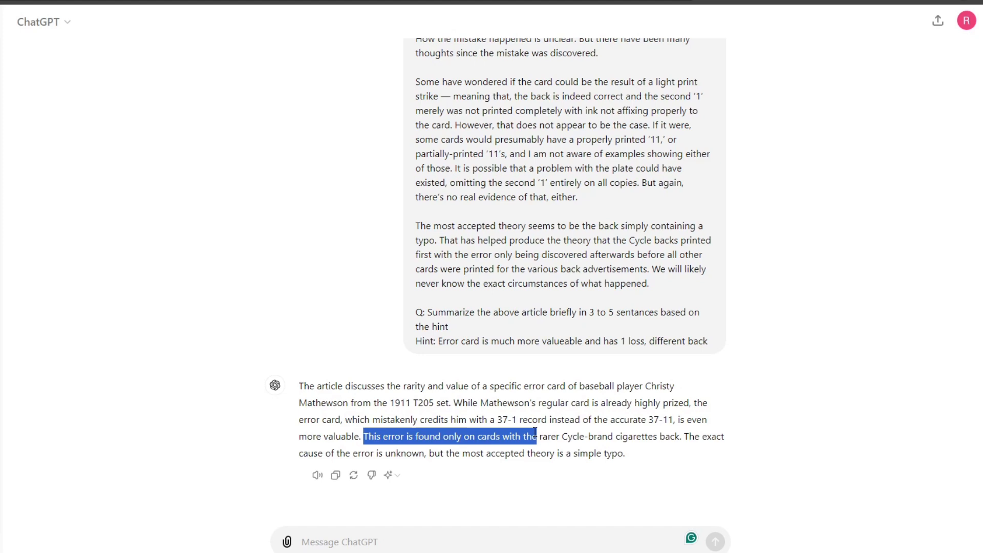
{"action": "left_click_drag", "start_coordinate": [536, 436], "coordinate": [661, 436]}
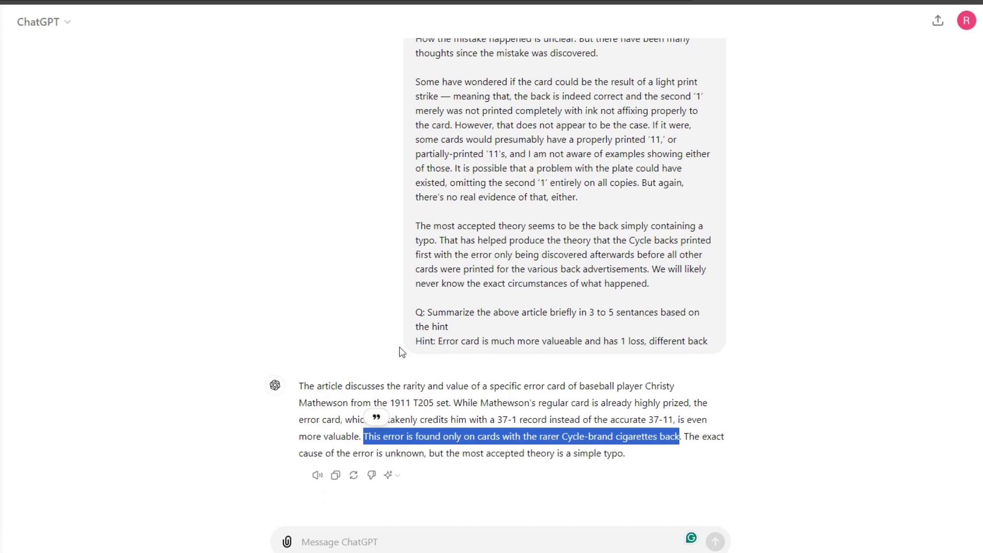
Highlight ChatGPT's full summary and check its length against the 3–5 sentence request
{"action": "left_click_drag", "start_coordinate": [299, 386], "coordinate": [625, 454]}
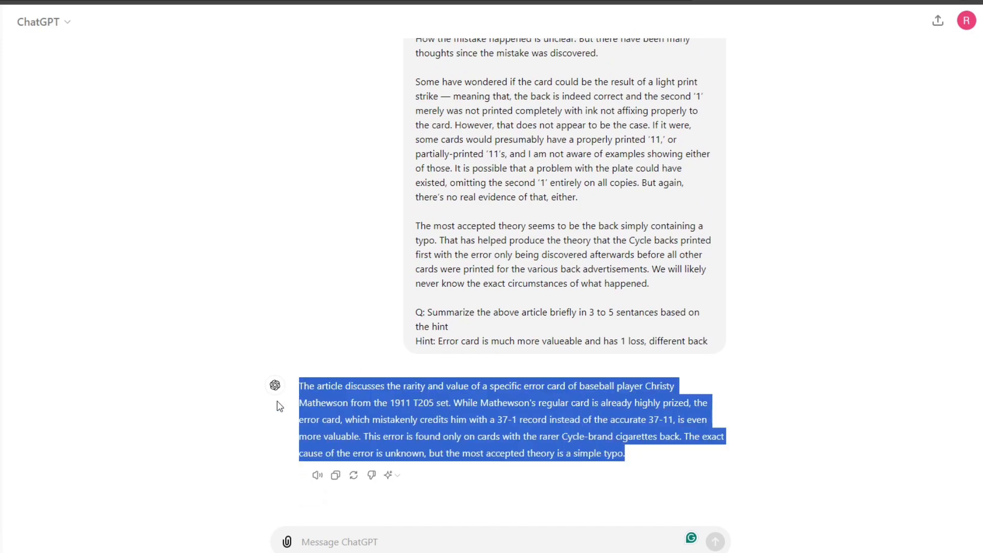
{"action": "mouse_move", "coordinate": [406, 313]}
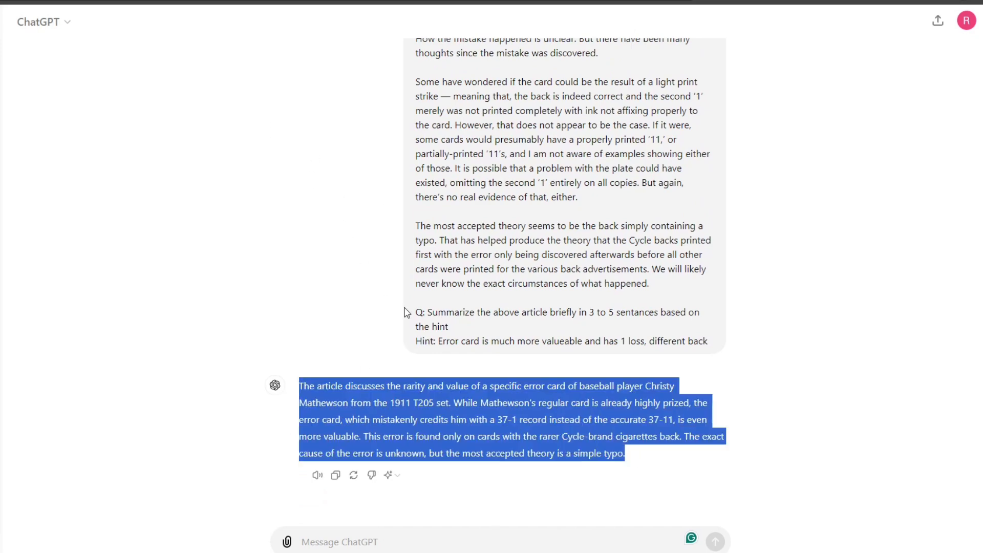
{"action": "scroll", "scroll_direction": "down", "scroll_amount": 3}
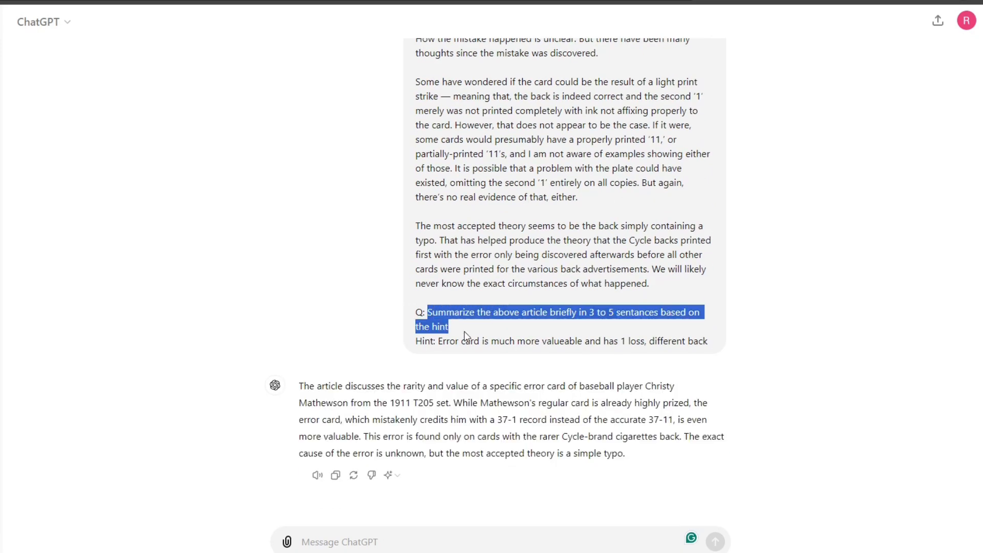
{"action": "mouse_move", "coordinate": [567, 317]}
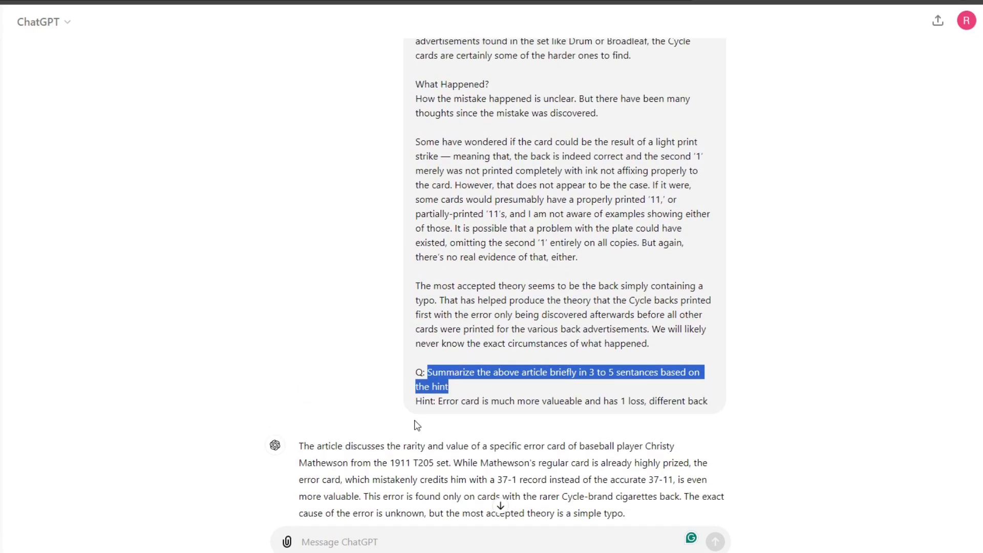
{"action": "scroll", "scroll_direction": "down", "scroll_amount": 3}
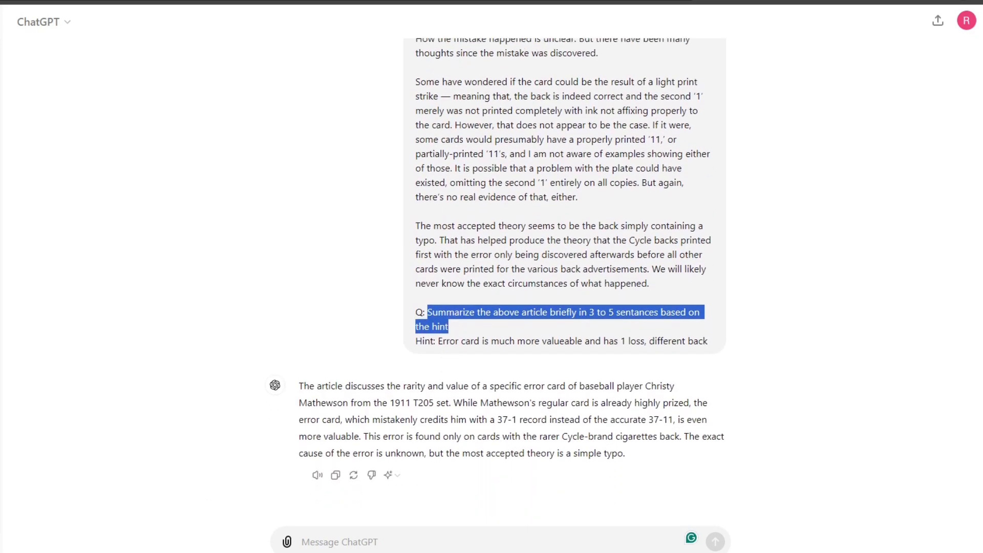
{"action": "mouse_move", "coordinate": [692, 206]}
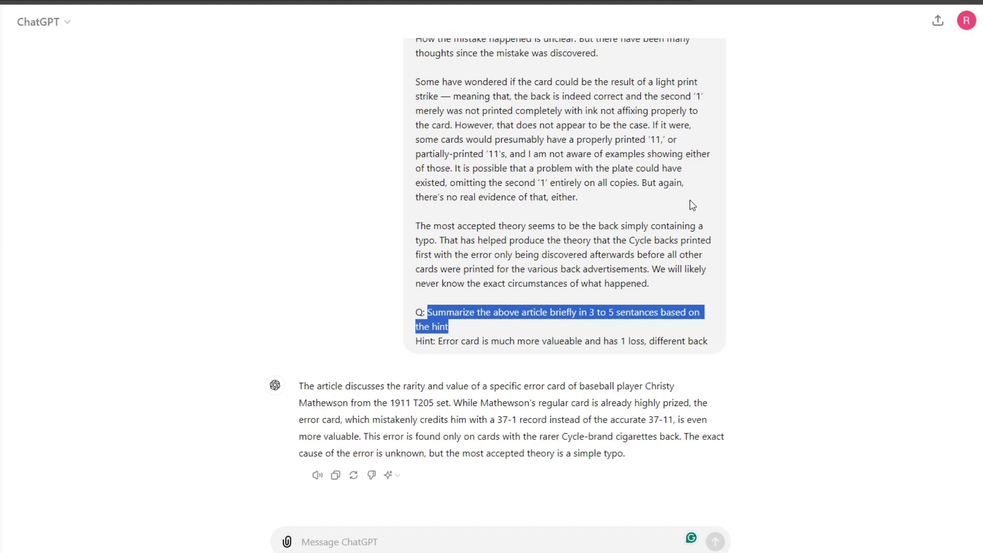
{"action": "mouse_move", "coordinate": [343, 108]}
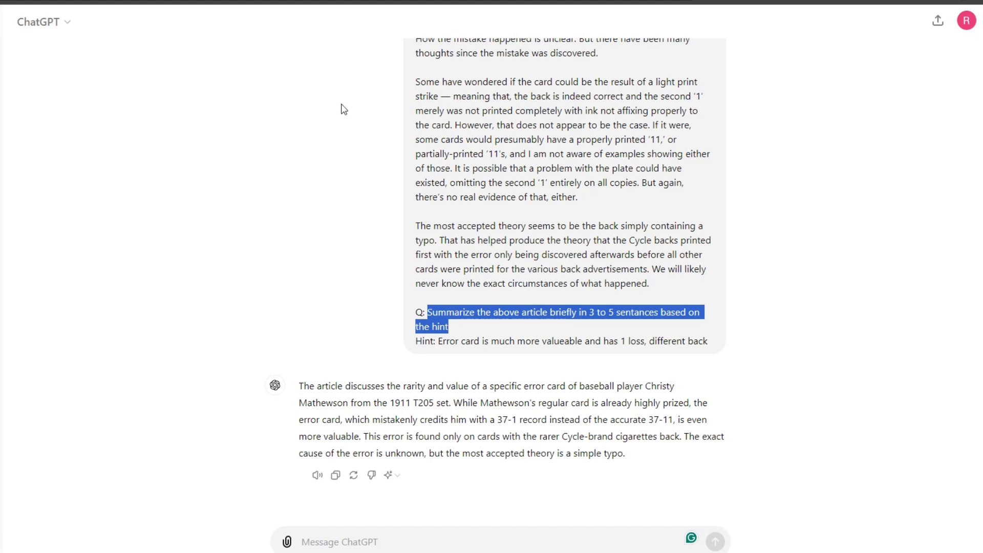
{"action": "mouse_move", "coordinate": [313, 153]}
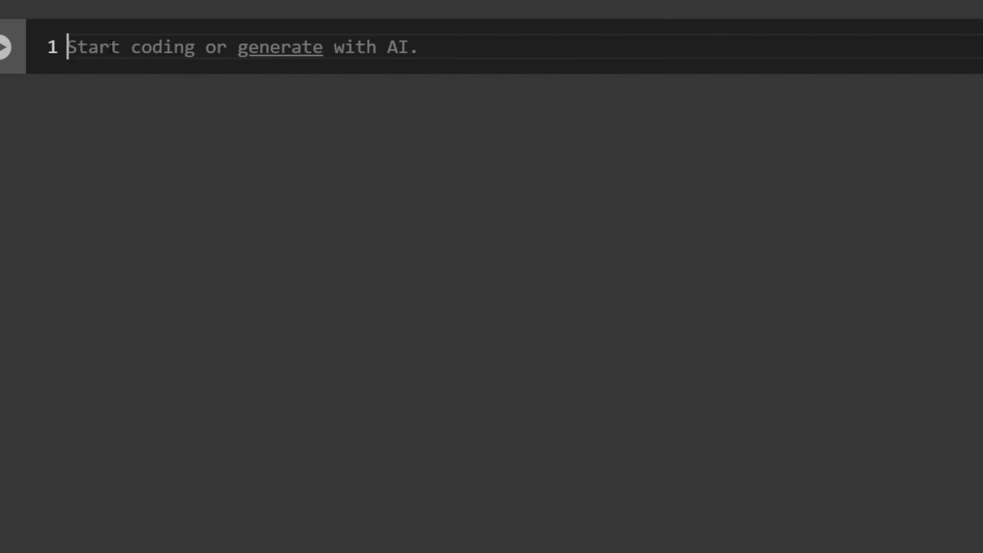
Write !pip install lines for langchain, openai and langchain_openai in the code cell
{"action": "type", "text": "!pip install langchain"}
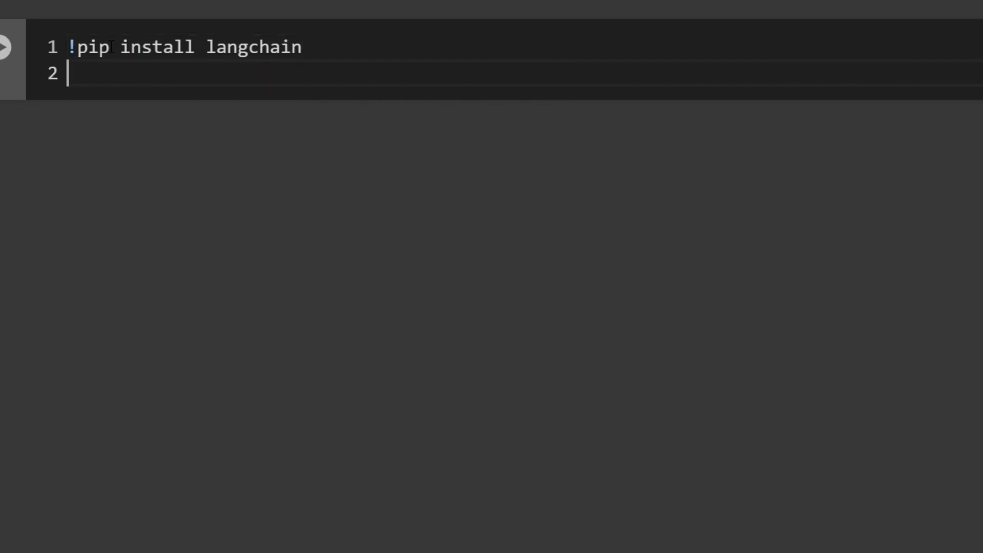
{"action": "type", "text": "!pip insta"}
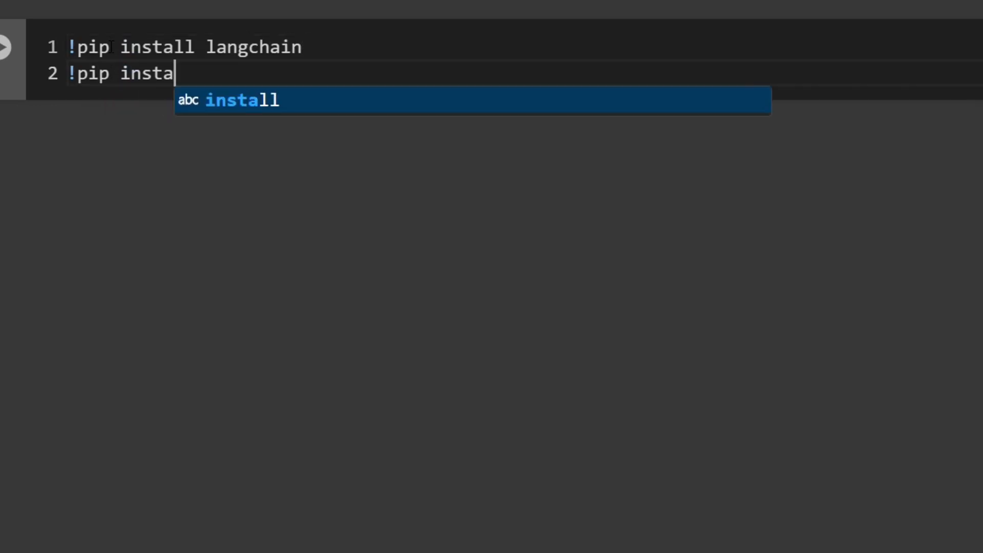
{"action": "type", "text": "ll ope"}
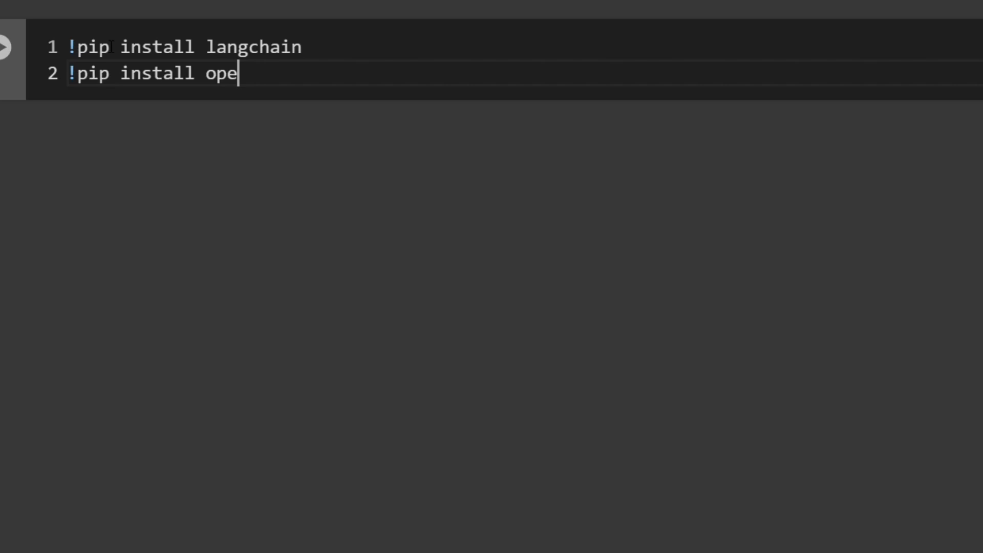
{"action": "type", "text": "nai"}
{"action": "type", "text": "!pip install lang"}
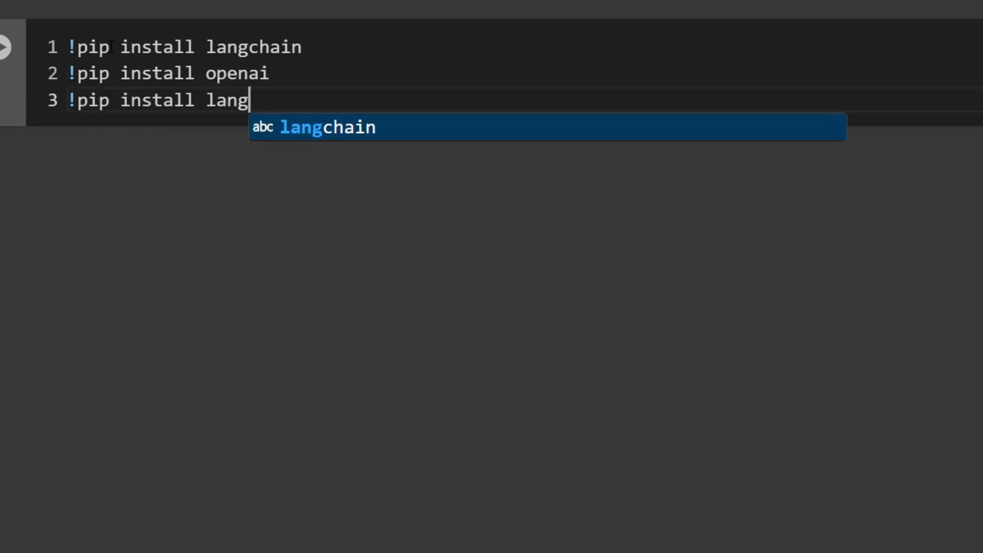
{"action": "type", "text": "chain_op"}
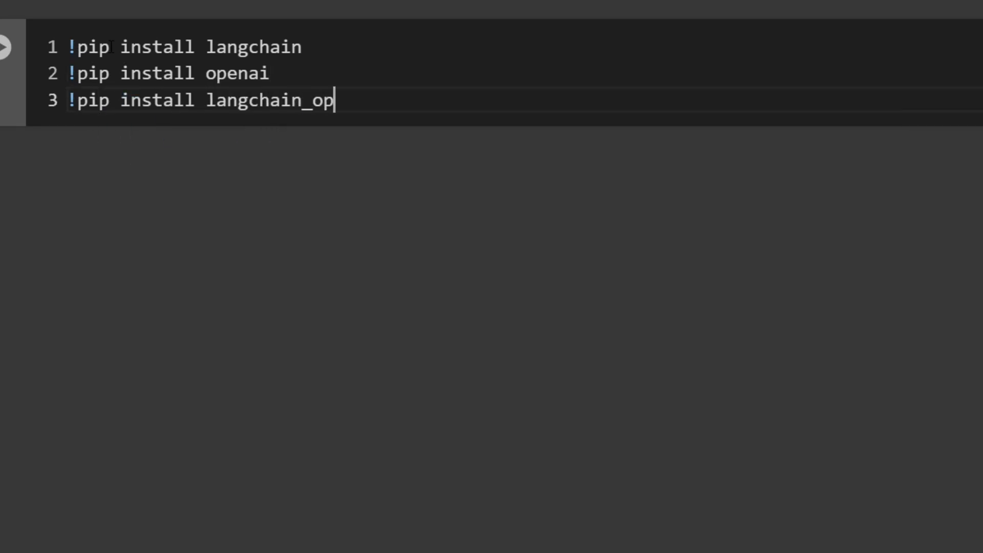
{"action": "type", "text": "enai"}
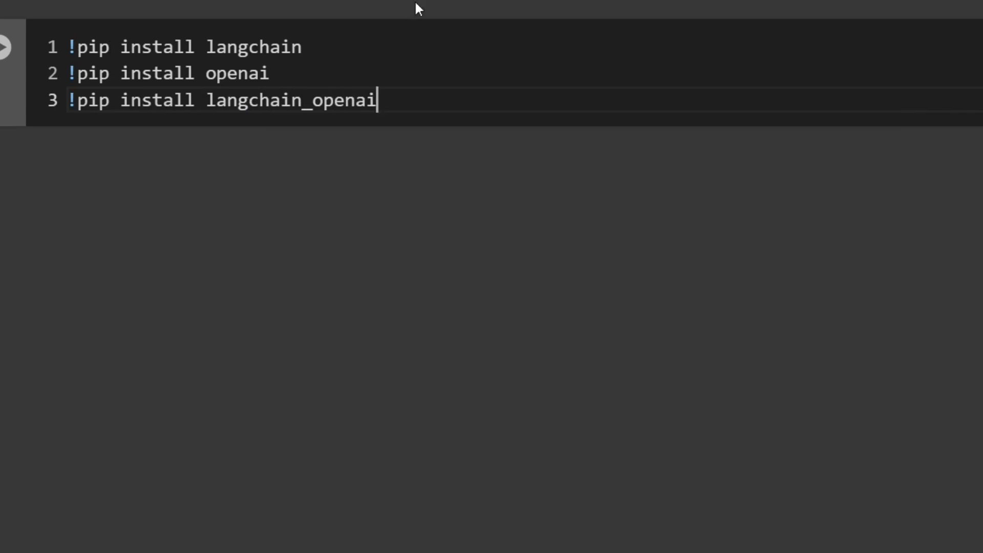
{"action": "mouse_move", "coordinate": [7, 50]}
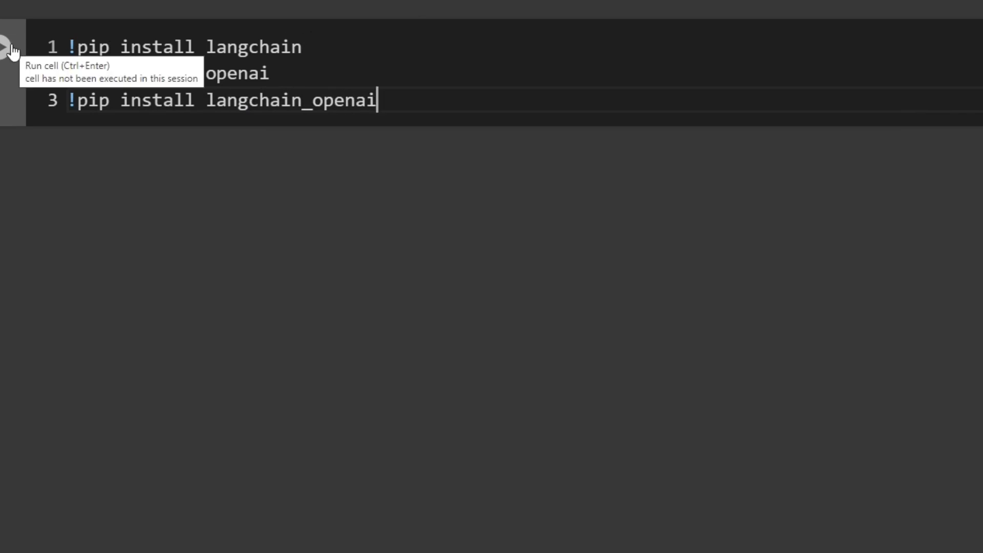
Run the install cell and import OpenAI from langchain_openai and FewShotPromptTemplate from langchain.prompts.few_shot
{"action": "left_click", "coordinate": [9, 47]}
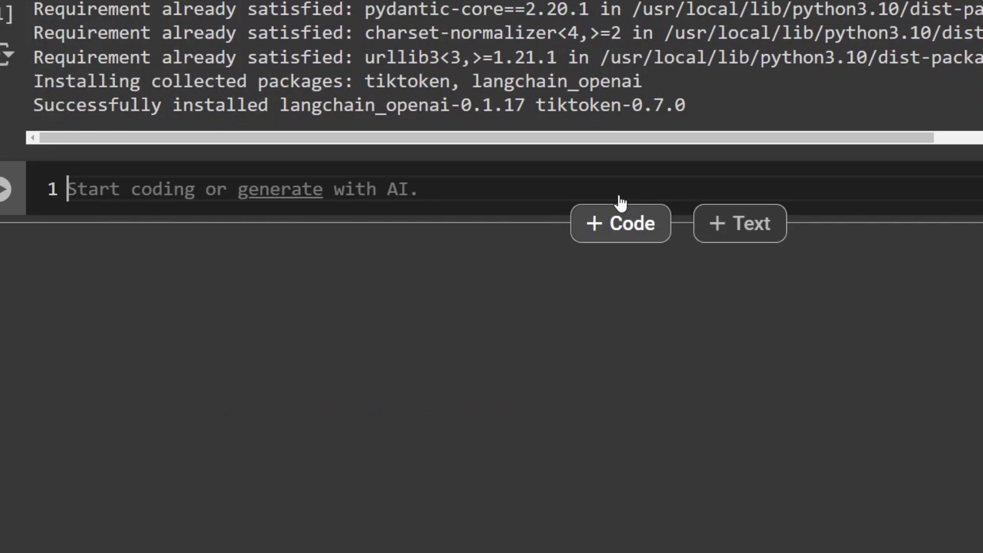
{"action": "mouse_move", "coordinate": [528, 247]}
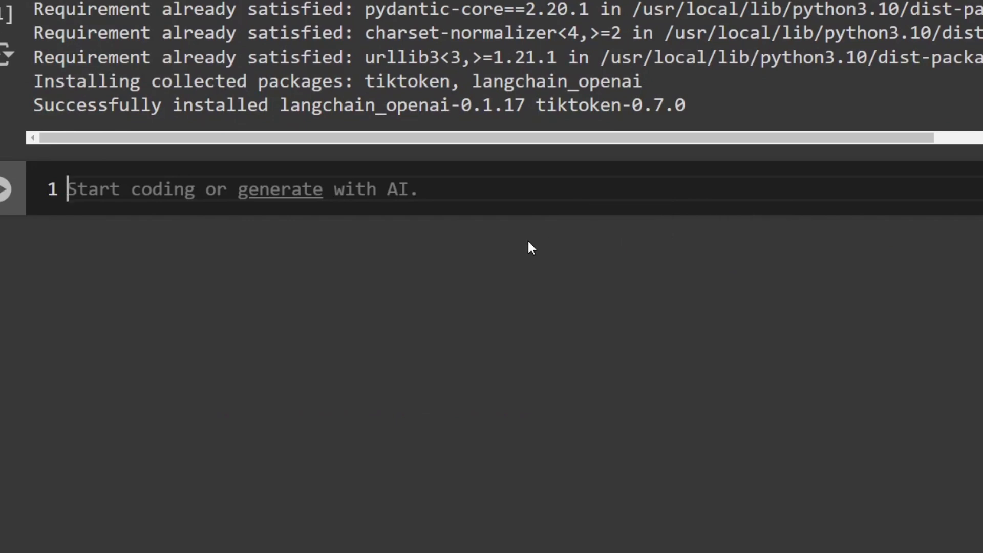
{"action": "type", "text": "from langch"}
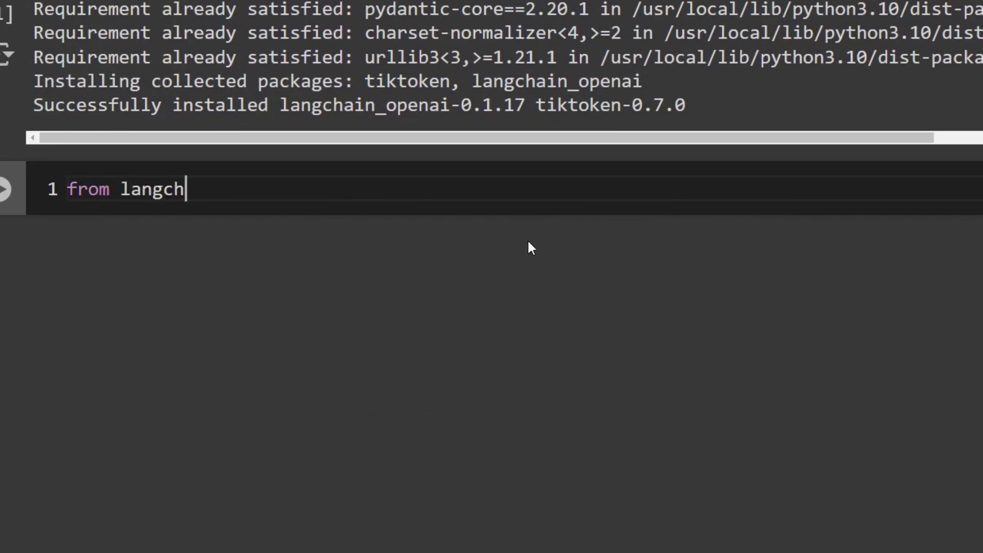
{"action": "type", "text": "ain_open"}
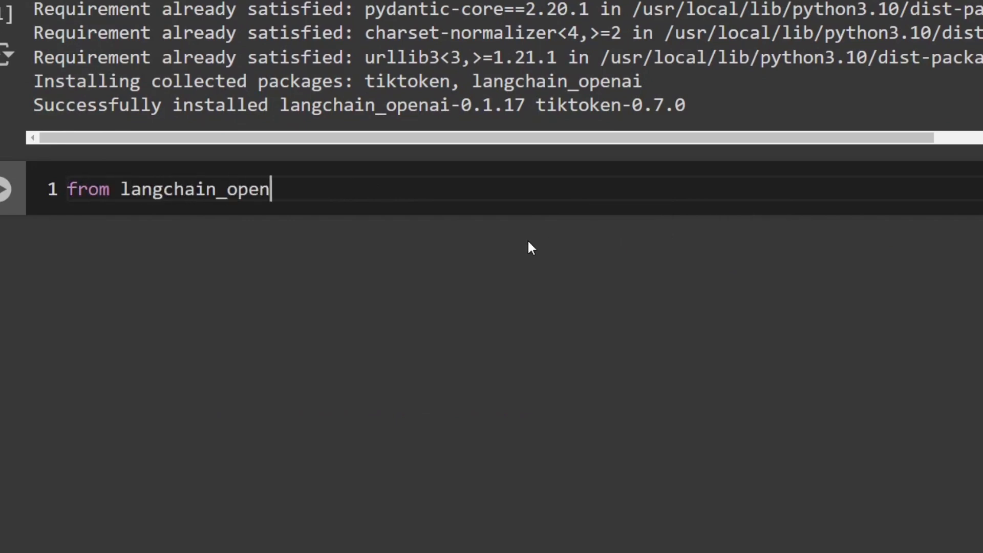
{"action": "type", "text": "ai import O"}
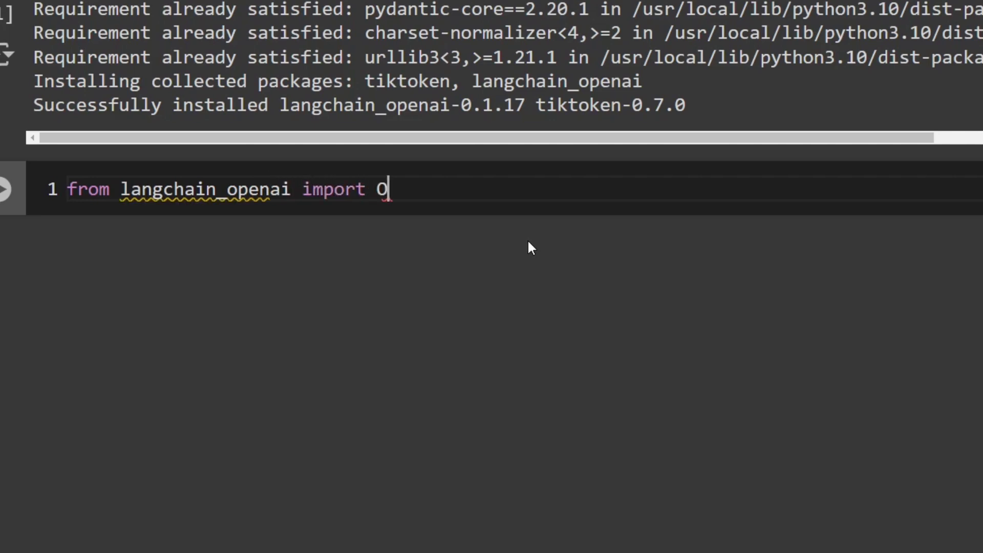
{"action": "type", "text": "penAI"}
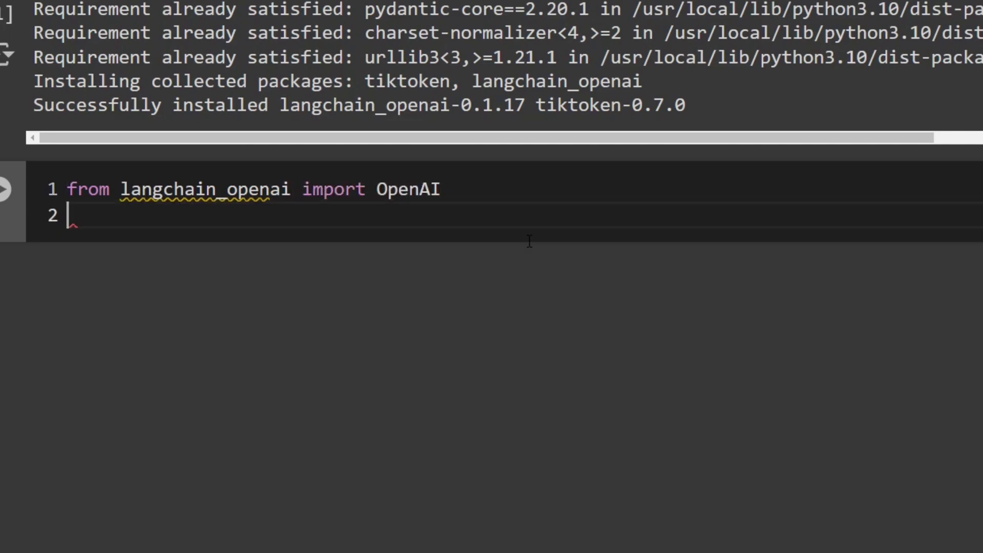
{"action": "type", "text": "from langchain.prompt"}
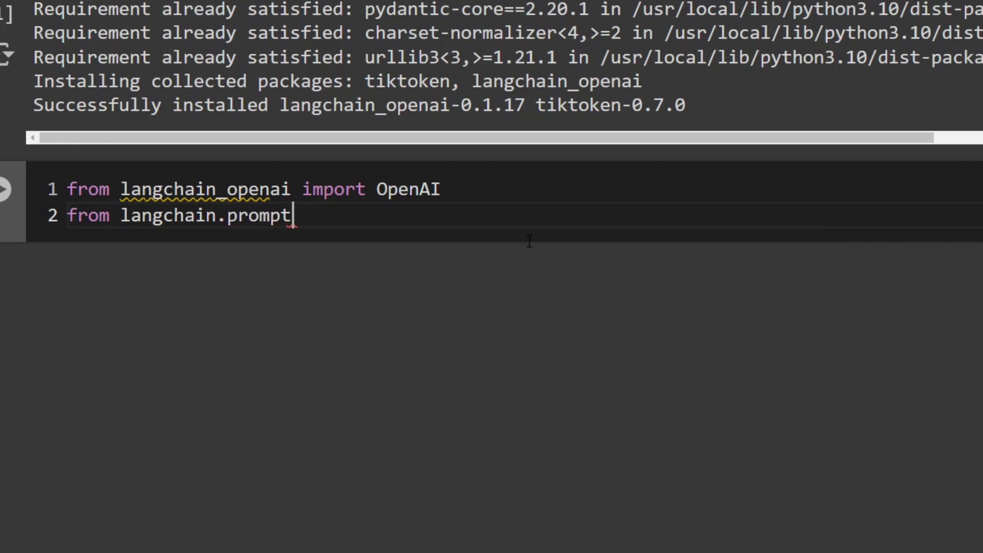
{"action": "type", "text": "s.few_sho"}
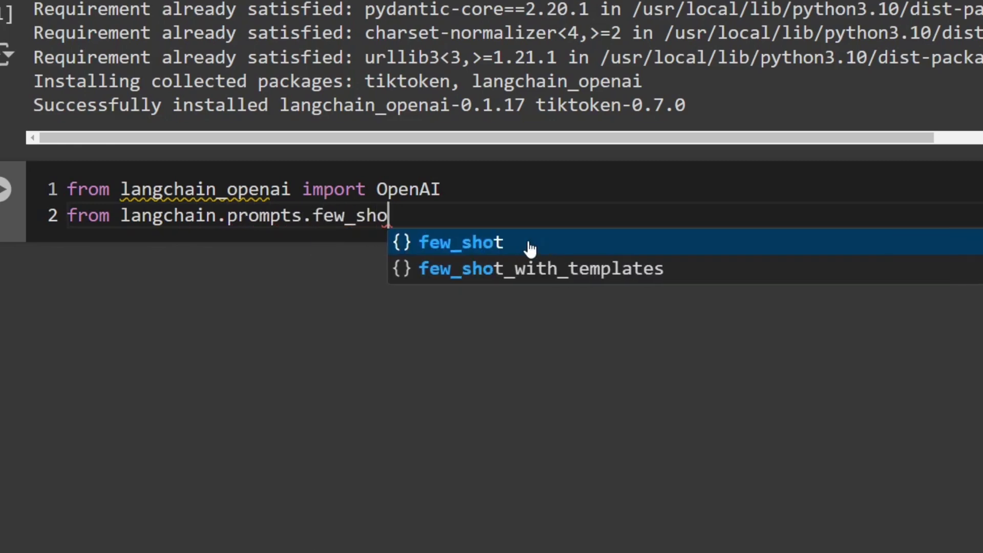
{"action": "type", "text": "import"}
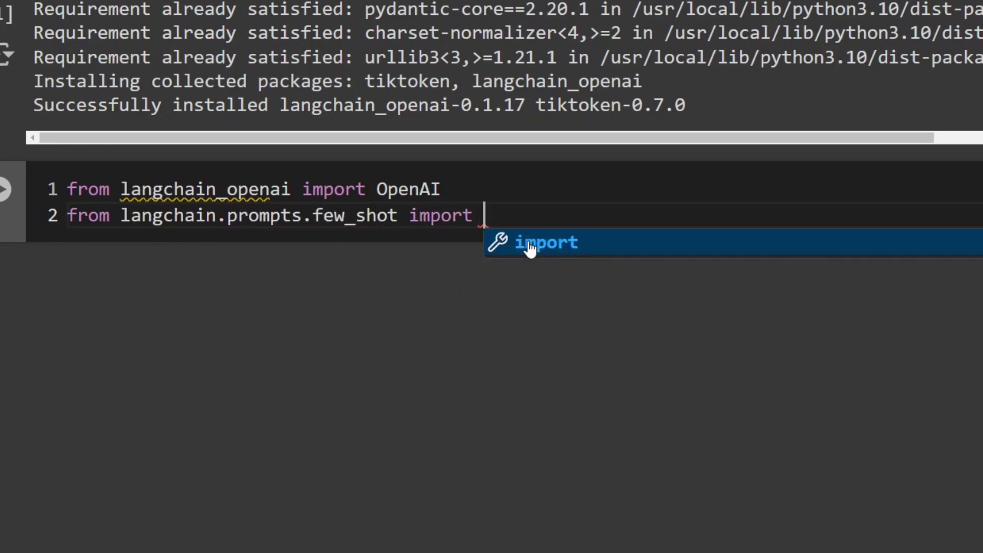
{"action": "type", "text": "FewSho"}
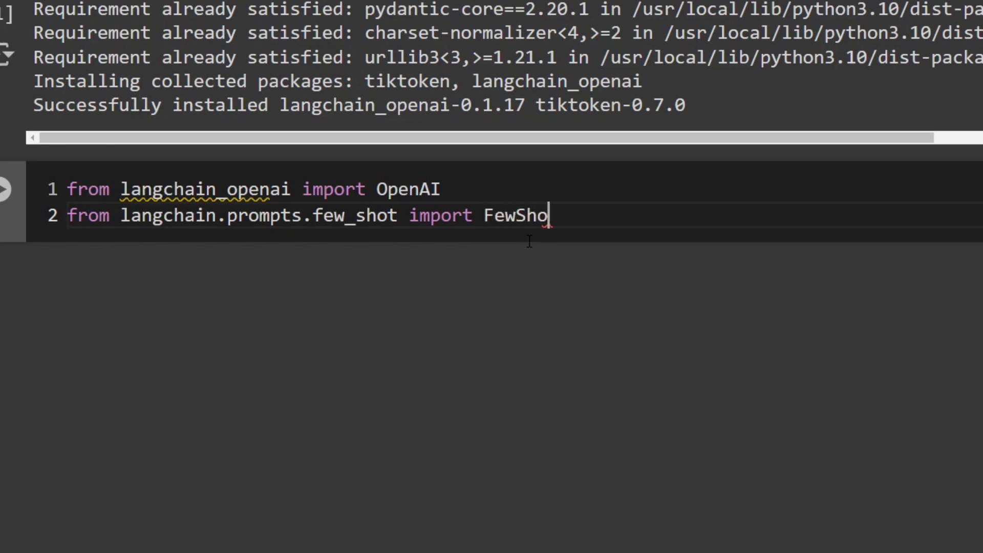
{"action": "type", "text": "tPrompt"}
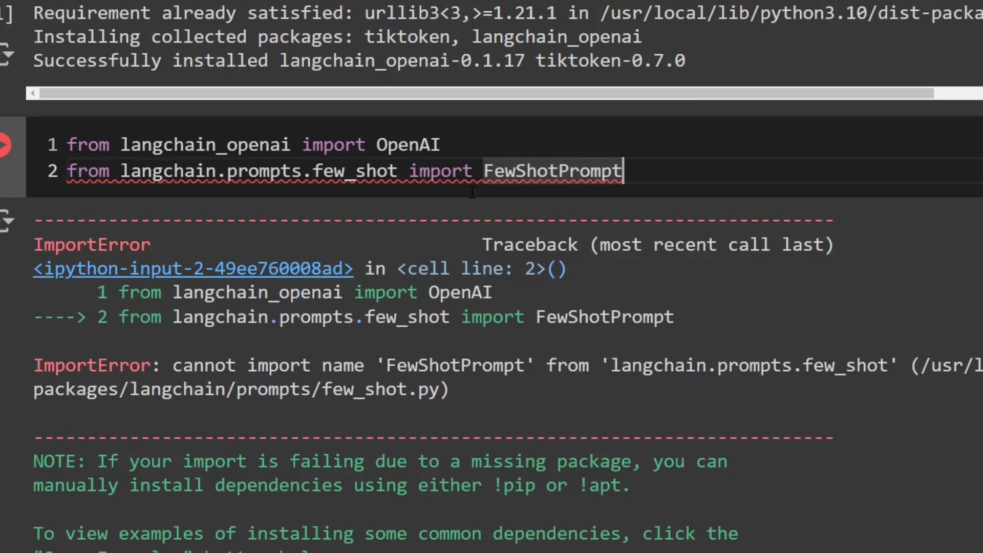
{"action": "type", "text": "Template"}
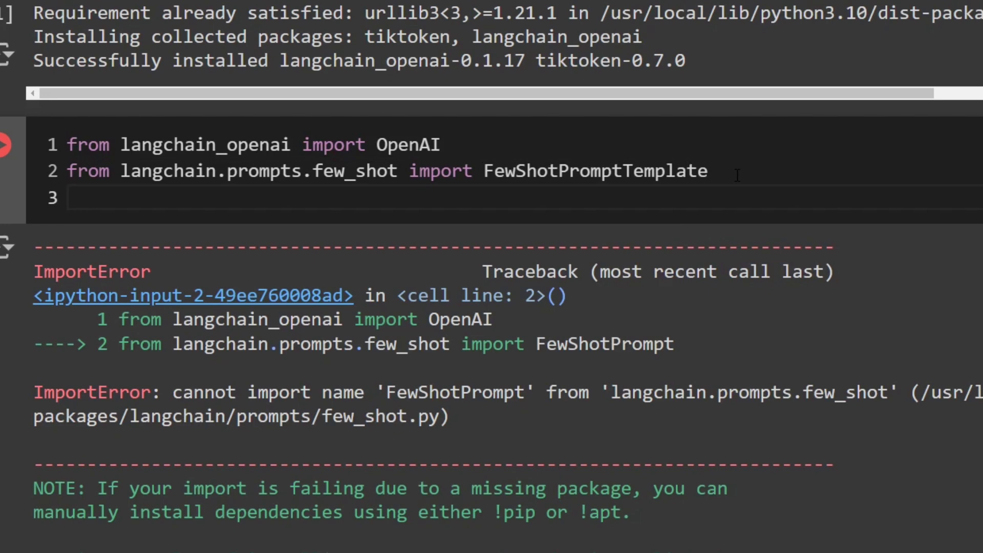
Import PromptTemplate from langchain and ChatOpenAI from langchain_openai, completing via autocomplete
{"action": "type", "text": "from"}
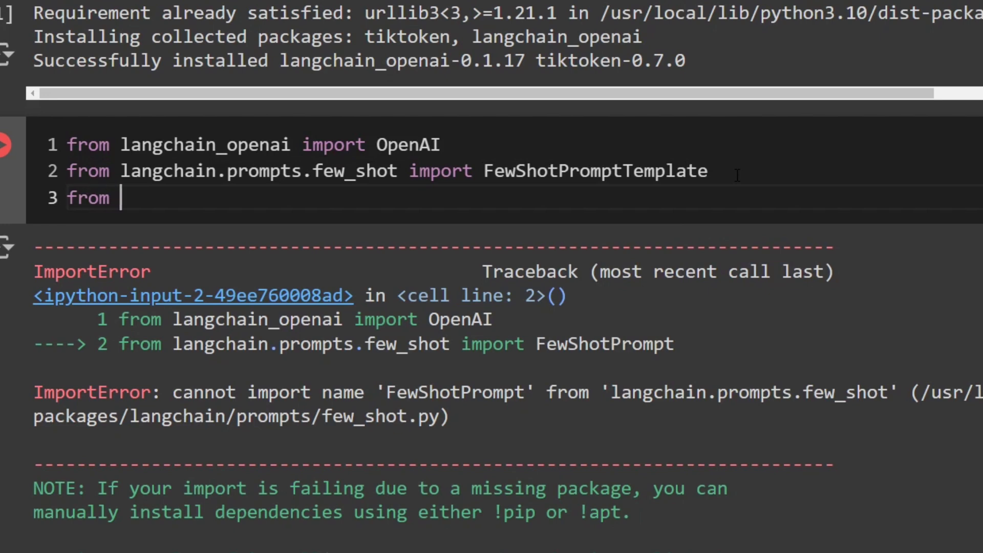
{"action": "type", "text": "langchain.prompts.prompt import"}
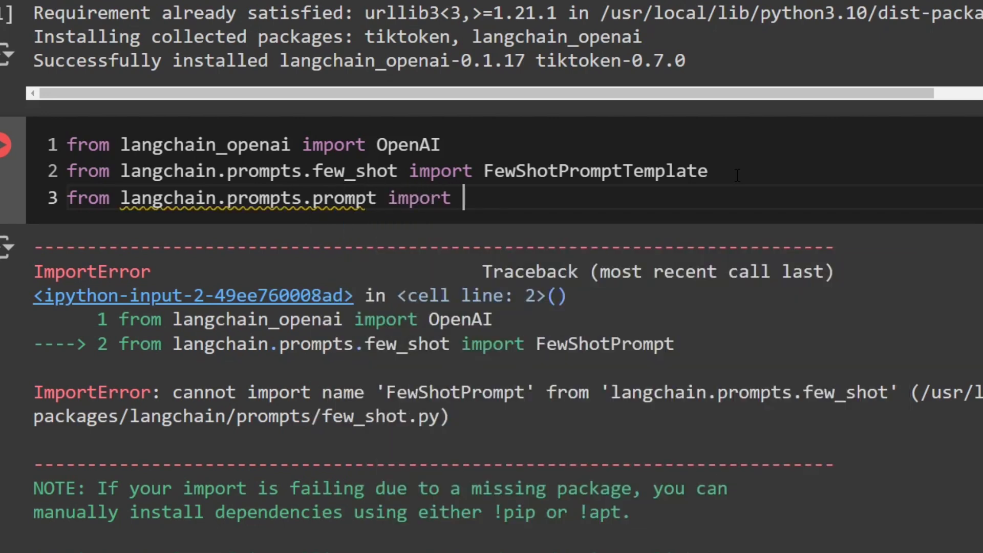
{"action": "type", "text": "PromptTemp"}
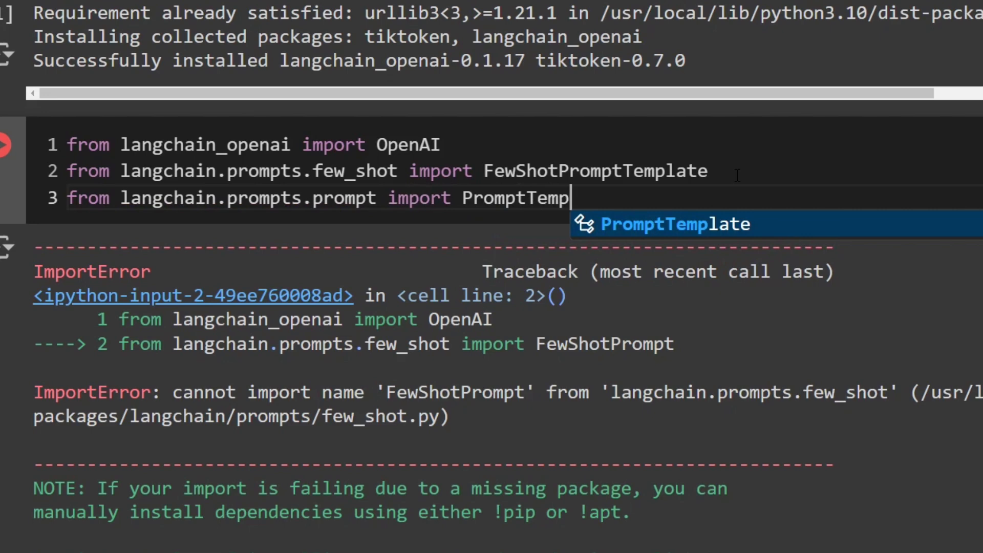
{"action": "key", "text": "Enter"}
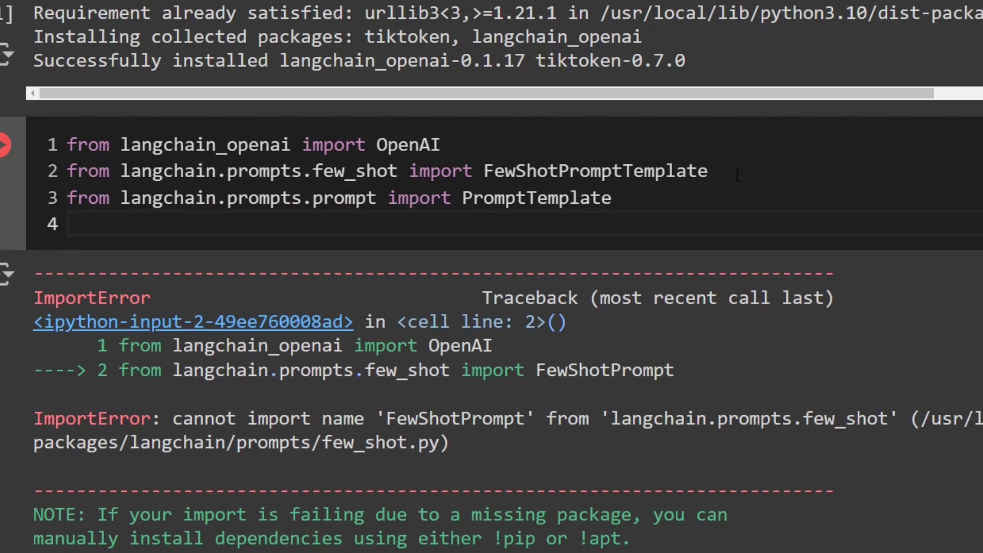
{"action": "type", "text": "from langch"}
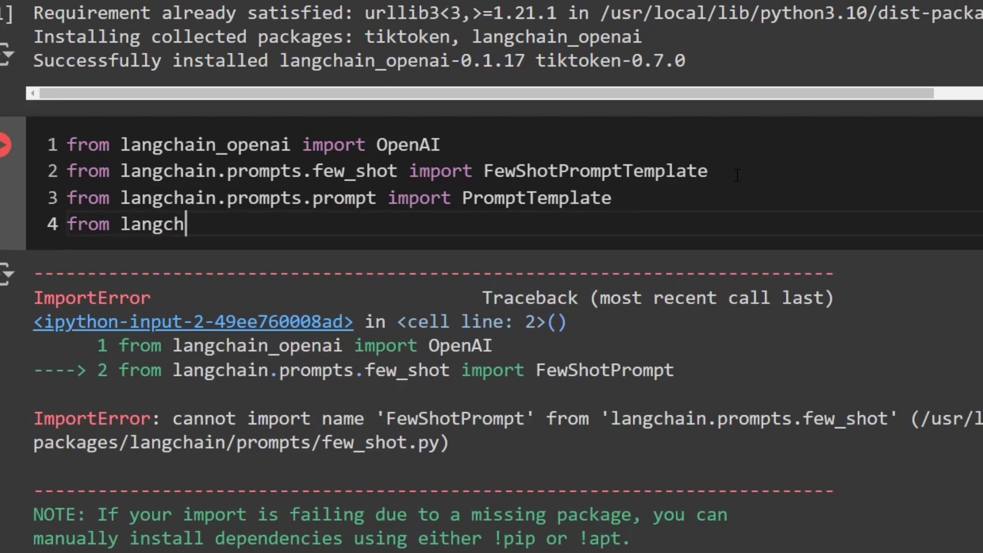
{"action": "type", "text": "ain_opena"}
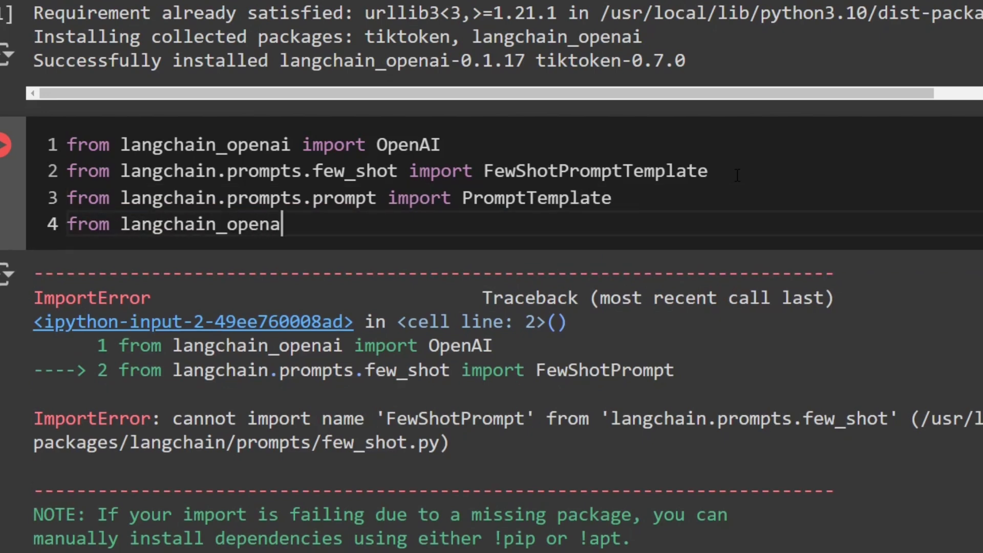
{"action": "type", "text": "i import"}
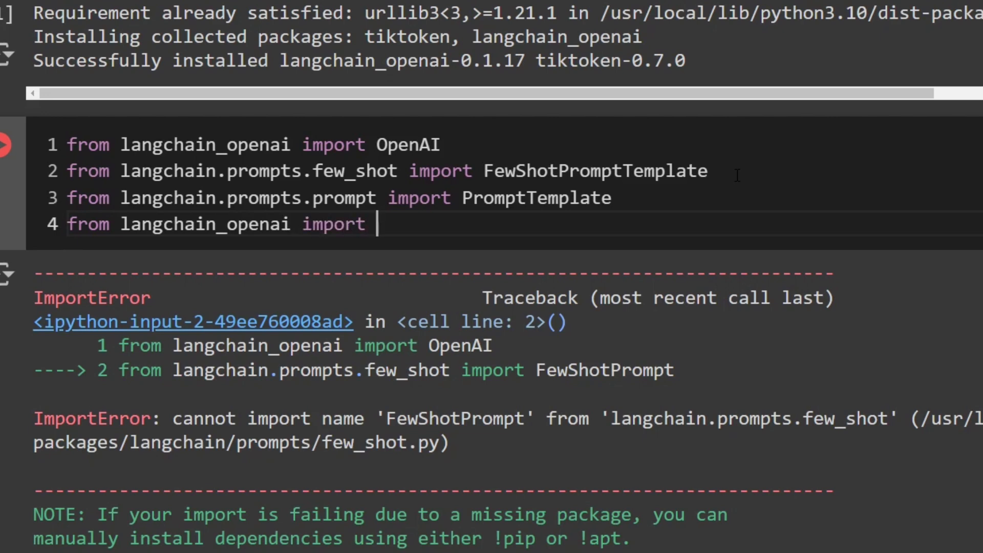
{"action": "type", "text": "Chat"}
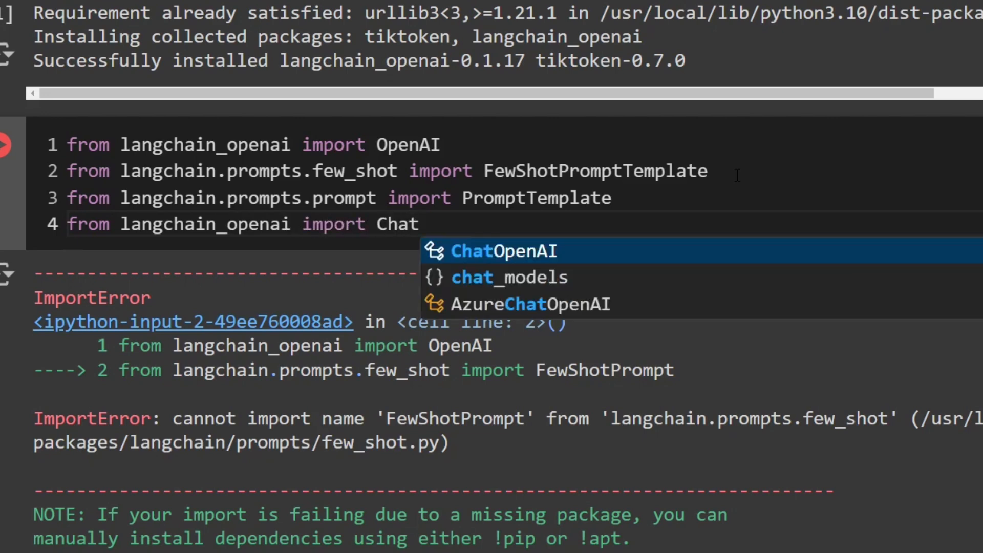
{"action": "left_click", "coordinate": [503, 251]}
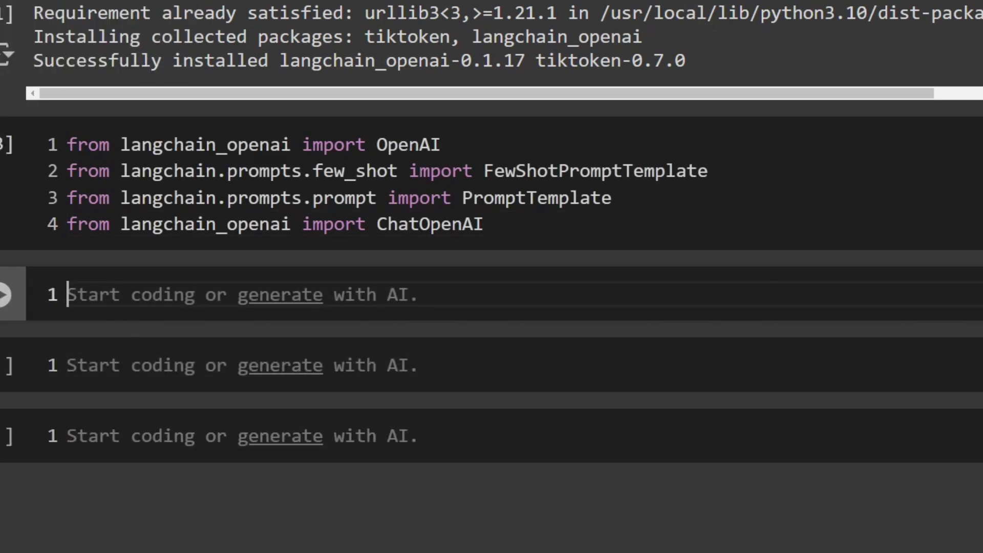
Write import os and os.environ['OPENAI_API_KEY'] = "sk-..." and run the cell
{"action": "type", "text": "import"}
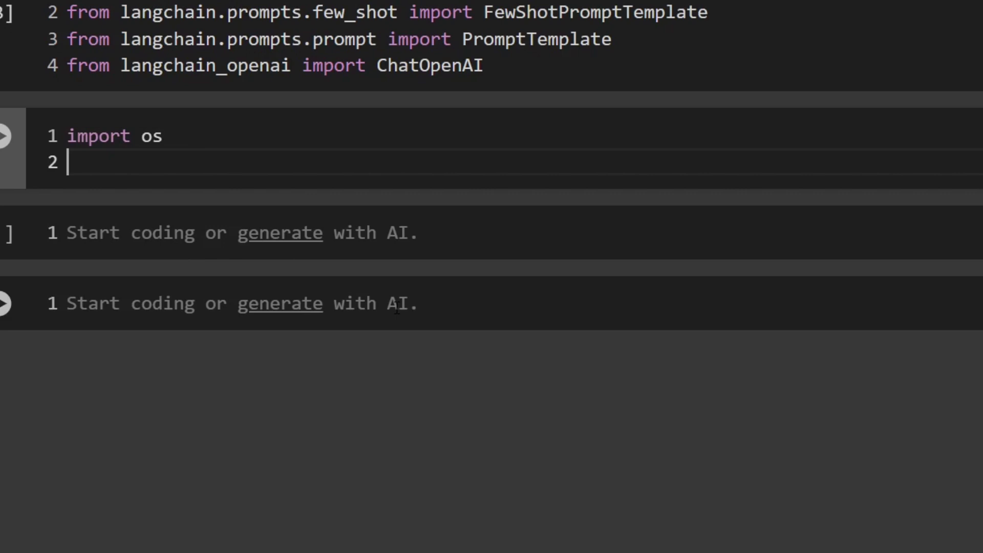
{"action": "type", "text": "os."}
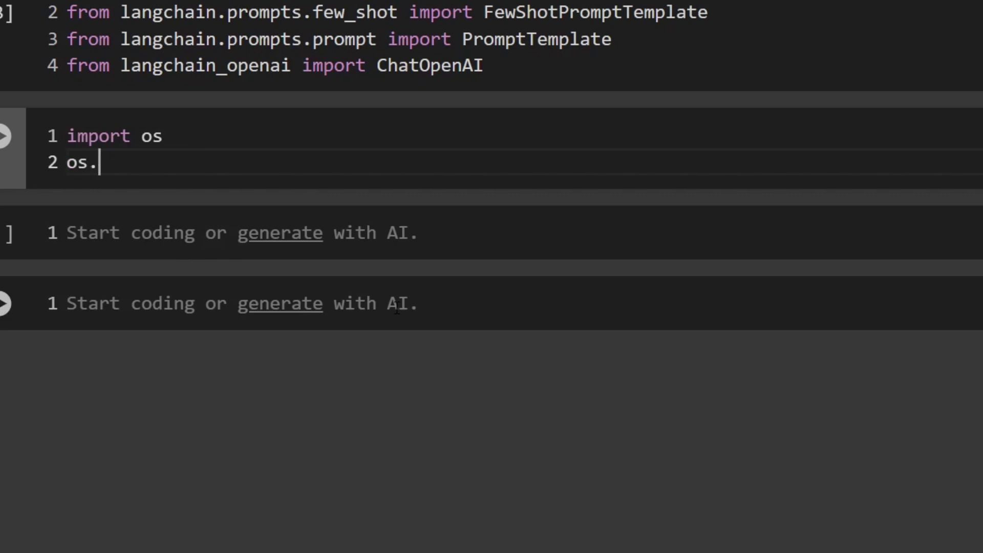
{"action": "type", "text": "environ"}
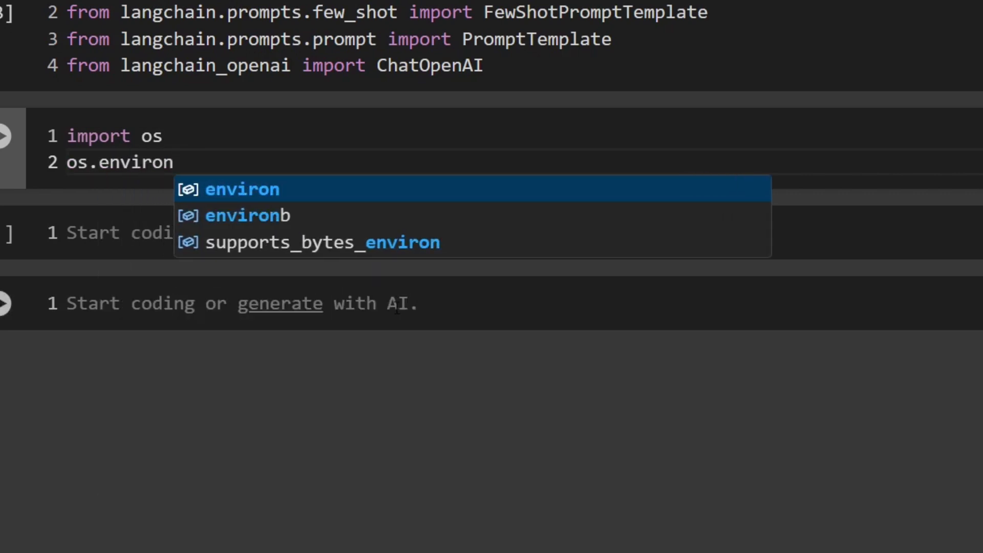
{"action": "type", "text": "['OPENAI']"}
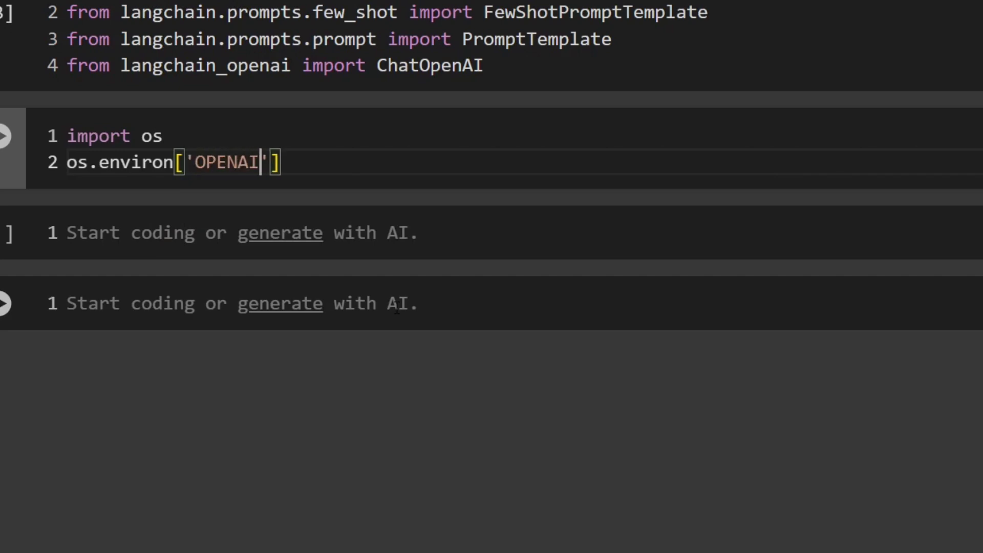
{"action": "type", "text": "_API_"}
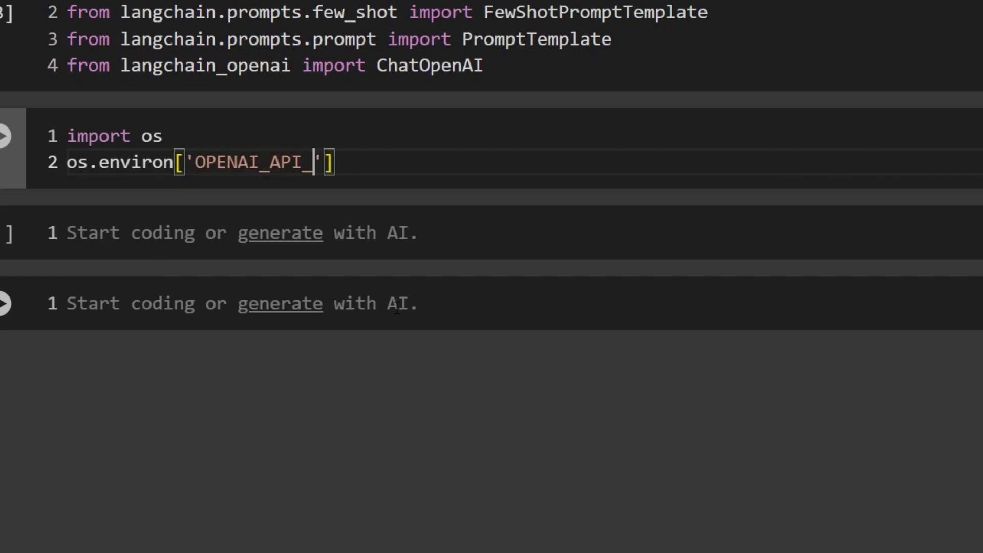
{"action": "type", "text": "KEY"}
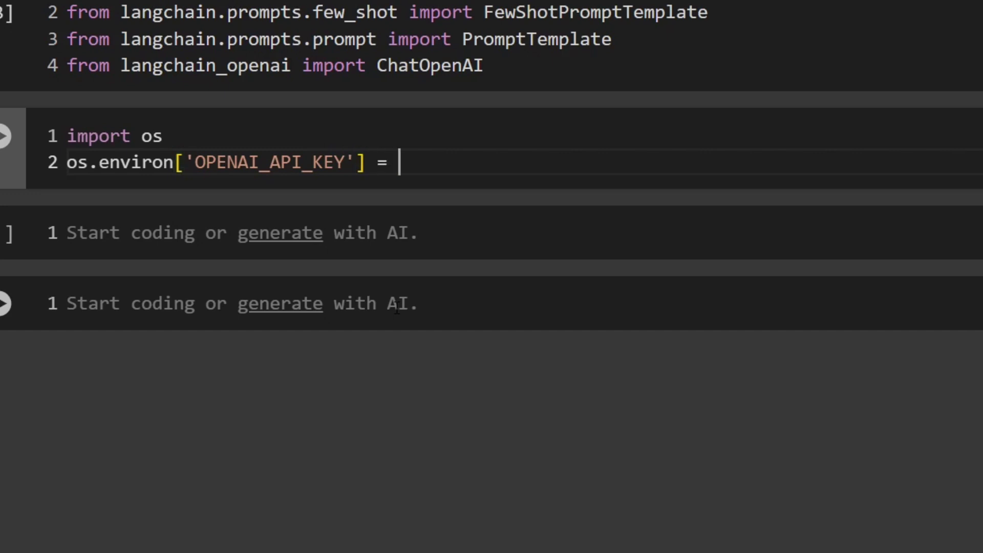
{"action": "type", "text": "\""}
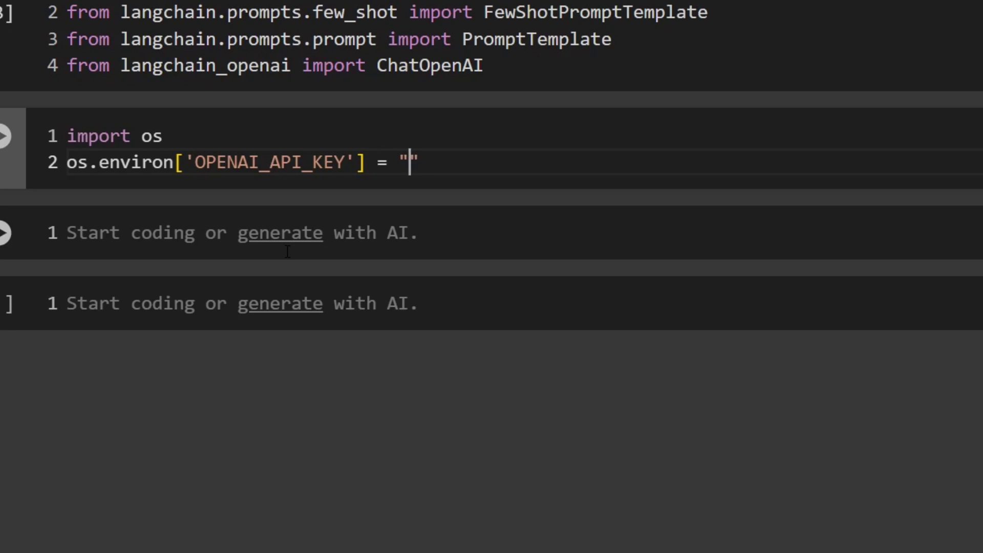
{"action": "type", "text": "sk-"}
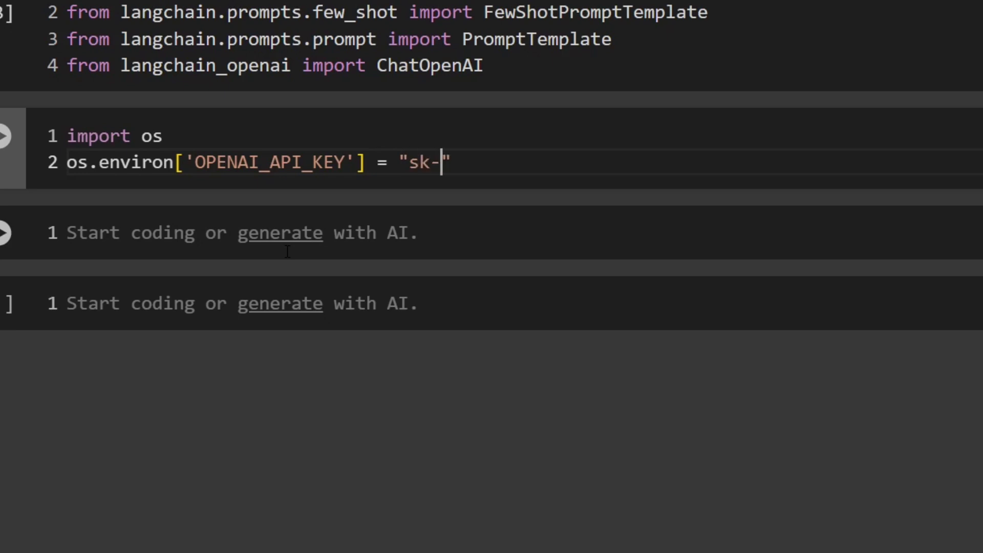
{"action": "key", "text": "BackSpace"}
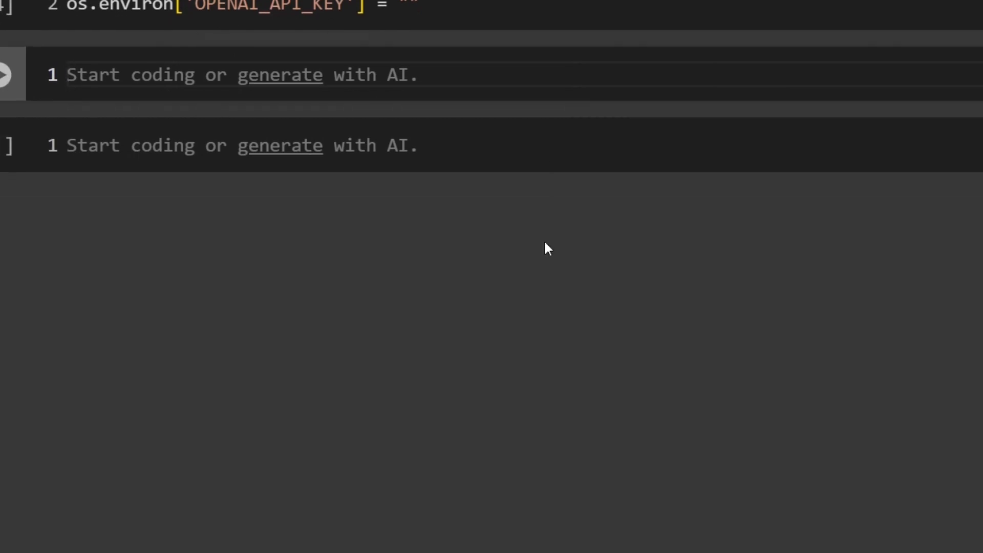
Define llm = ChatOpenAI(model='gpt-3.5-turbo', temperature=0) and run it
{"action": "type", "text": "llm = Cha"}
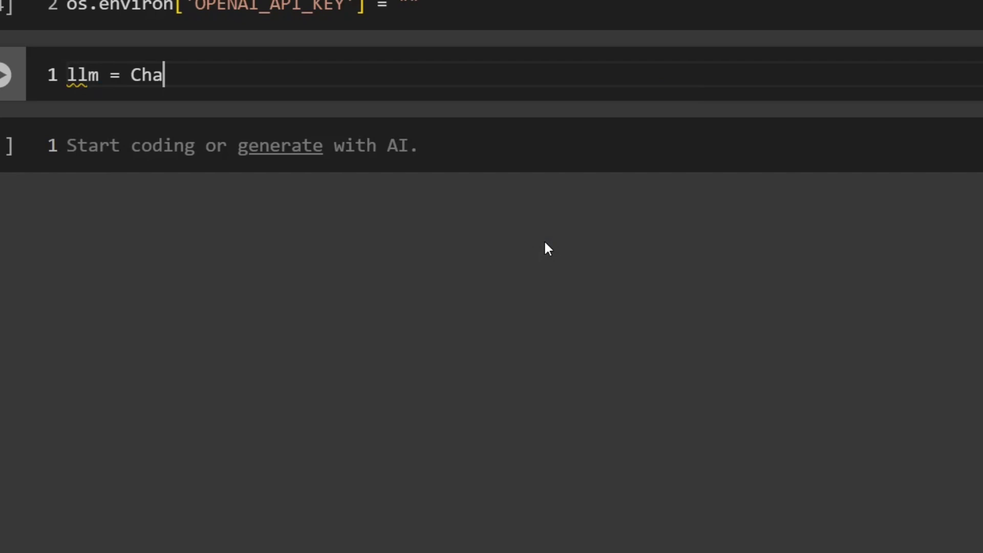
{"action": "type", "text": "tOpenAI(mp"}
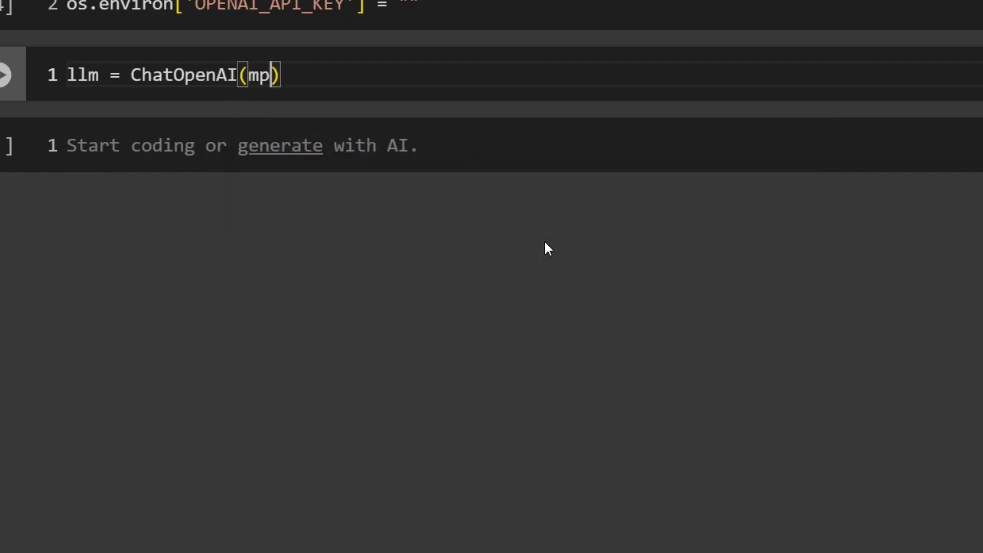
{"action": "type", "text": "model="}
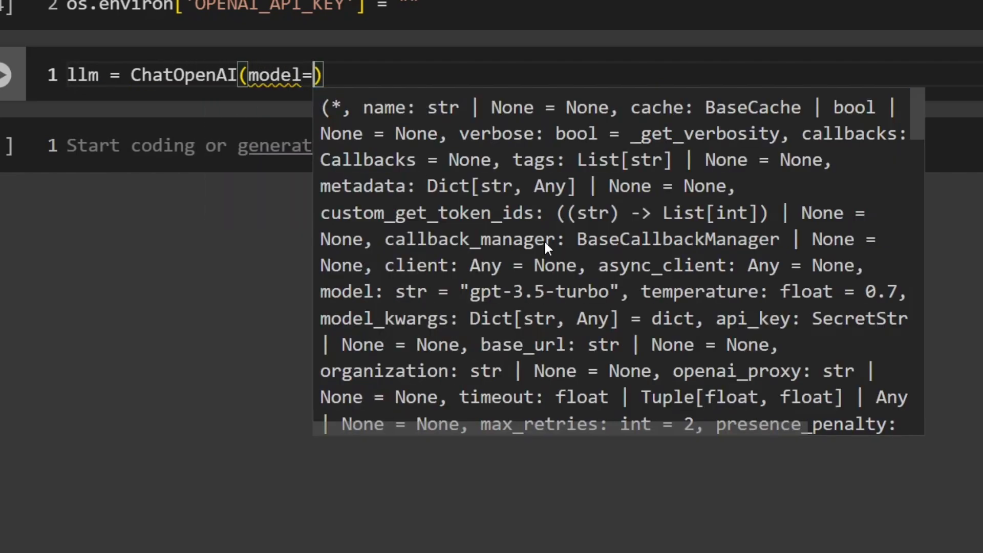
{"action": "type", "text": "''"}
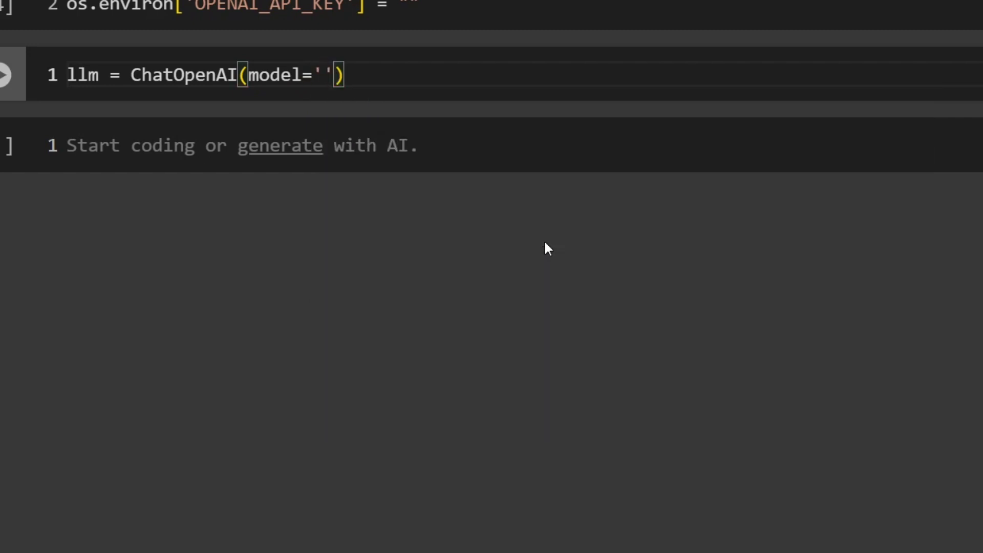
{"action": "type", "text": "gpt-3."}
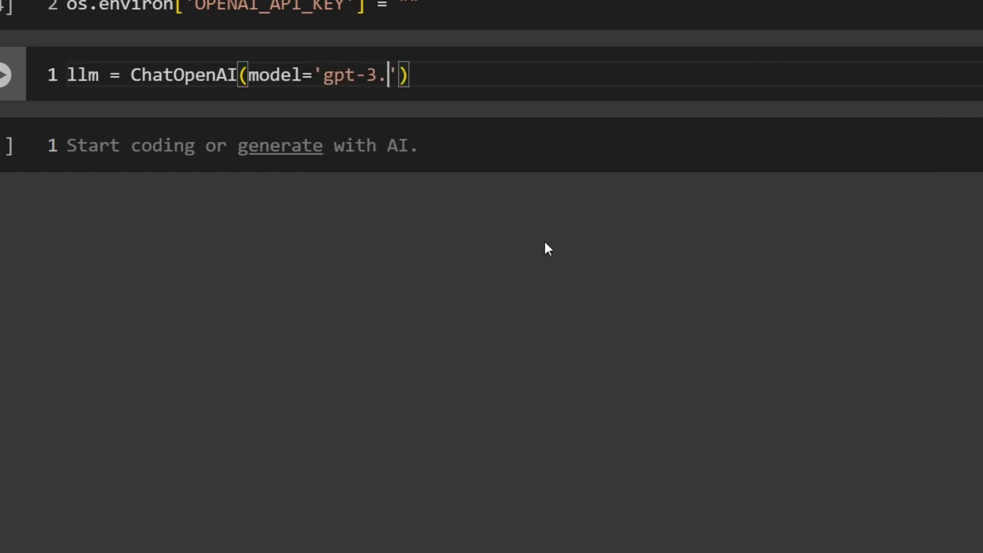
{"action": "type", "text": "5-tur"}
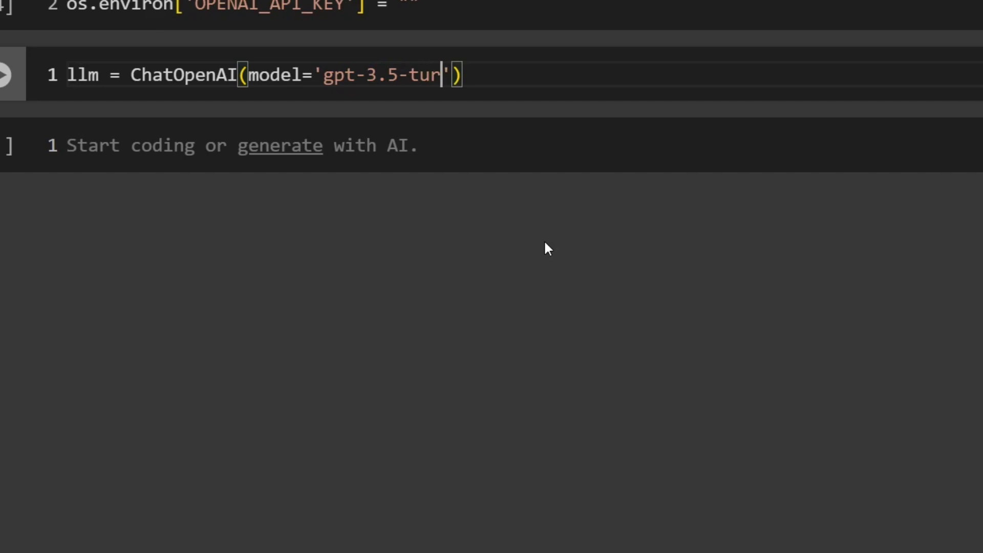
{"action": "type", "text": "bo',"}
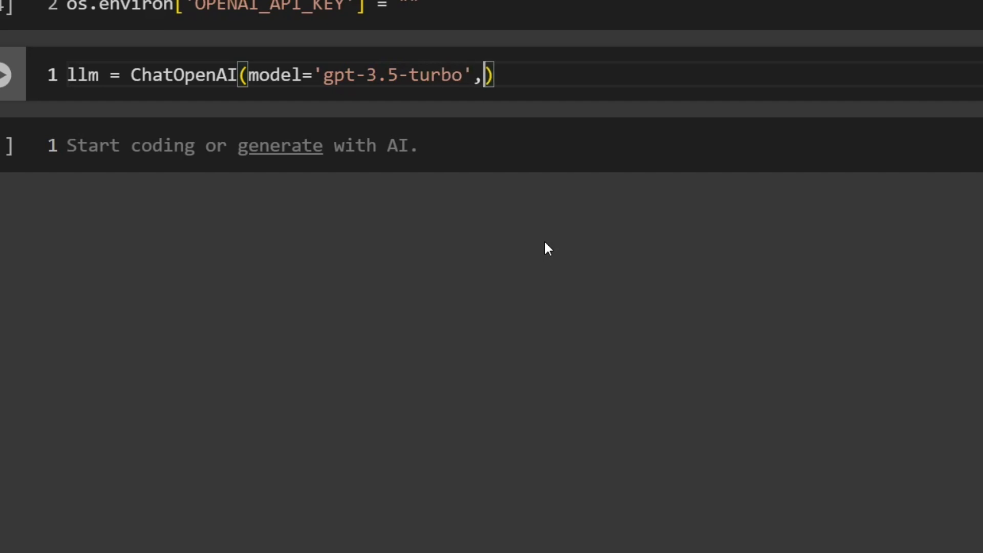
{"action": "type", "text": "temperature="}
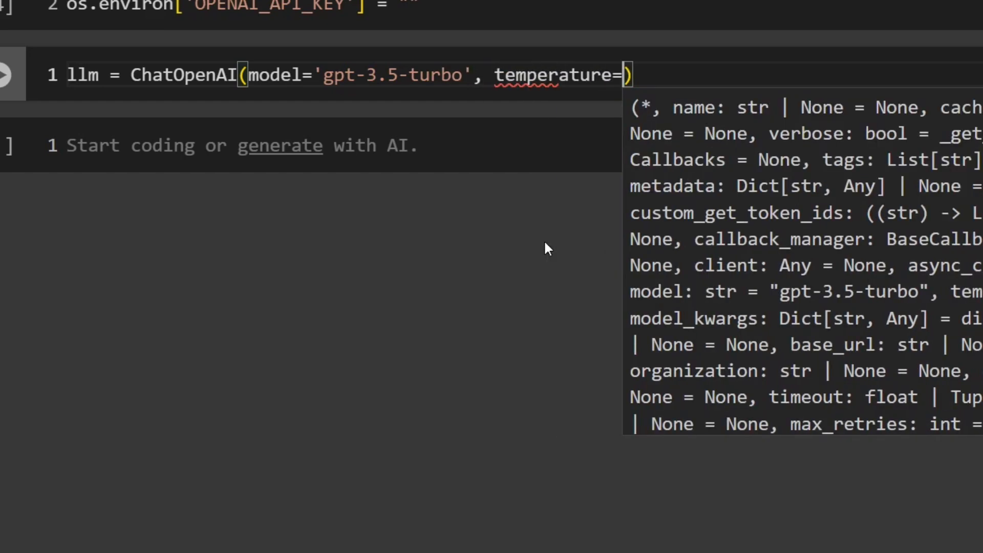
{"action": "type", "text": "0"}
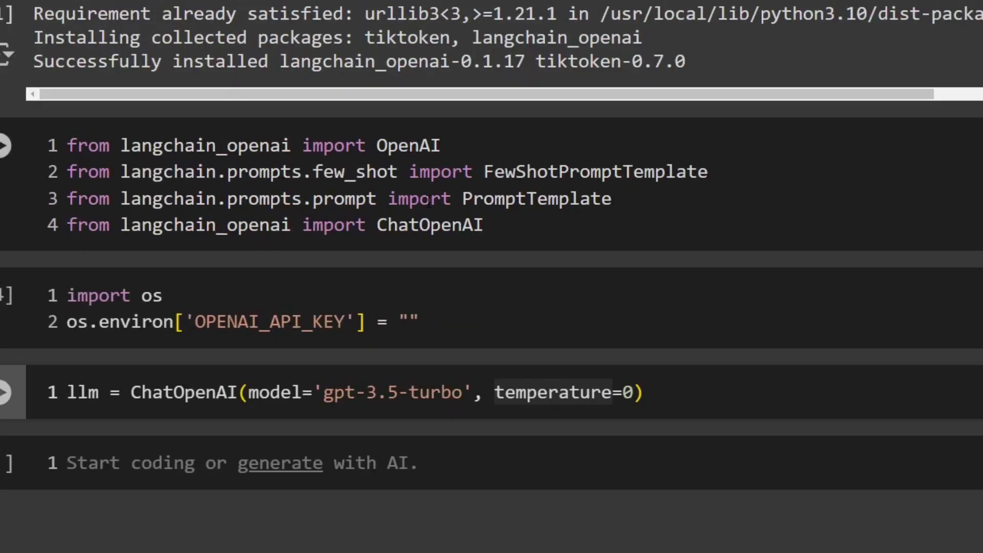
{"action": "double_click", "coordinate": [594, 171]}
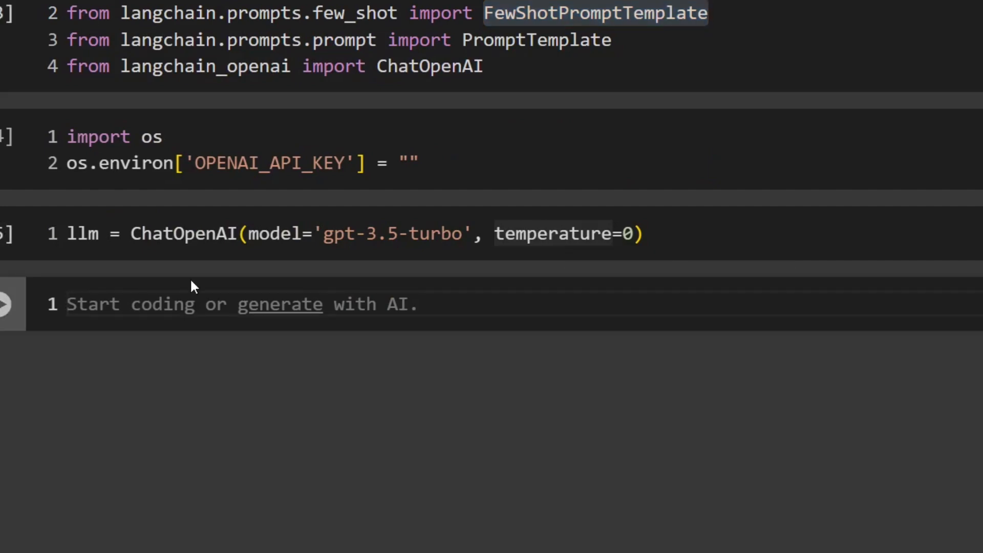
{"action": "mouse_move", "coordinate": [736, 114]}
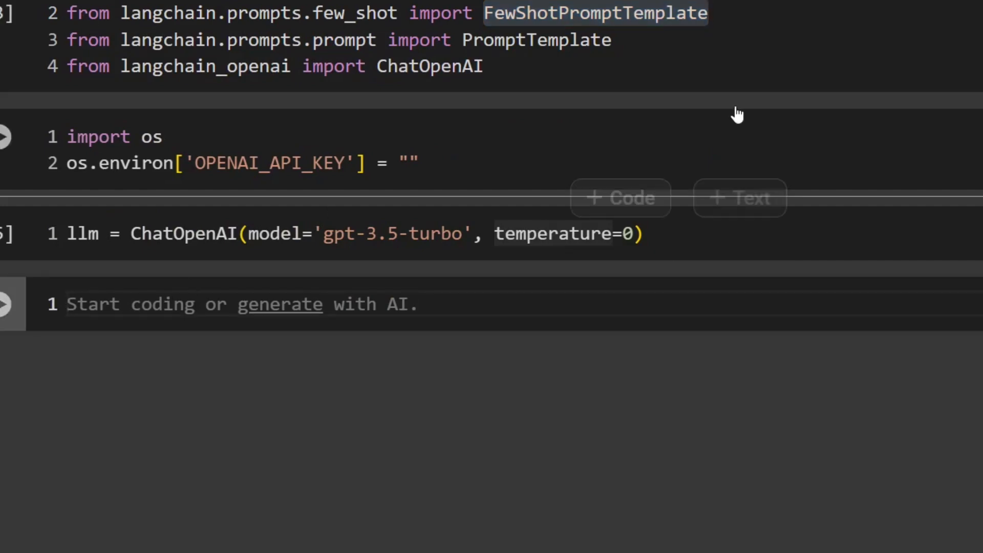
Define example = [ with a pasted dictionary of Article, Keywords and Summary strings
{"action": "scroll", "scroll_direction": "down", "scroll_amount": 3}
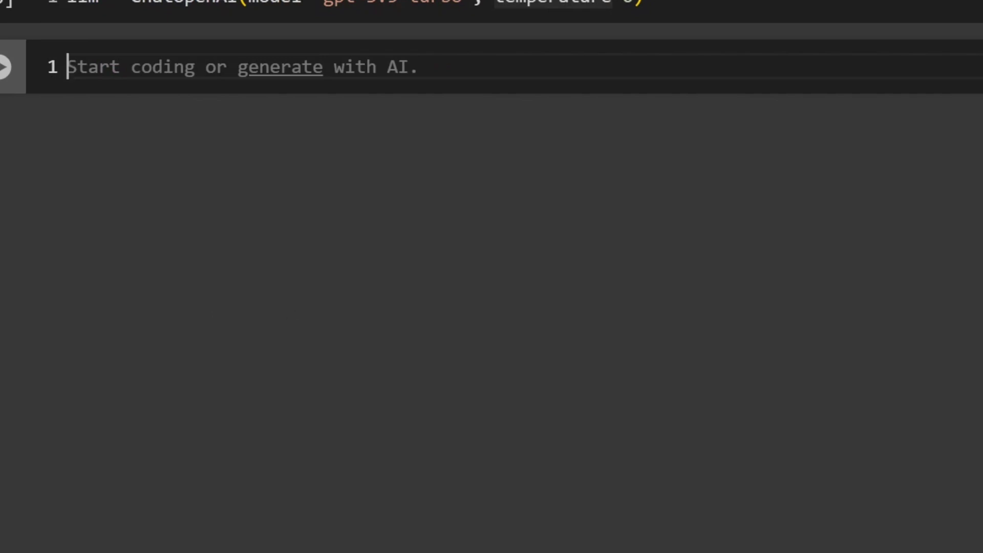
{"action": "type", "text": "example = ["}
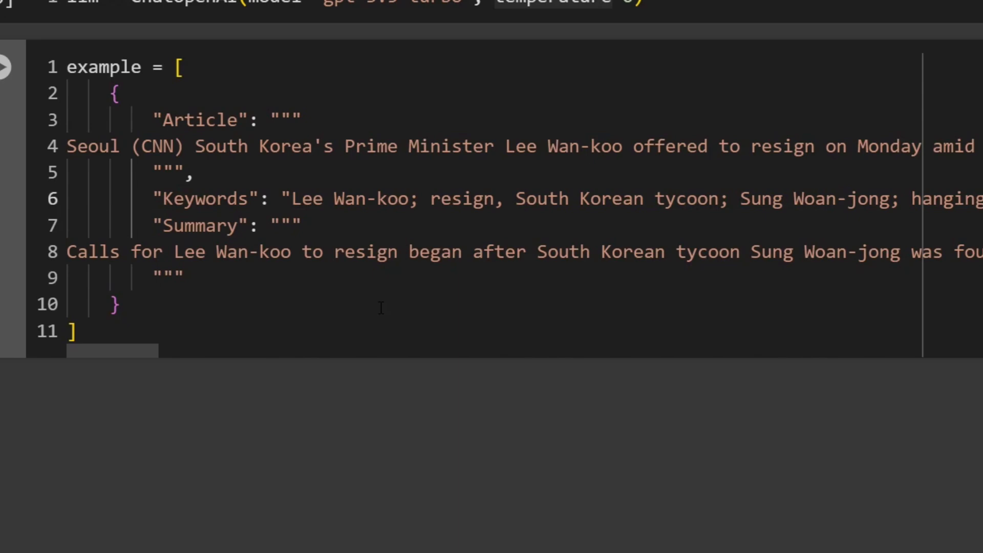
{"action": "mouse_move", "coordinate": [124, 365]}
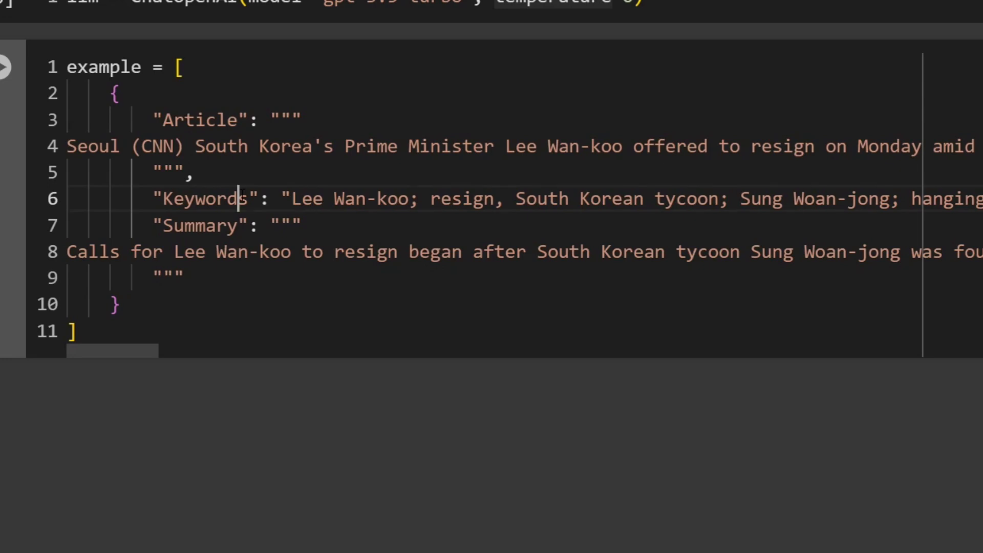
{"action": "double_click", "coordinate": [200, 119]}
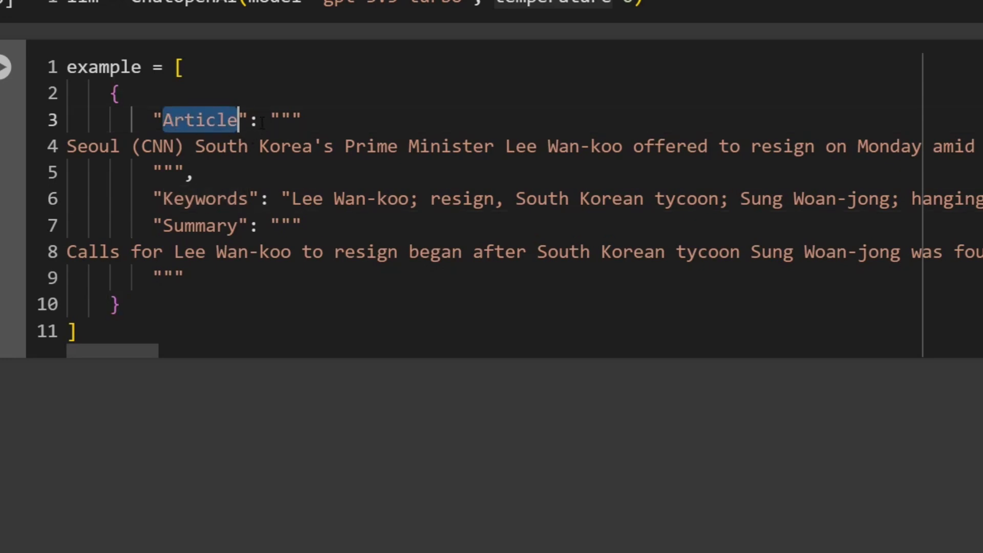
{"action": "double_click", "coordinate": [203, 199]}
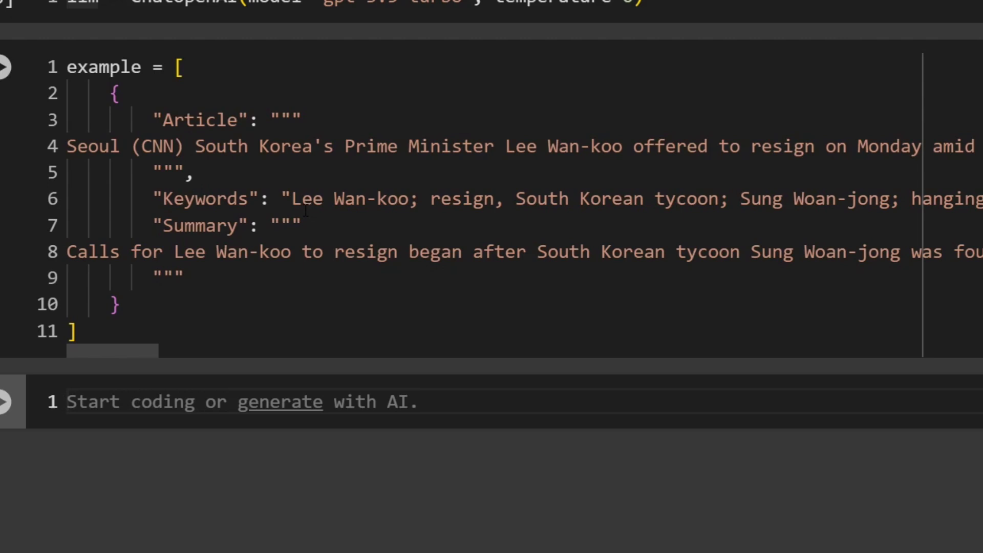
{"action": "mouse_move", "coordinate": [160, 270]}
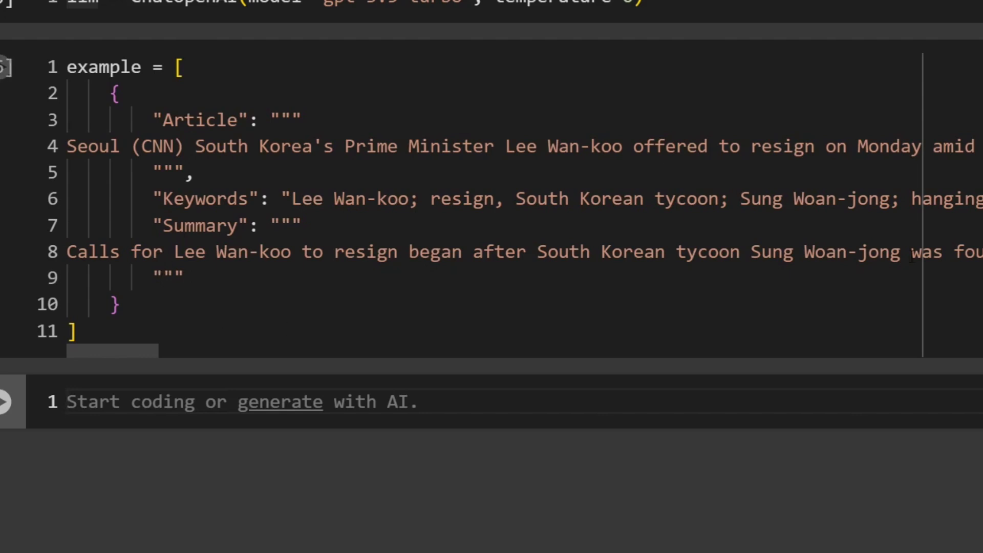
{"action": "scroll", "scroll_direction": "down", "scroll_amount": 3}
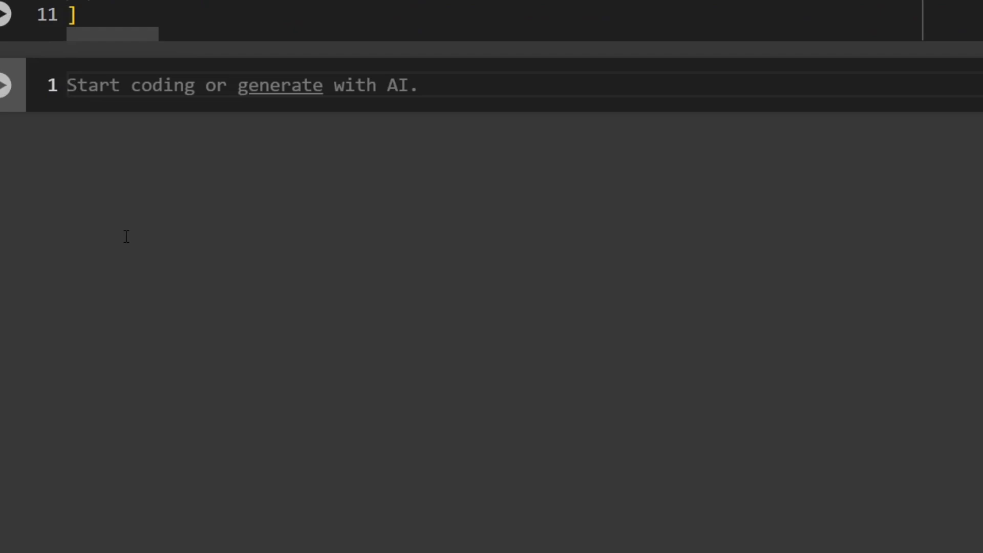
Begin example_prompt = PromptTemplate( with an input_variable argument
{"action": "type", "text": "exa"}
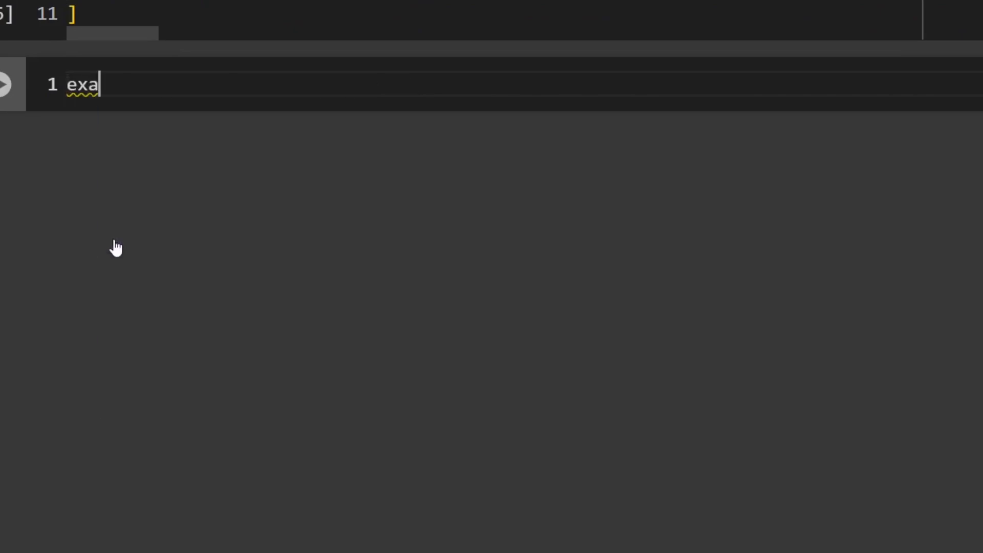
{"action": "type", "text": "mple"}
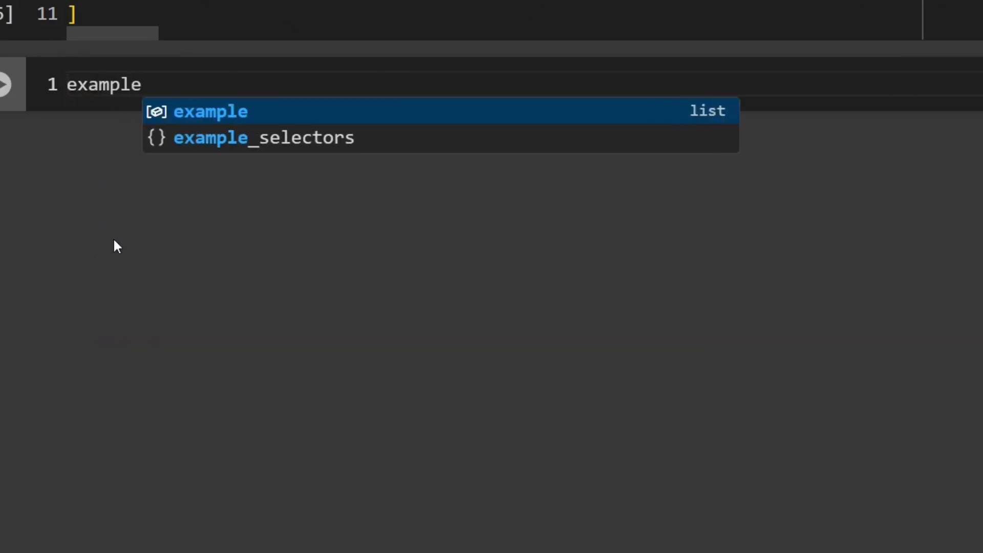
{"action": "type", "text": "_prom"}
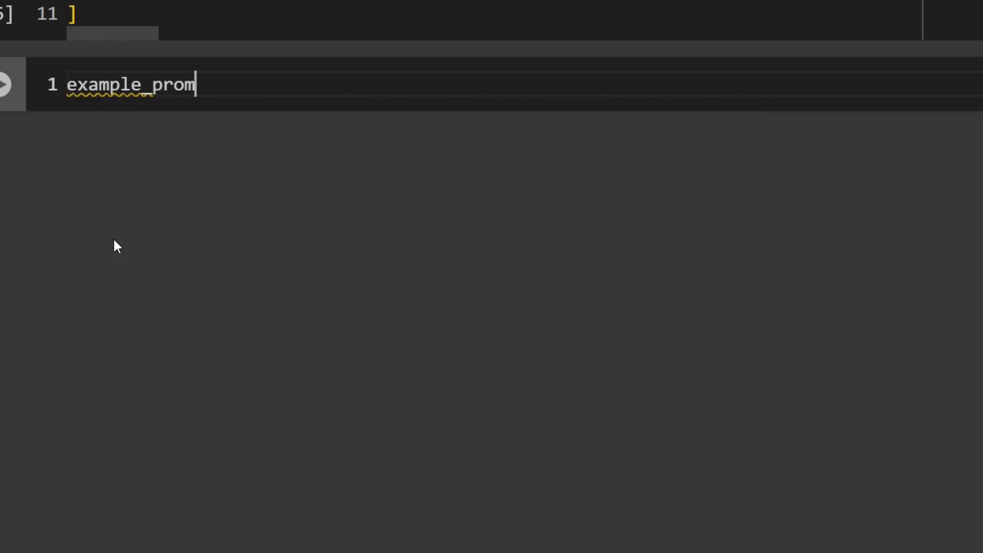
{"action": "type", "text": "pt = Pr"}
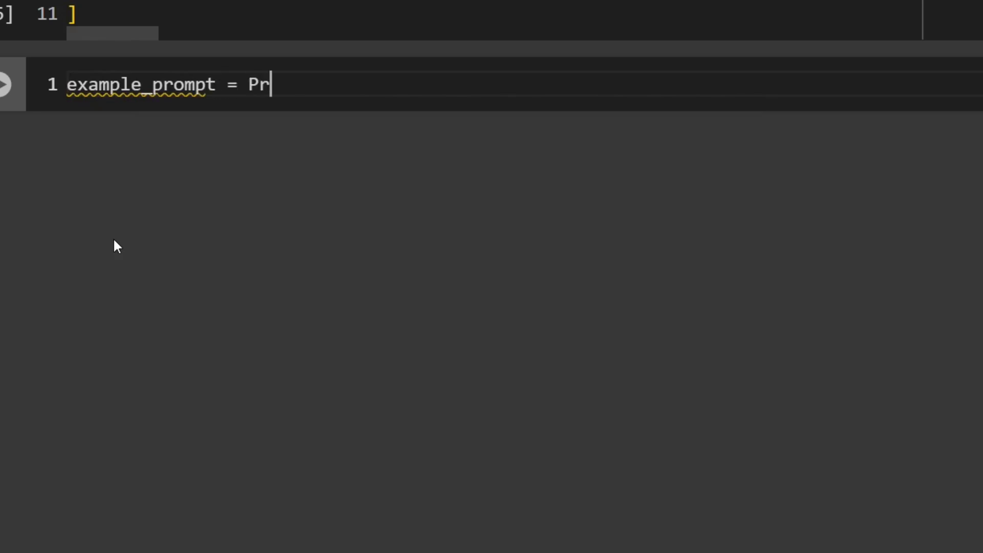
{"action": "type", "text": "omptTemplate("}
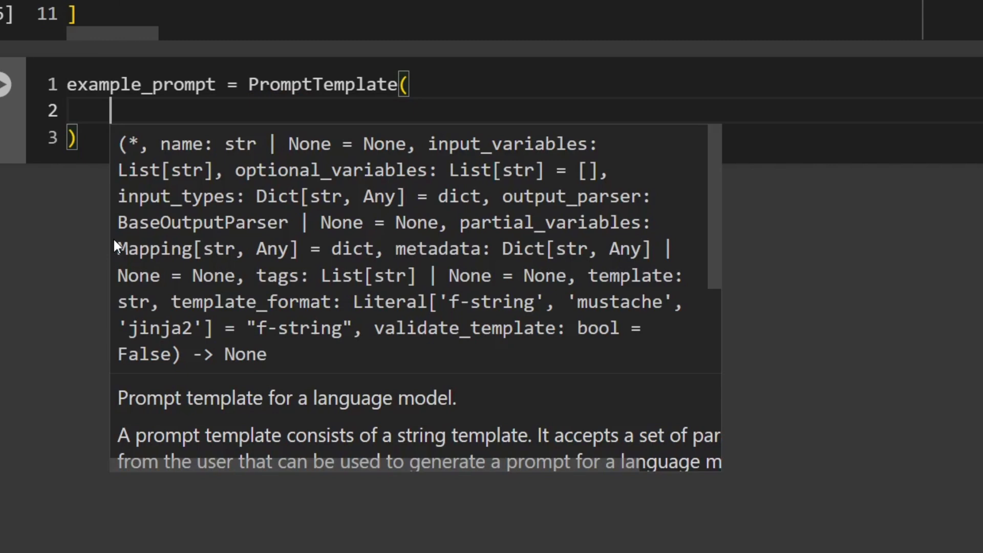
{"action": "type", "text": "inpu"}
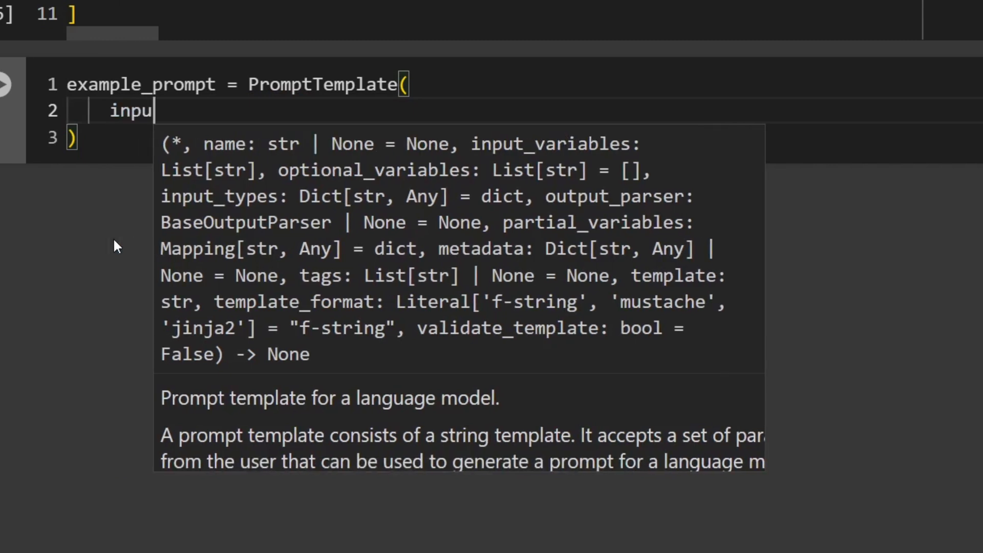
{"action": "type", "text": "t_variable=["}
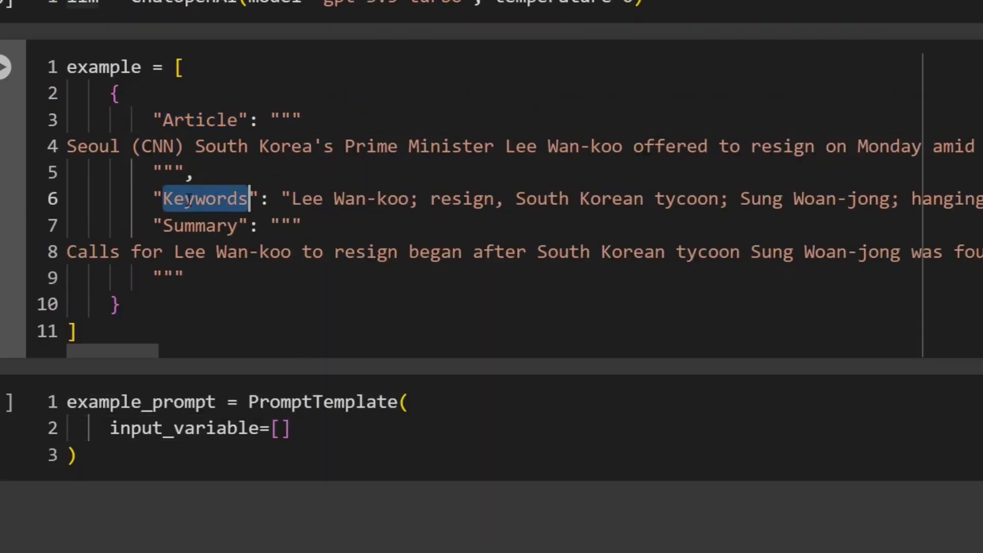
List 'Article', 'Keywords', 'Summary' as input variables and start the template argument
{"action": "double_click", "coordinate": [201, 225]}
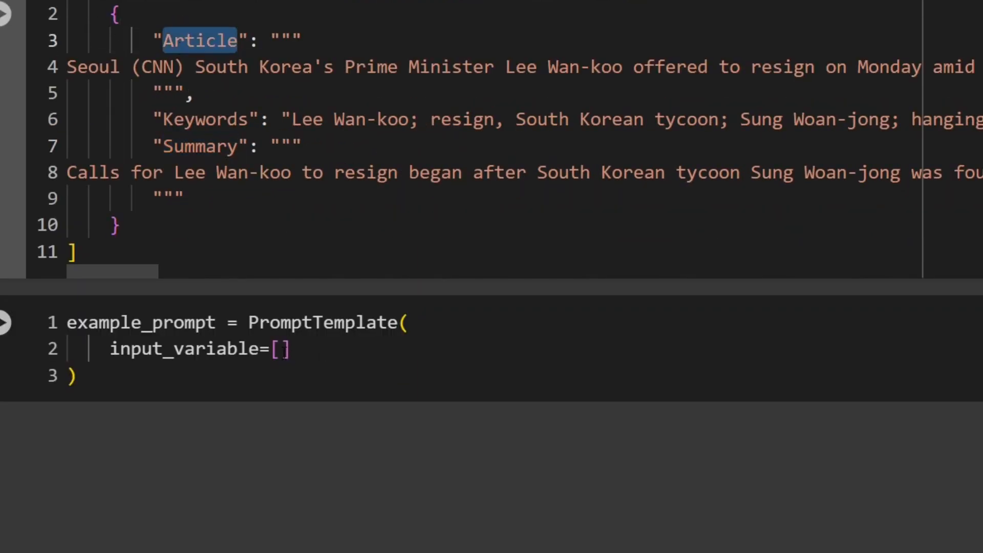
{"action": "type", "text": "'Article'"}
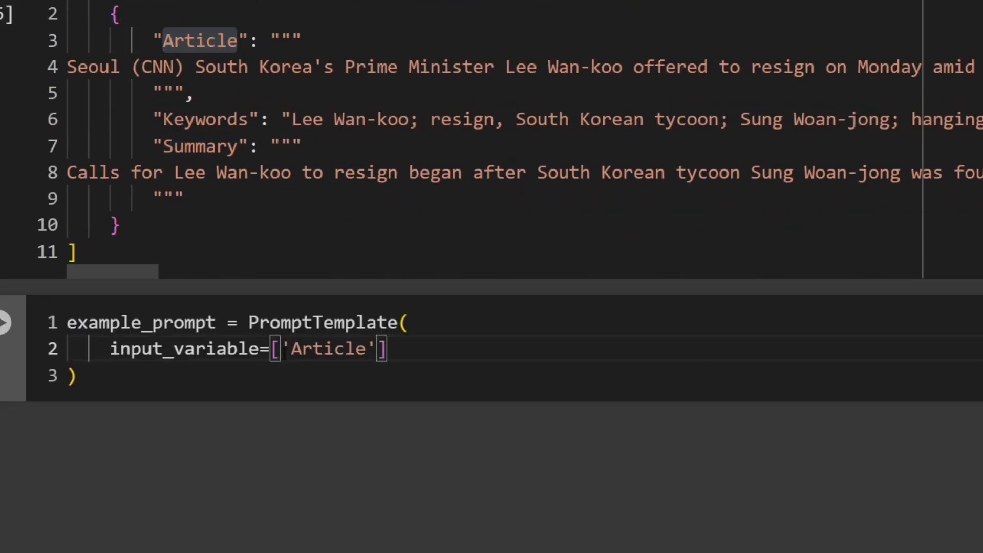
{"action": "type", "text": ", ''"}
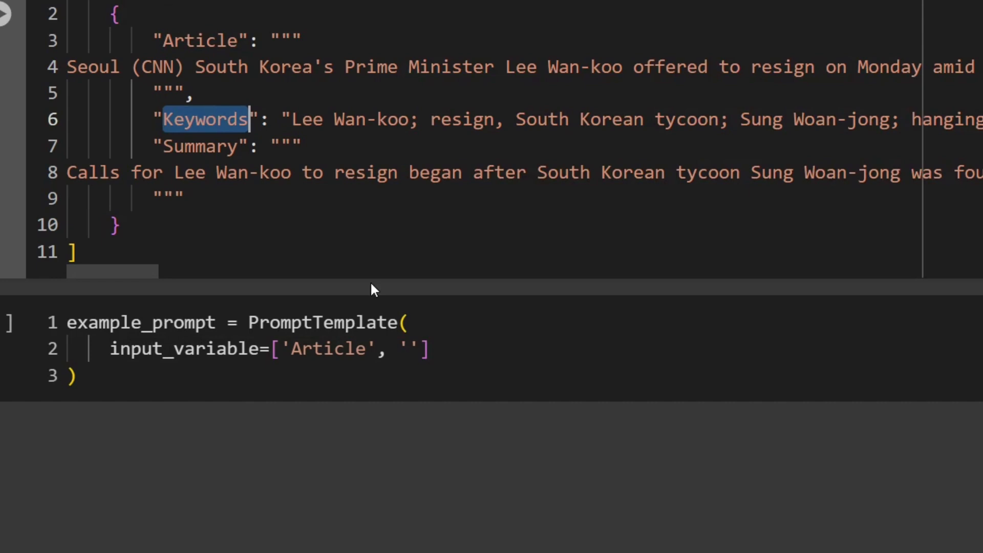
{"action": "type", "text": "'Keywords', 'Summary"}
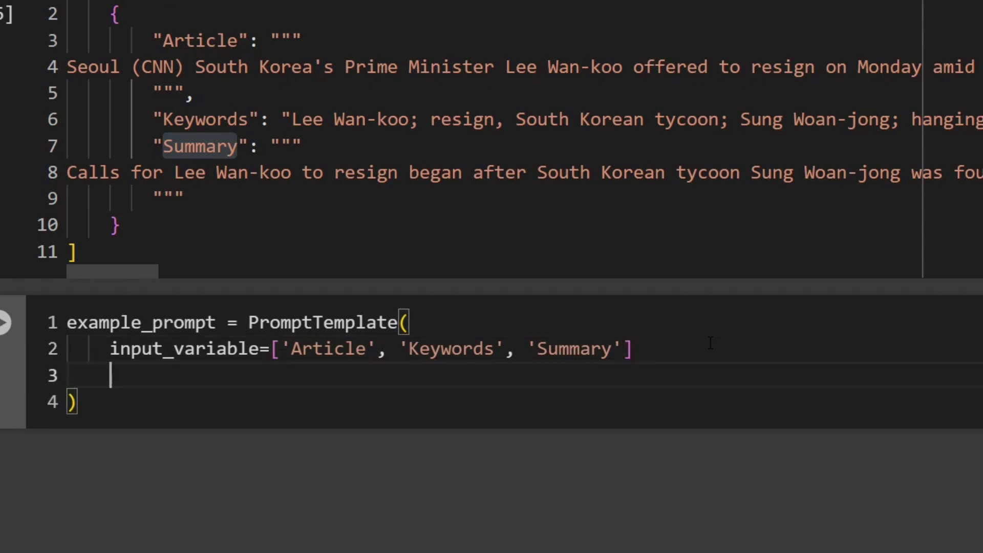
{"action": "type", "text": "template=\""}
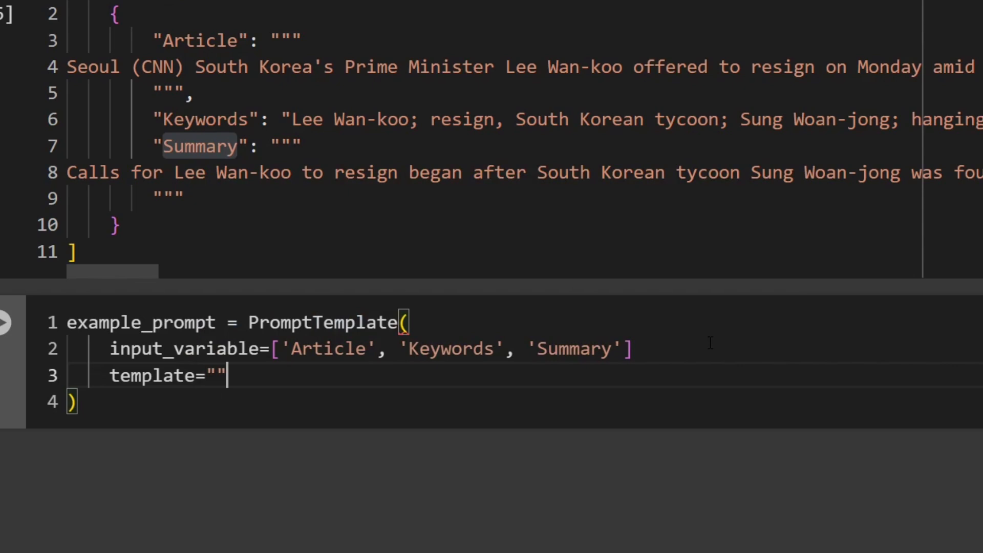
Write the template's Article: {Article} line and the Q: 2-4 sentence summary question
{"action": "key", "text": "Enter"}
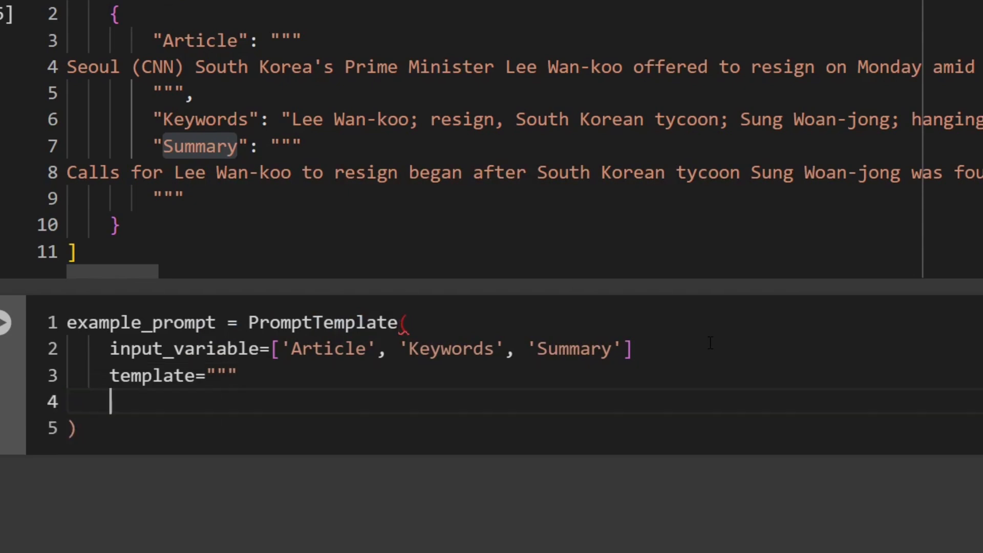
{"action": "type", "text": "A"}
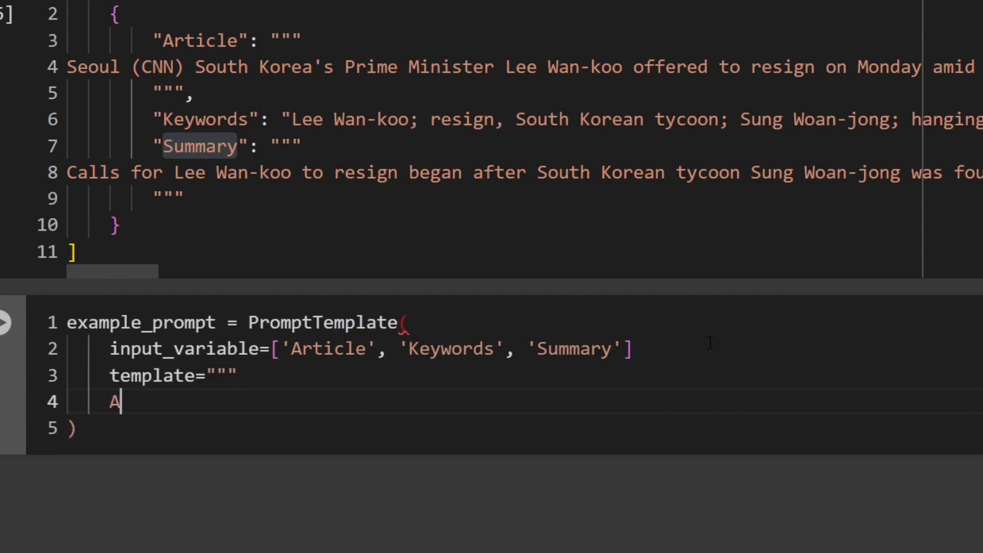
{"action": "type", "text": "rticle:"}
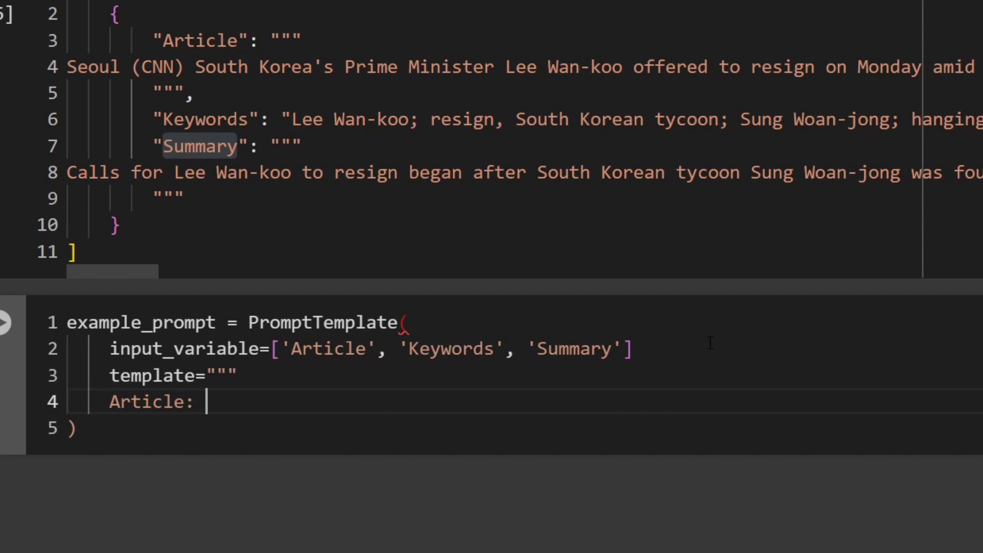
{"action": "type", "text": "{}"}
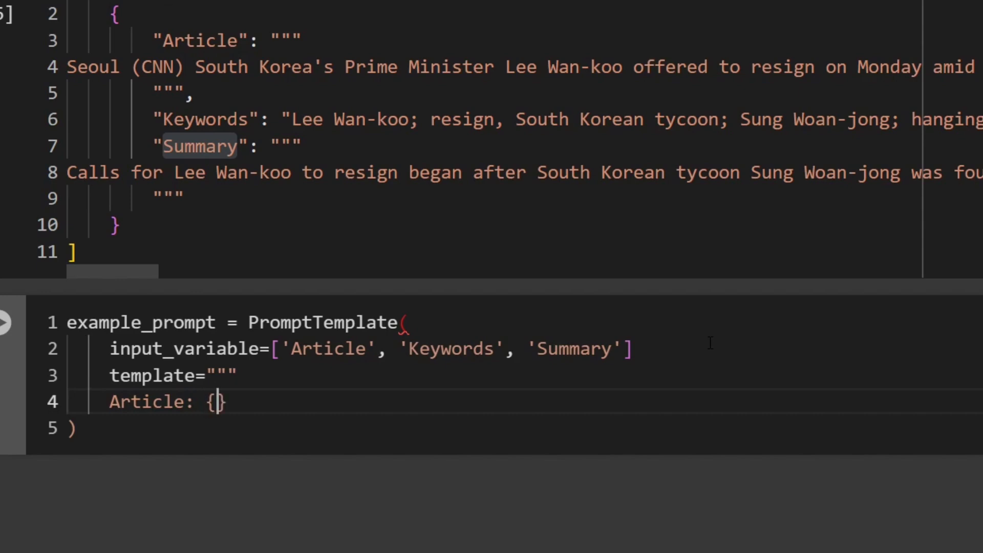
{"action": "type", "text": "Article"}
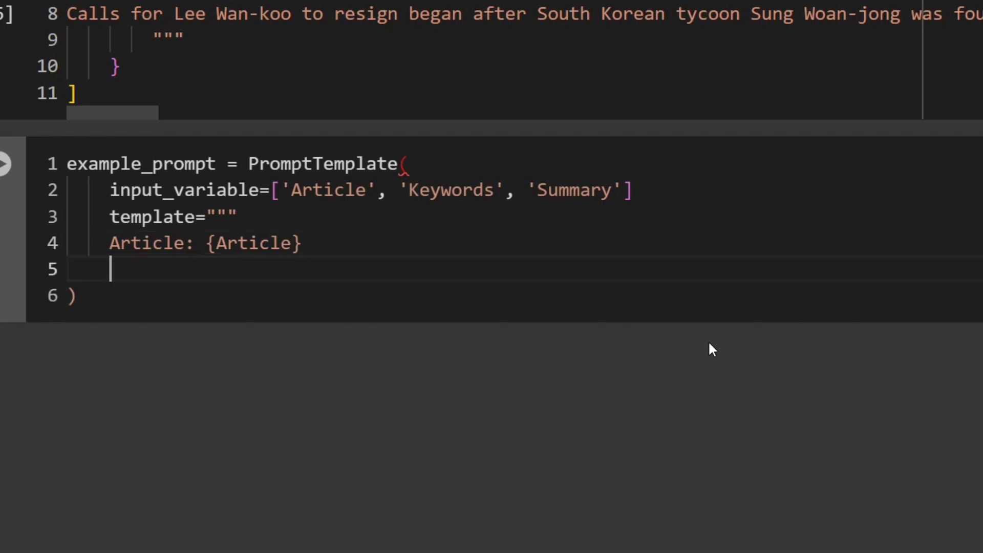
{"action": "type", "text": "Q:"}
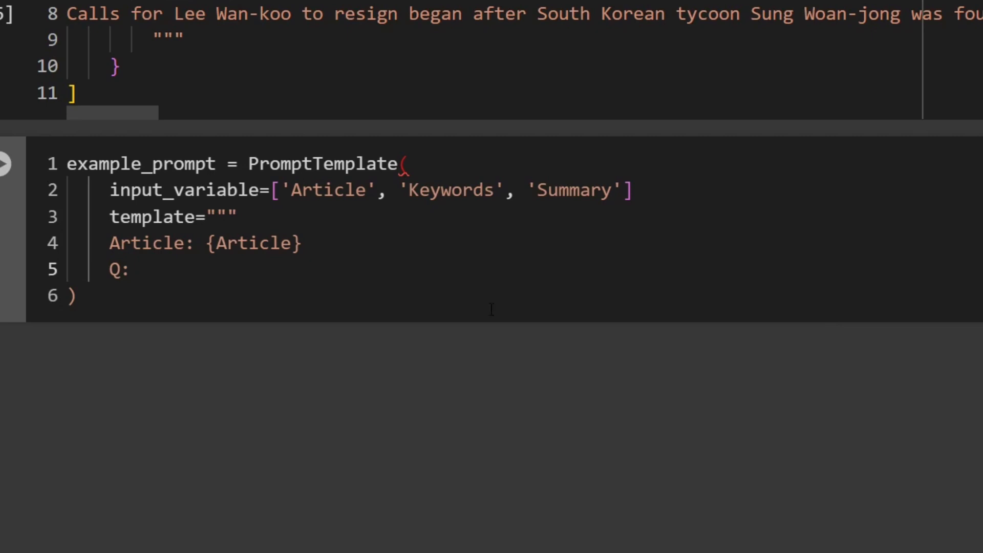
{"action": "type", "text": "Write a short summary of the article in 2-4 sentences that accurately incorpora"}
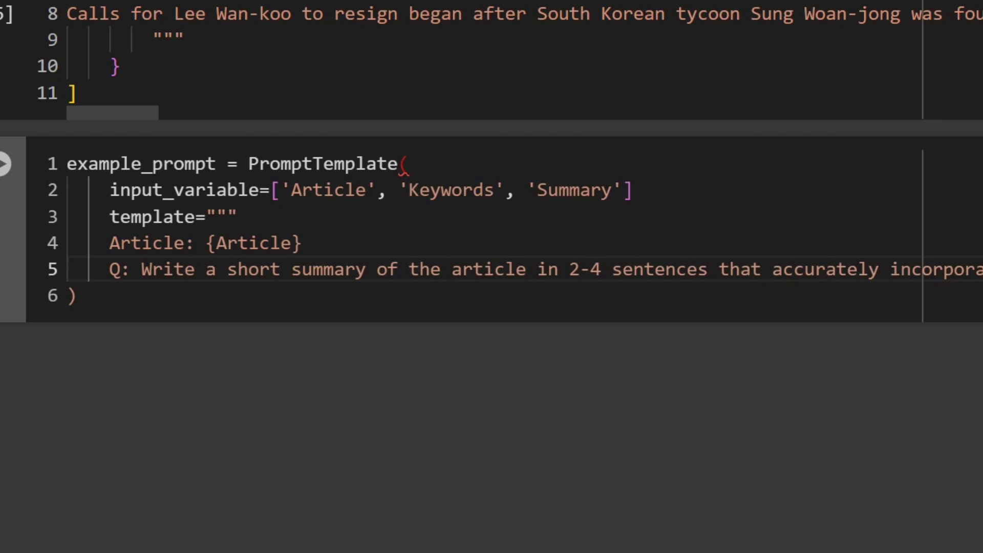
Add Keywords: {Keywords} and A: {Summary} lines to the template and run the cell
{"action": "type", "text": "Ke"}
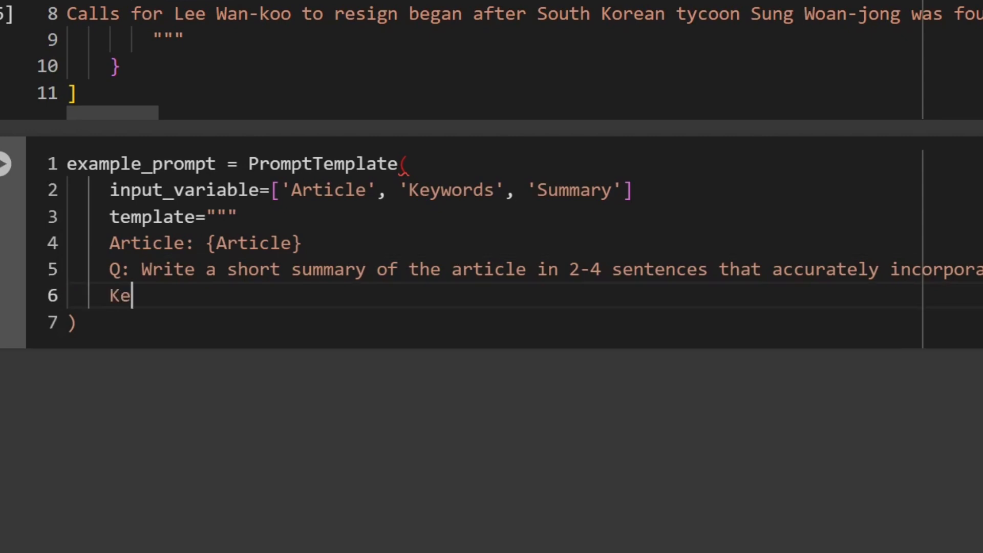
{"action": "type", "text": "ywords"}
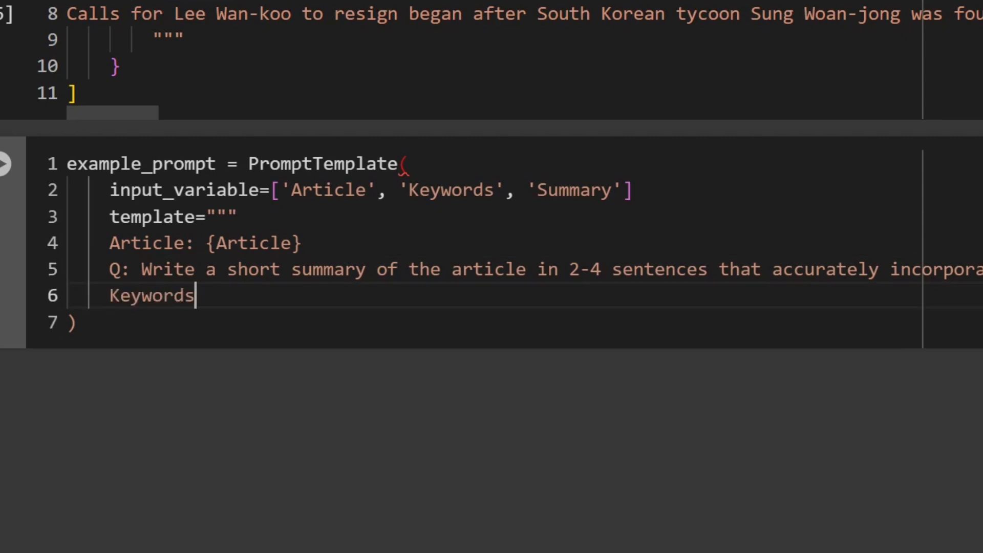
{"action": "type", "text": ": {}"}
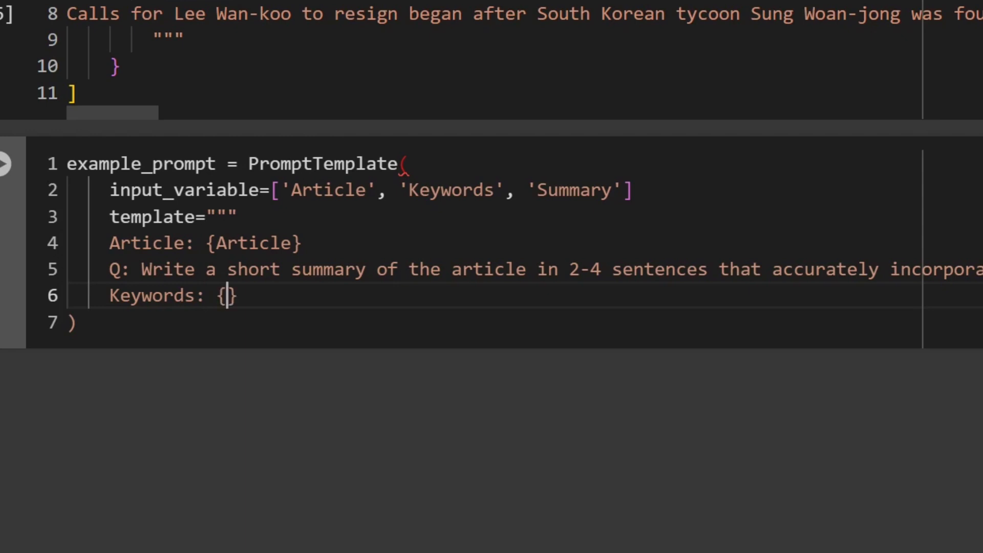
{"action": "type", "text": "Keywords"}
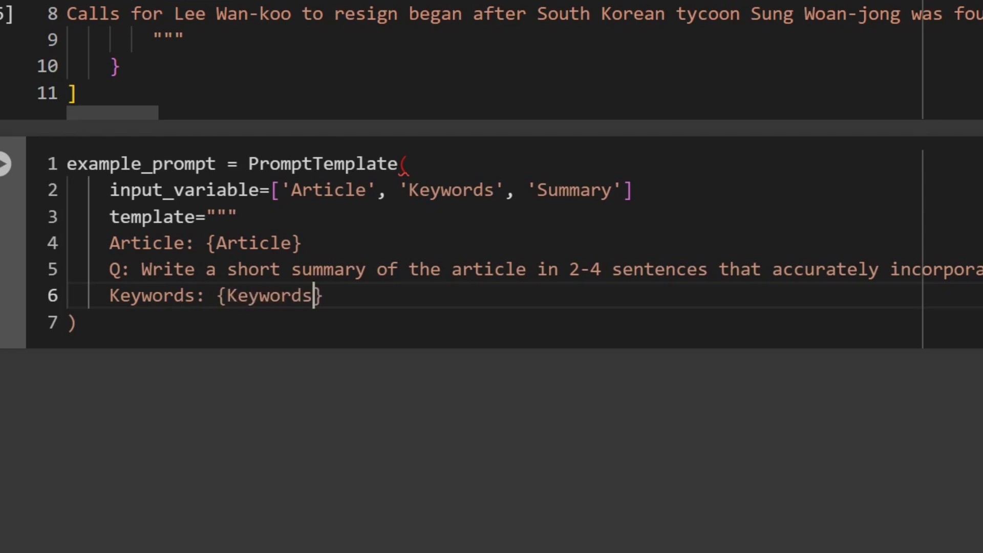
{"action": "type", "text": "A"}
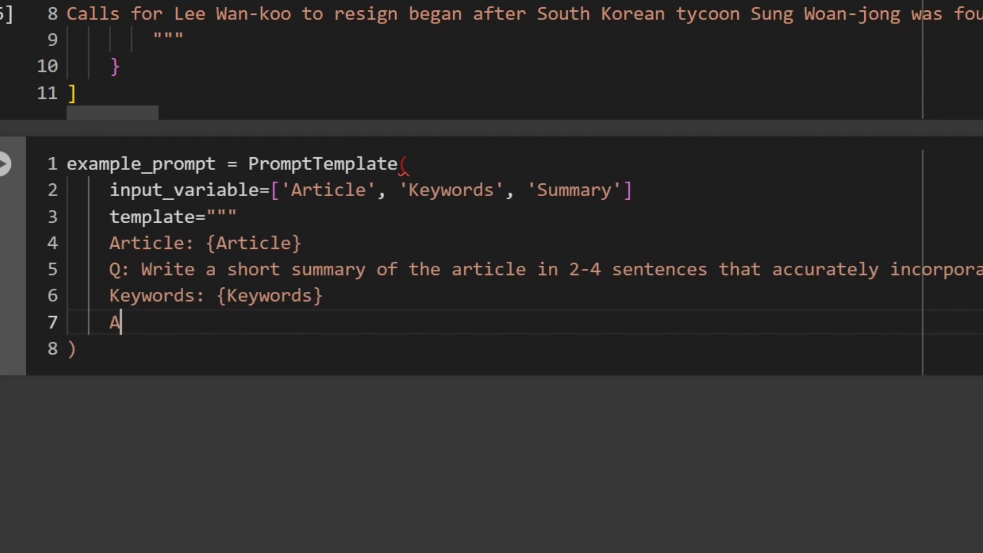
{"action": "type", "text": ":"}
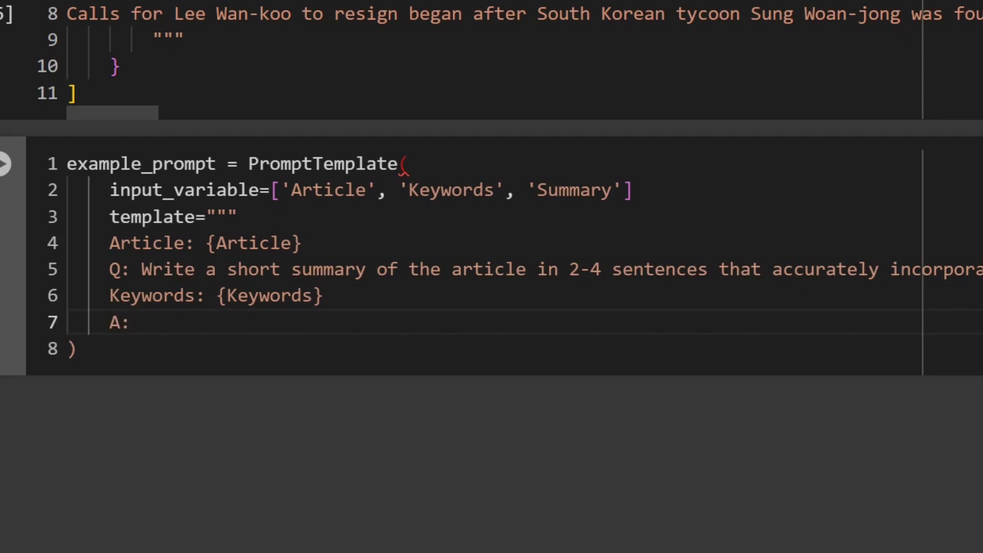
{"action": "type", "text": "{Su}"}
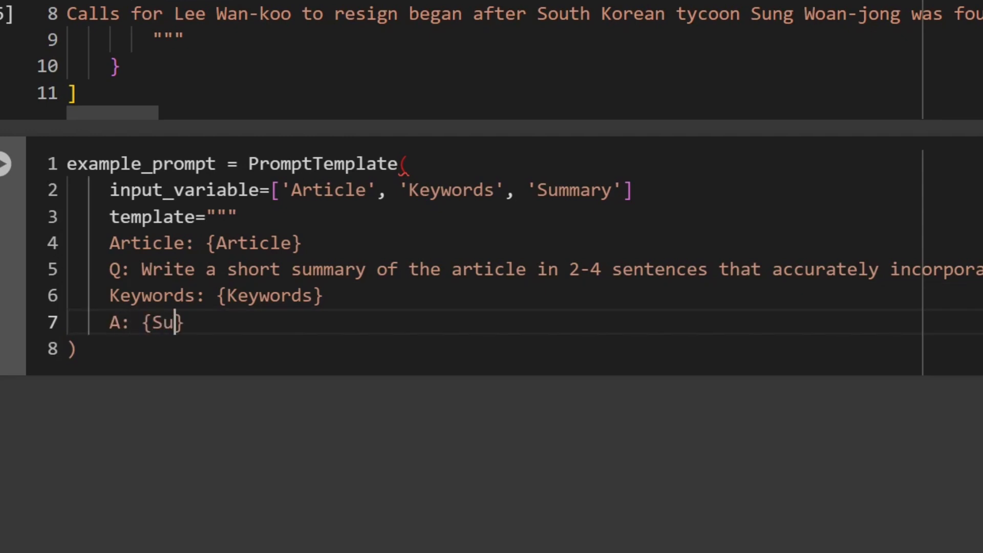
{"action": "type", "text": "mmary}"}
{"action": "type", "text": "\"\"\""}
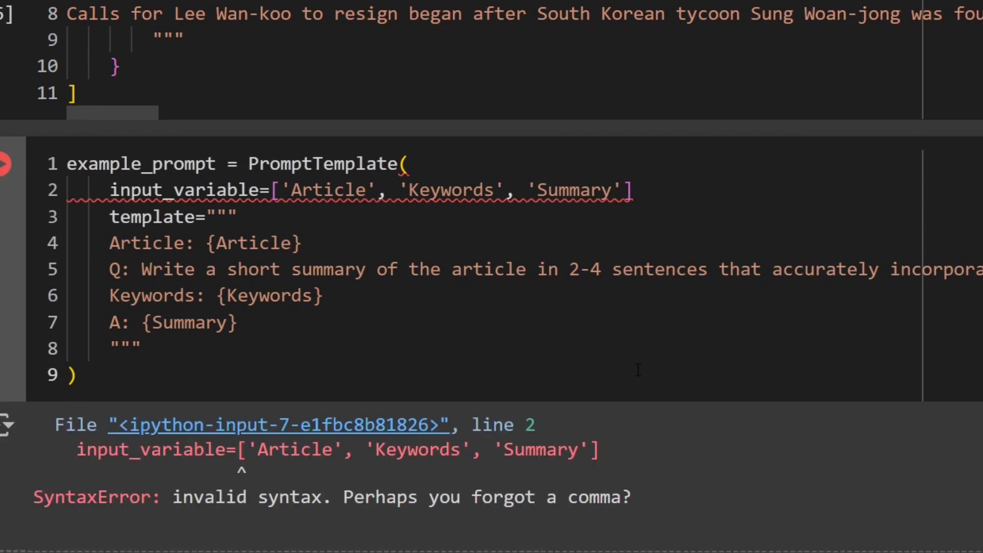
{"action": "mouse_move", "coordinate": [229, 225]}
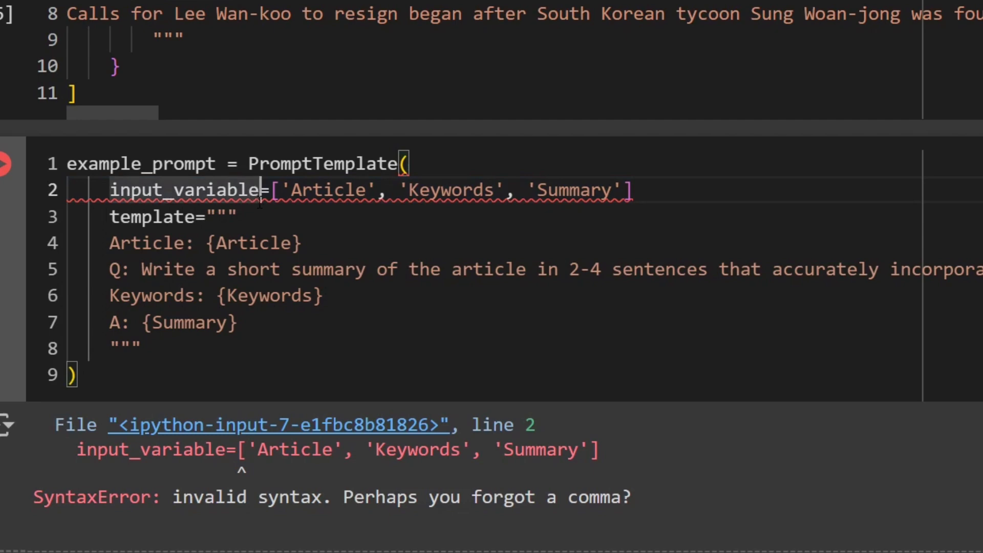
Rename input_variable to input_variables and re-run the example_prompt cell
{"action": "type", "text": "s"}
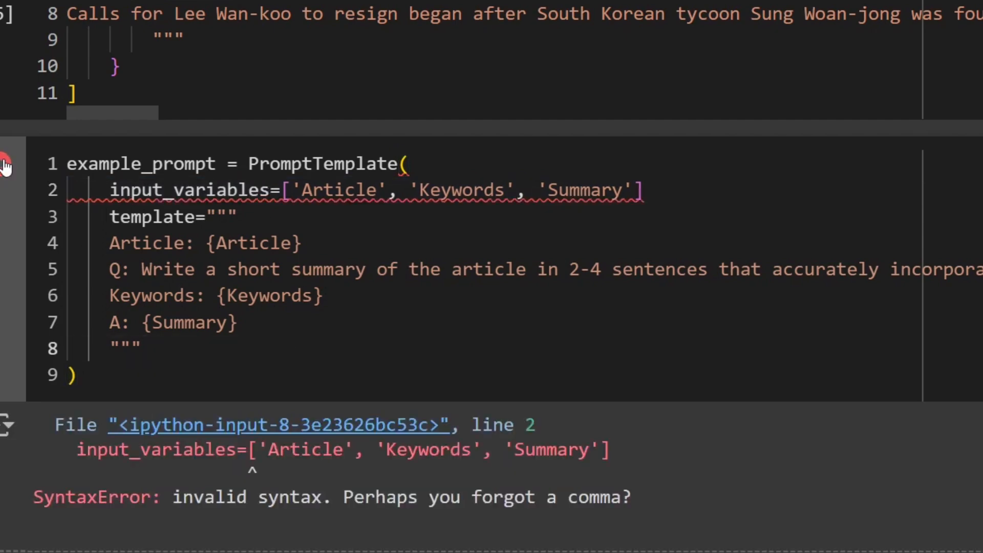
{"action": "mouse_move", "coordinate": [431, 316]}
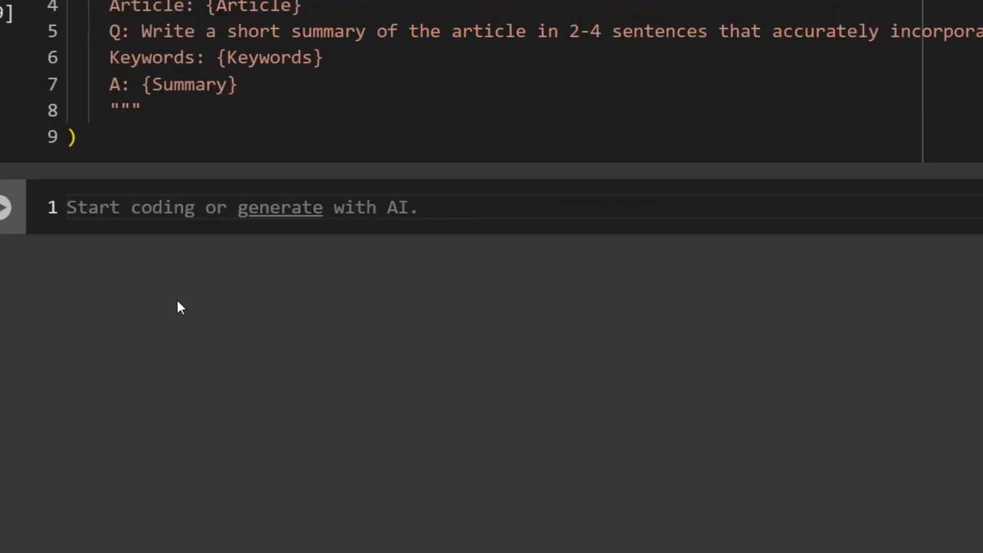
Write one_shot_prompt = FewShotPromptTemplate( with examples=example in a new cell
{"action": "type", "text": "one_sho"}
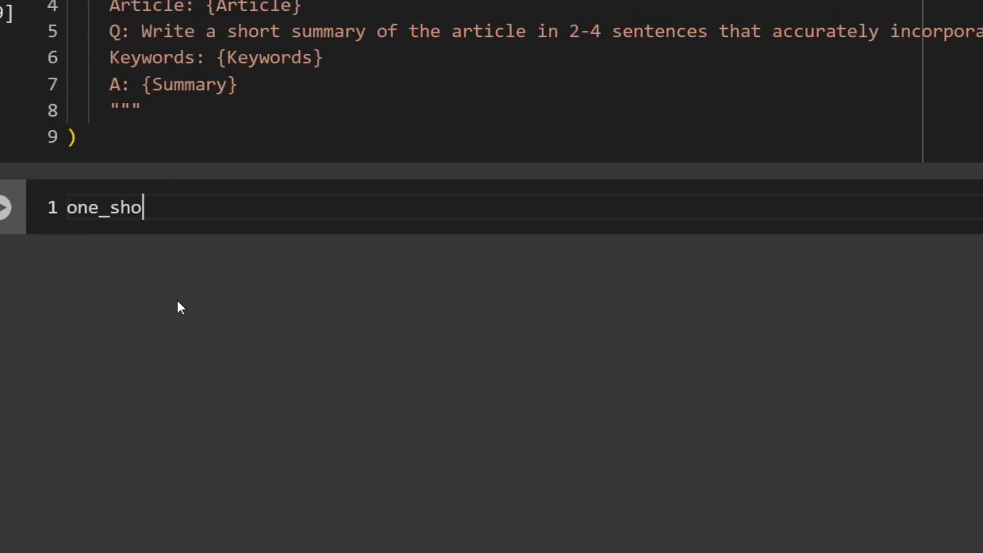
{"action": "type", "text": "t_prompt = Few"}
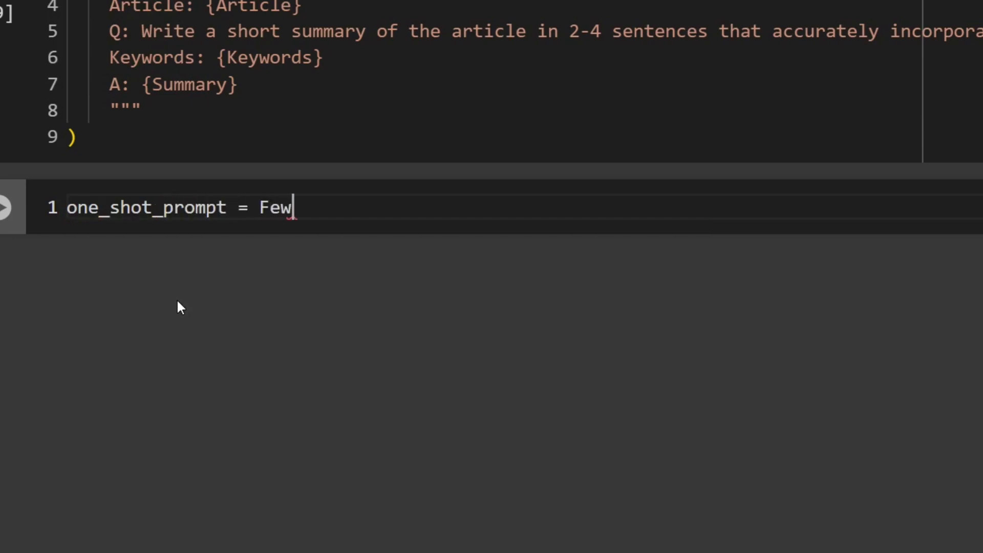
{"action": "type", "text": "ShotPromptTemplate"}
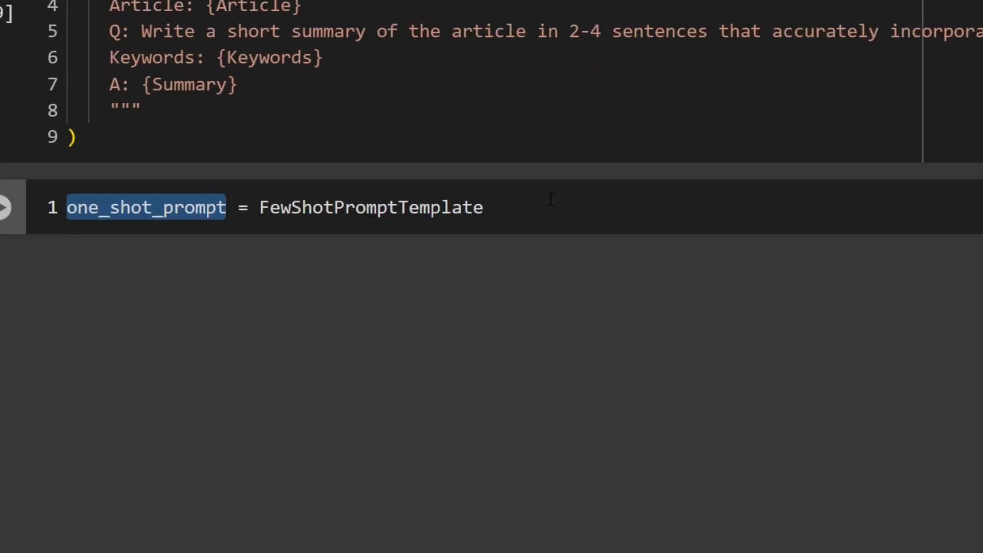
{"action": "type", "text": "("}
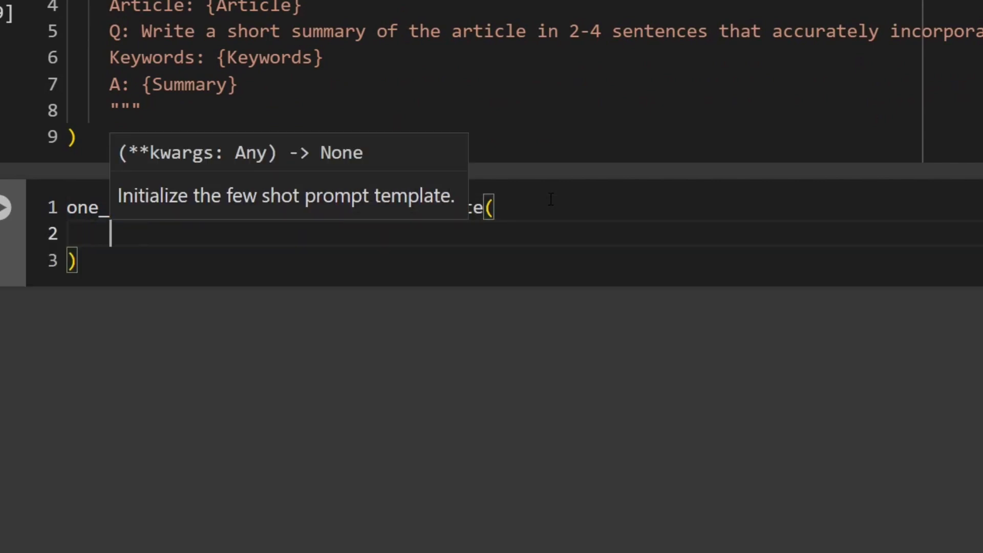
{"action": "type", "text": "examples=example"}
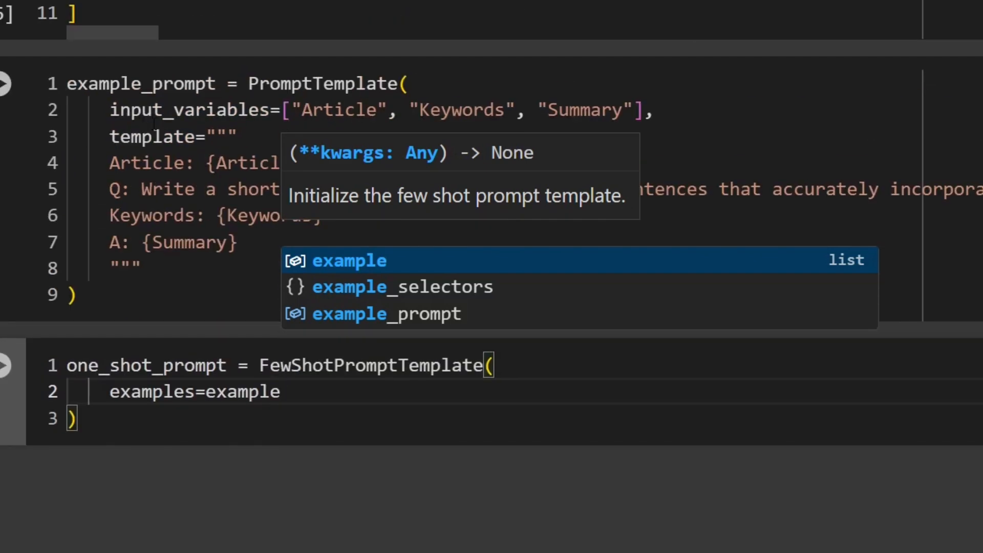
{"action": "scroll", "scroll_direction": "down", "scroll_amount": 3}
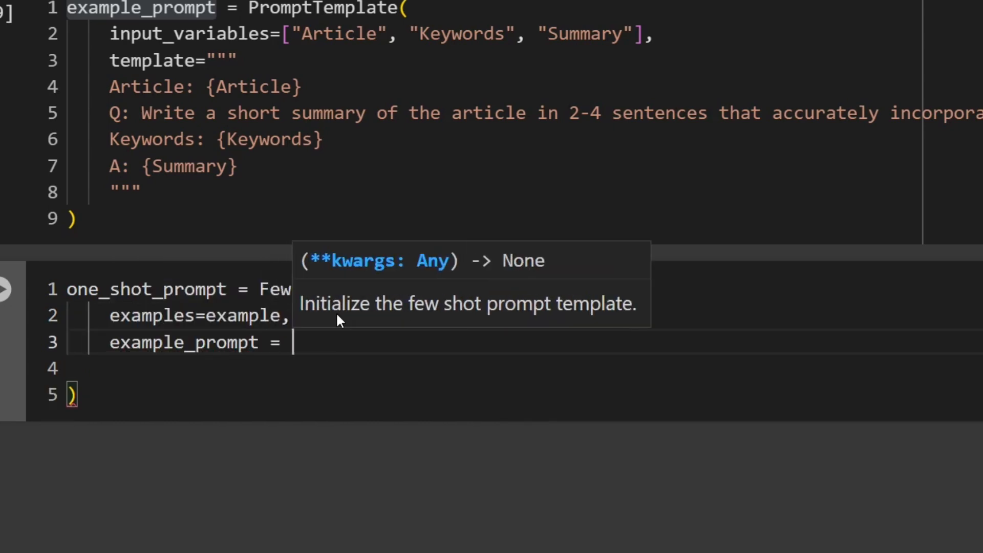
Add example_prompt=example_prompt, a suffix with Article: {input}, Keywords: {keywords}, A:, and input_variables ["input", "keywords"]
{"action": "type", "text": "example_prompt,"}
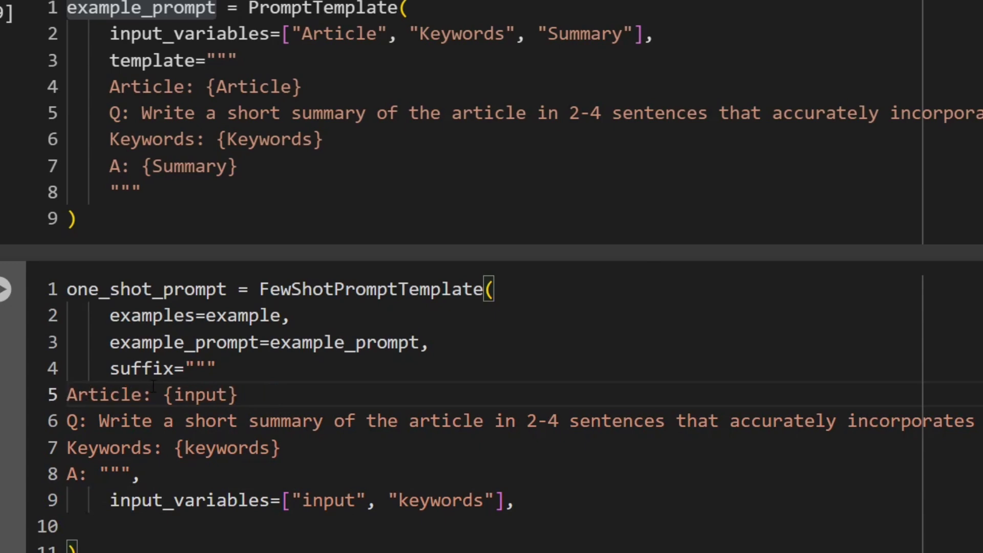
{"action": "double_click", "coordinate": [200, 394]}
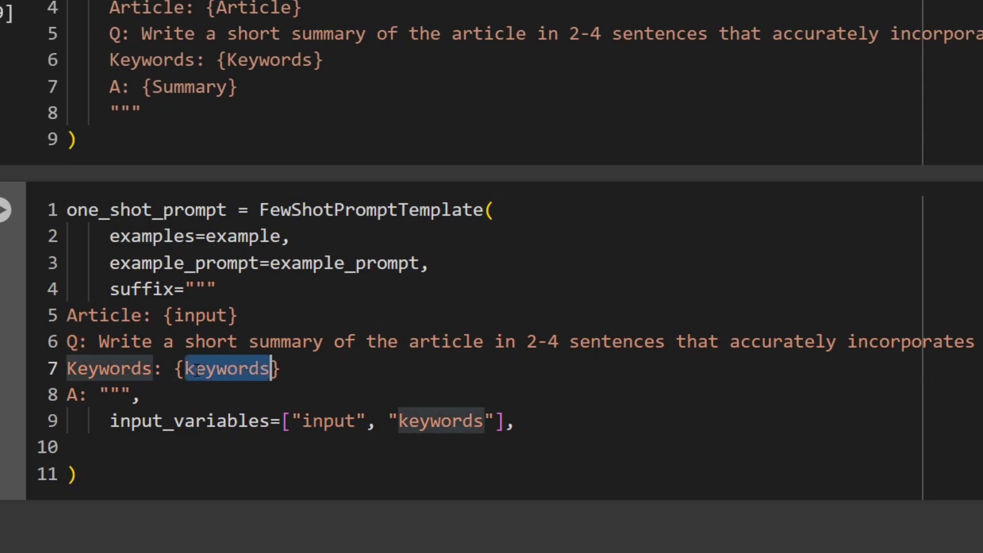
{"action": "mouse_move", "coordinate": [199, 393]}
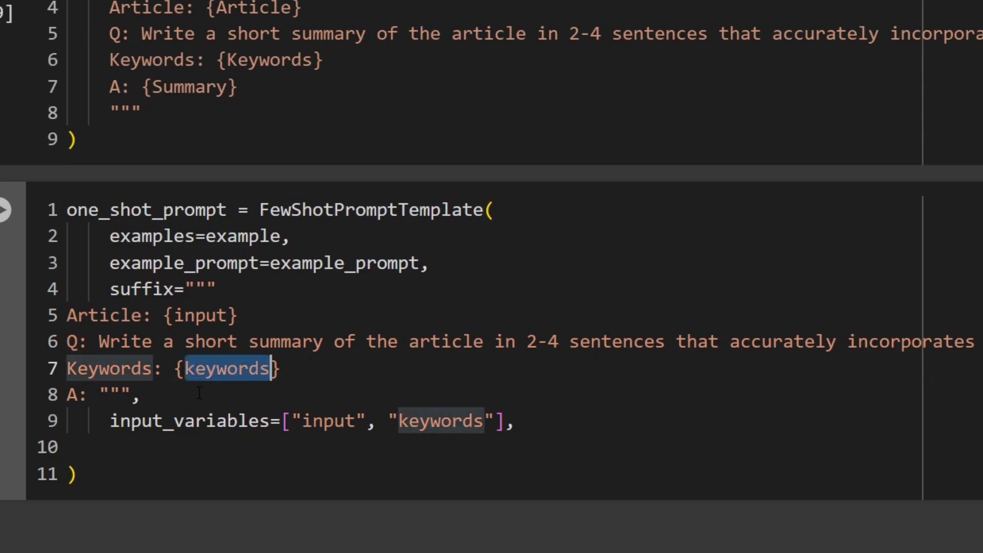
{"action": "double_click", "coordinate": [439, 421]}
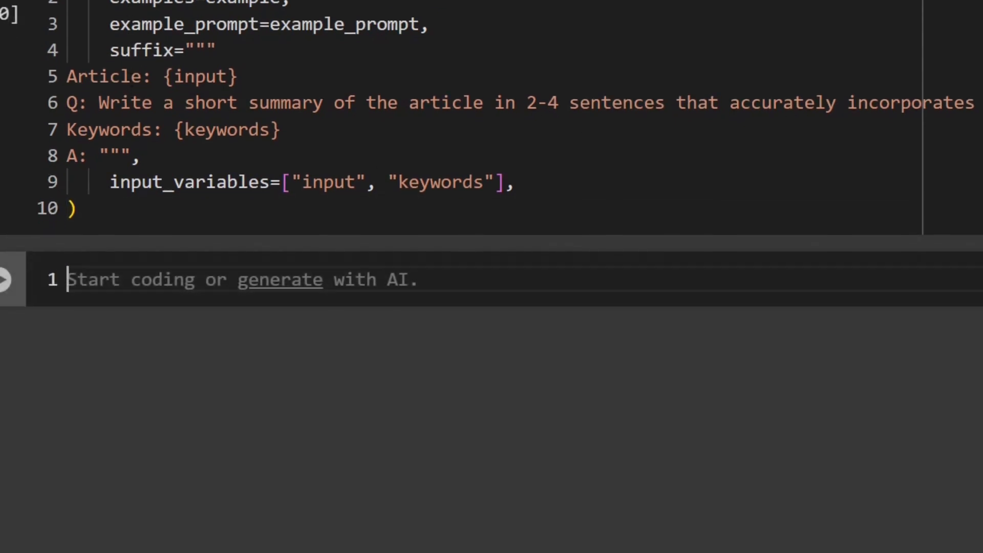
Define article as a triple-quoted string holding the Them Crooked Vultures text and run the cell
{"action": "type", "text": "articl"}
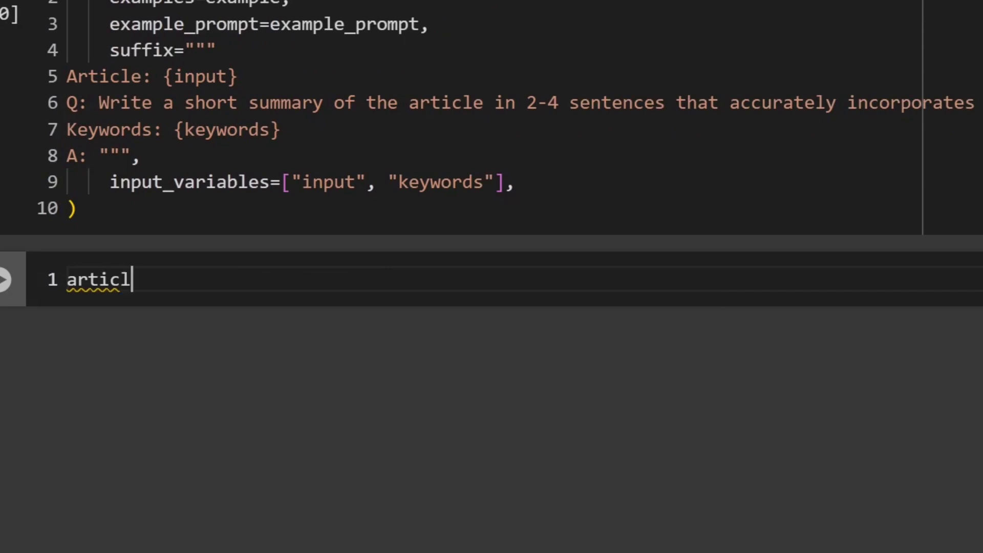
{"action": "type", "text": "e"}
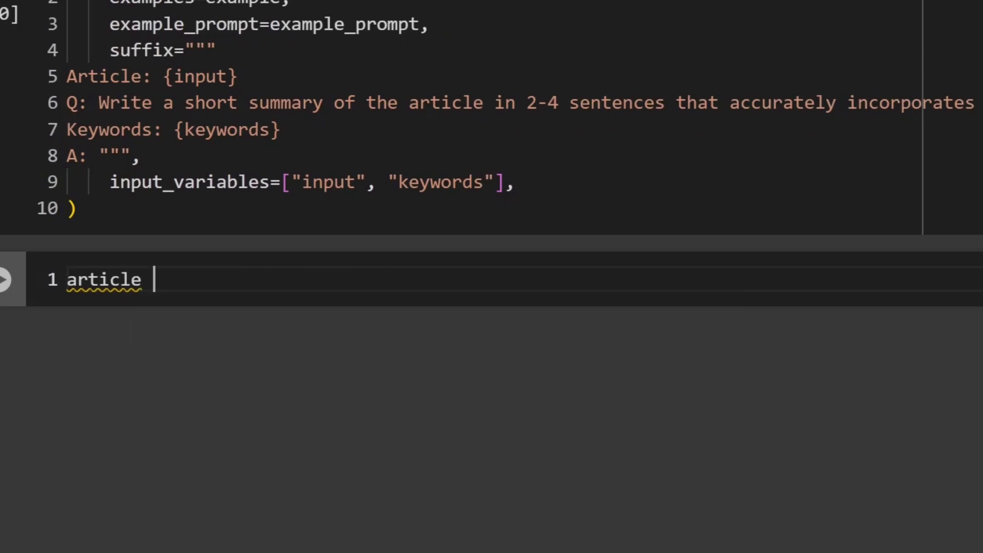
{"action": "type", "text": "="}
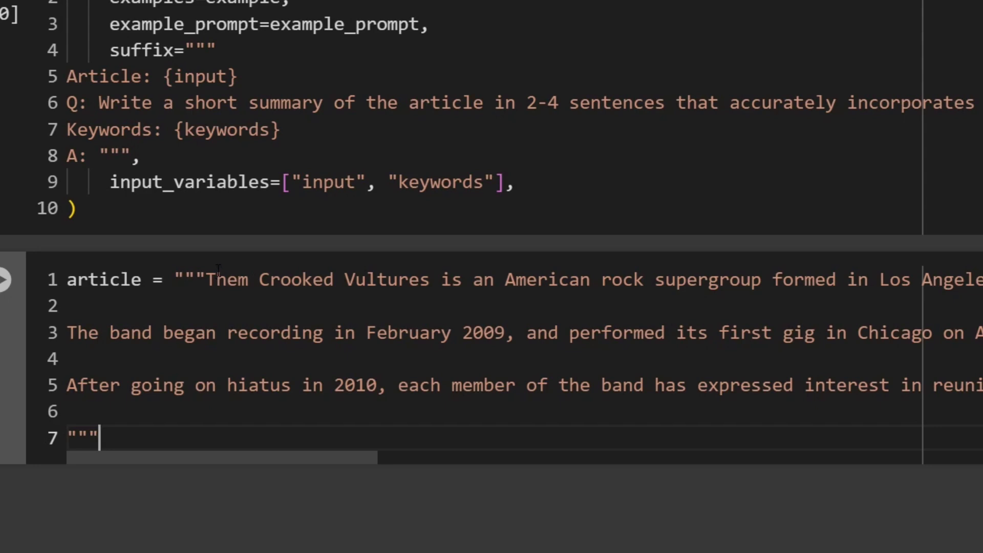
{"action": "scroll", "scroll_direction": "down", "scroll_amount": 3}
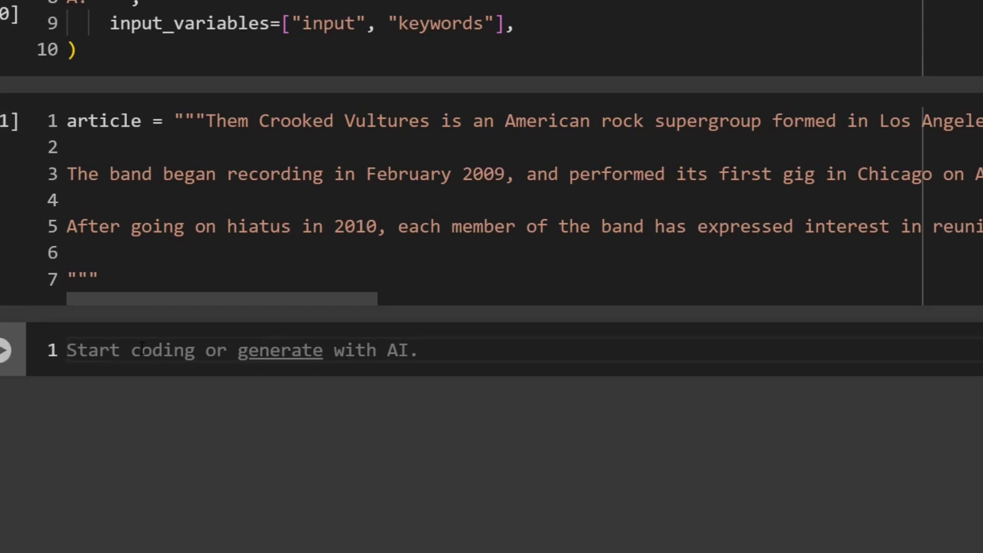
Define keywords = "Dave Grohl; John Paul Jones; Joshe Homme; super group"
{"action": "type", "text": "keyword"}
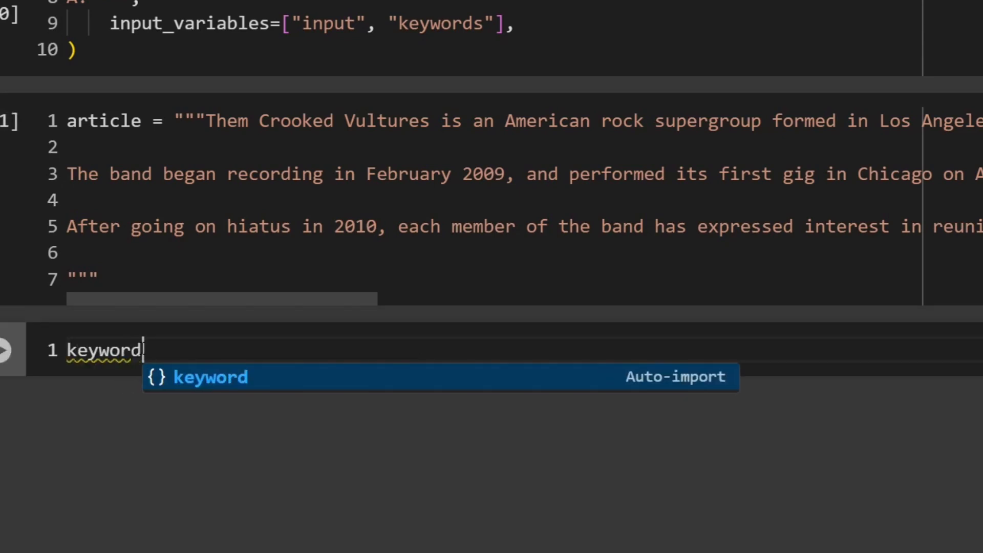
{"action": "type", "text": "s ="}
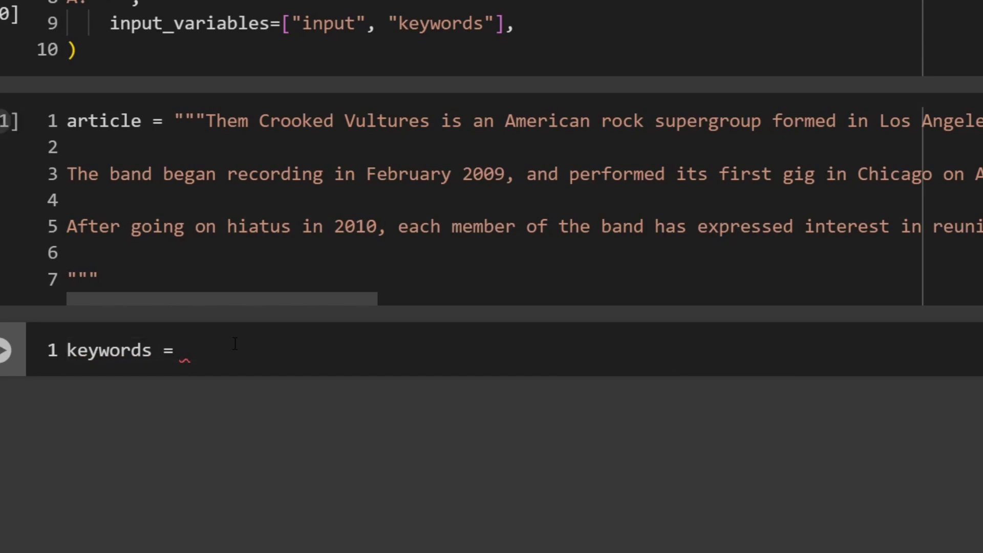
{"action": "type", "text": "\"Dave Grohl; John Paul Jones; Joshe Homme; super group\""}
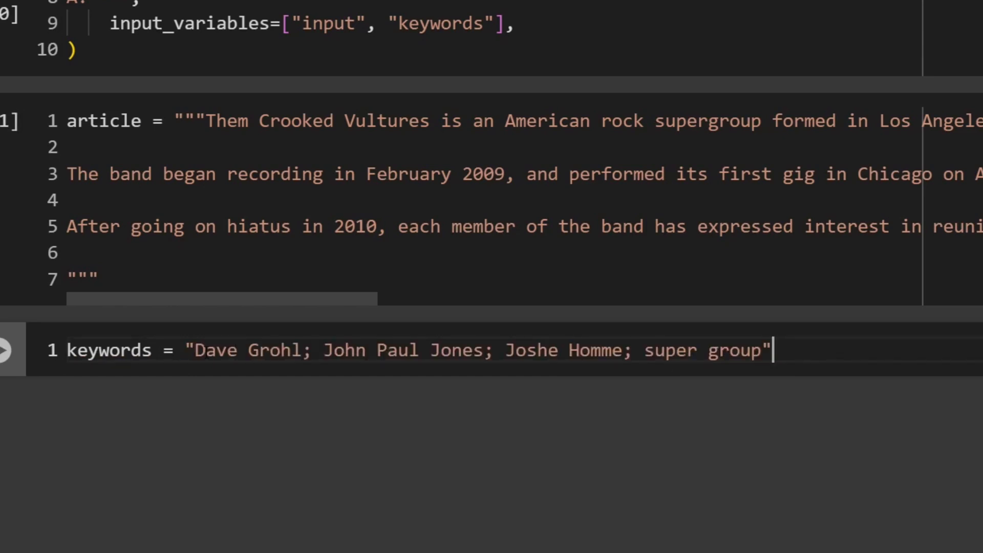
{"action": "double_click", "coordinate": [531, 351]}
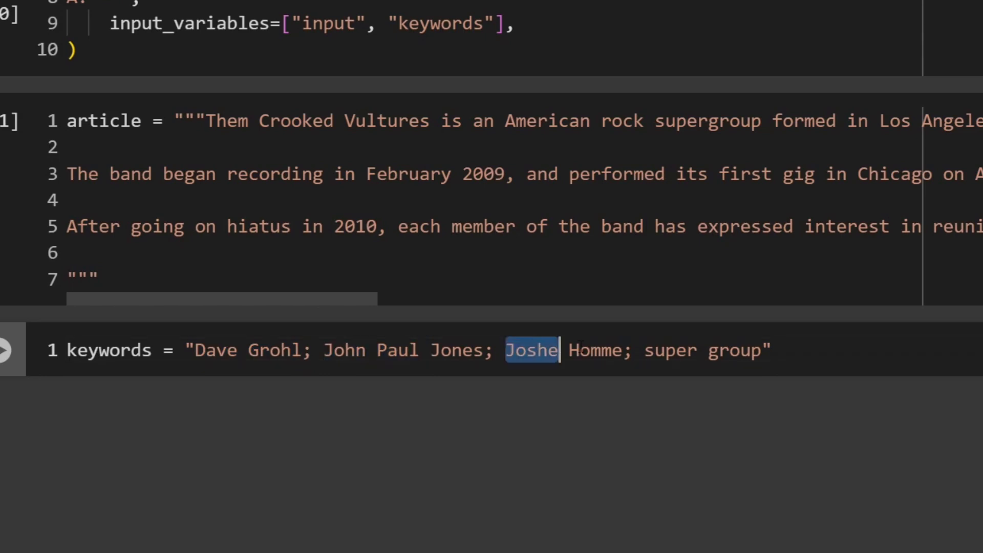
{"action": "double_click", "coordinate": [703, 350]}
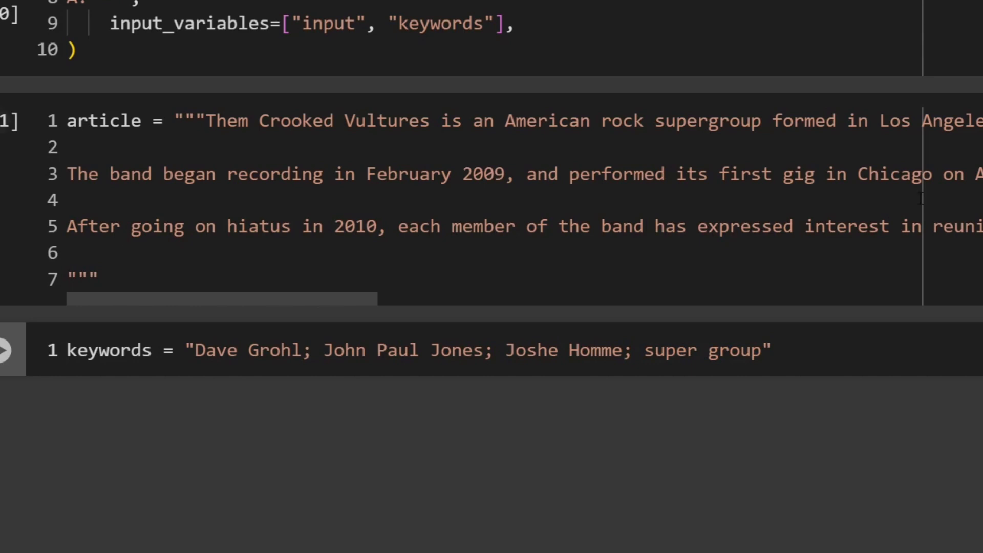
Run the keywords cell and start formatted_prompt = one_shot_prompt.format( in a new cell
{"action": "left_click", "coordinate": [6, 348]}
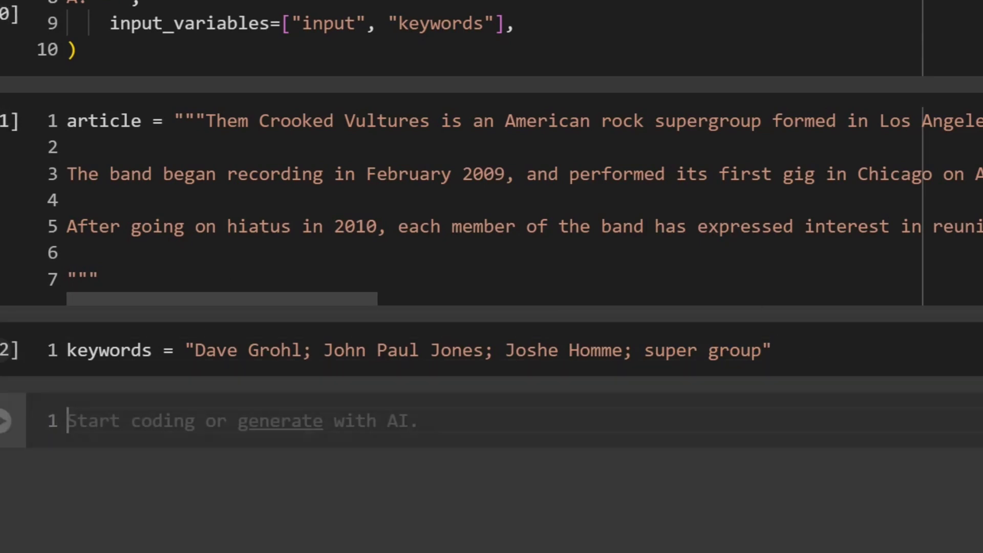
{"action": "type", "text": "f"}
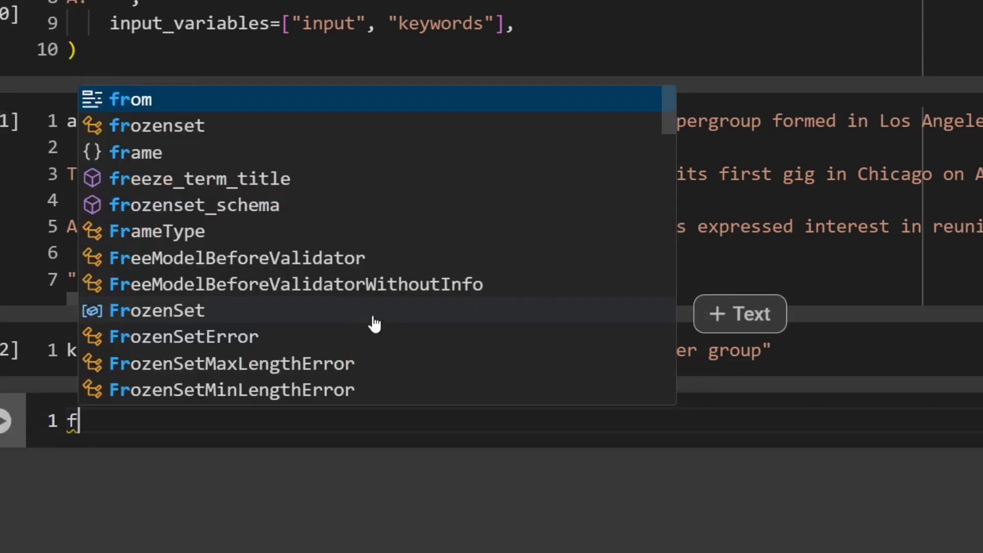
{"action": "type", "text": "ormat"}
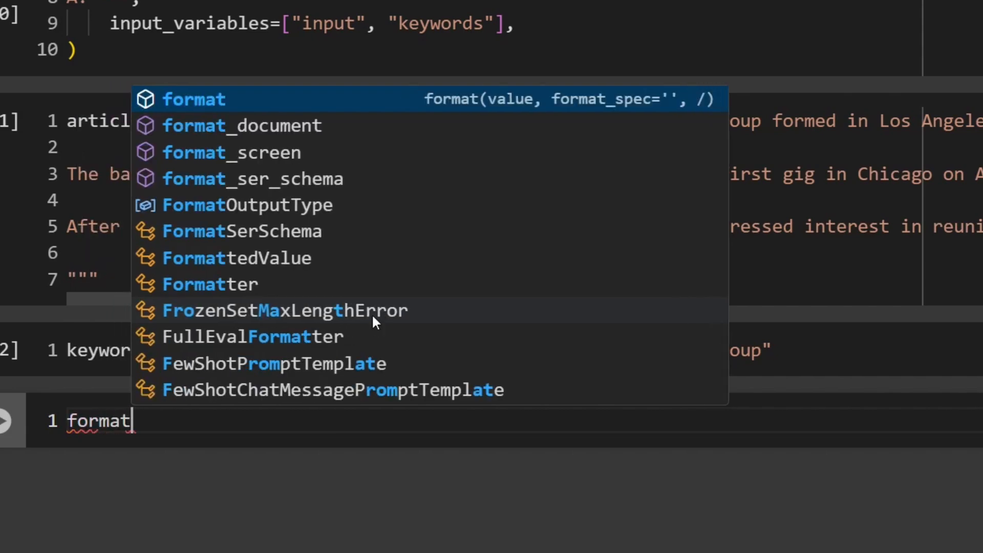
{"action": "type", "text": "ted_prompt"}
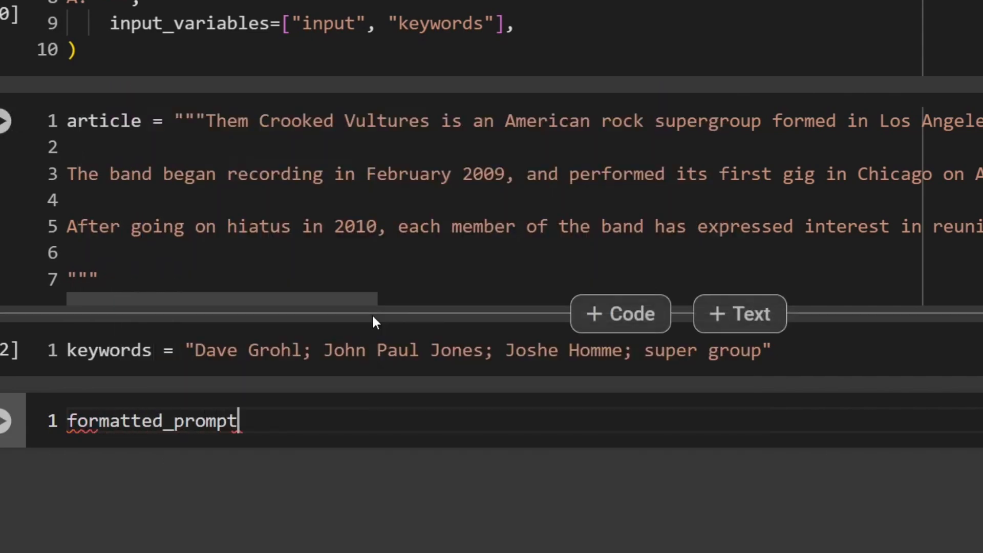
{"action": "type", "text": "= one_s"}
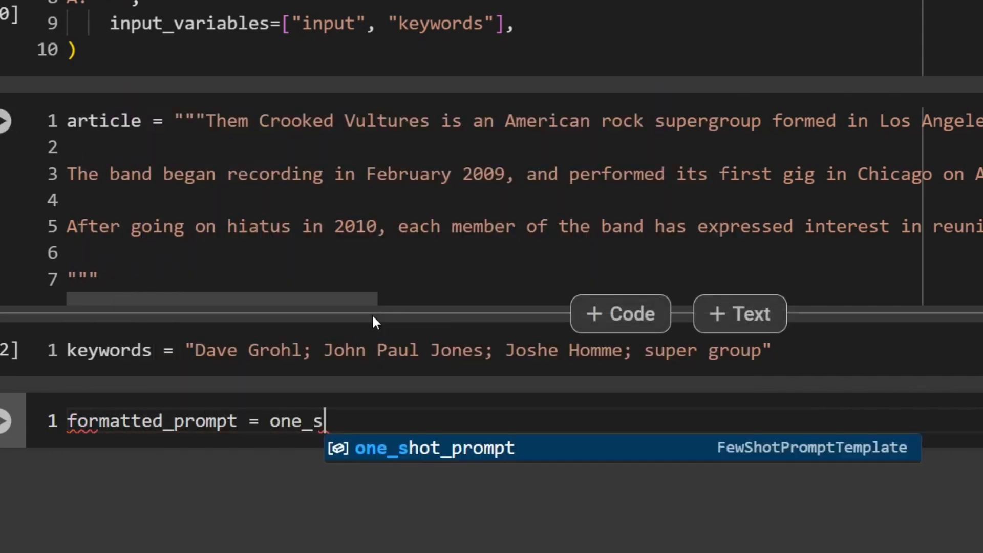
{"action": "type", "text": "hot_"}
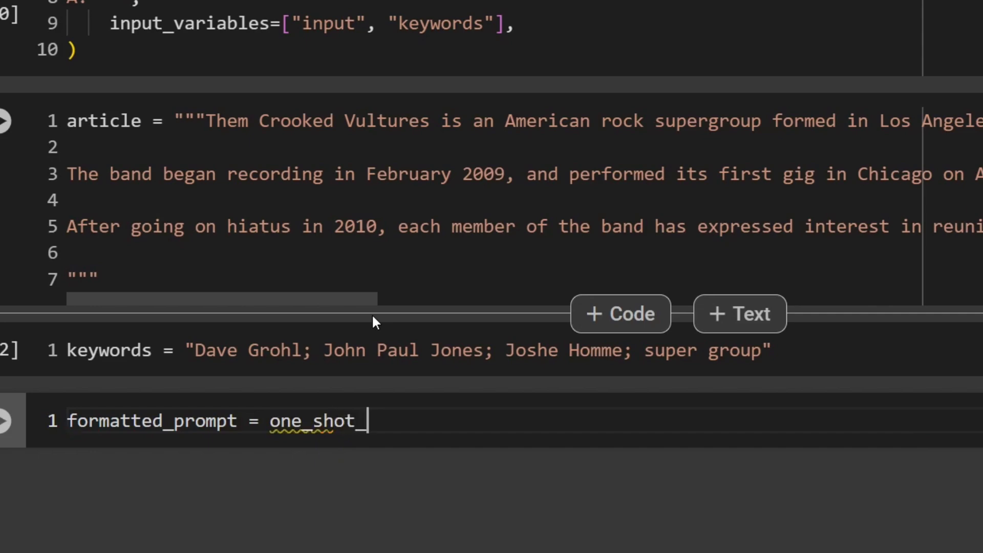
{"action": "type", "text": "prompt.format("}
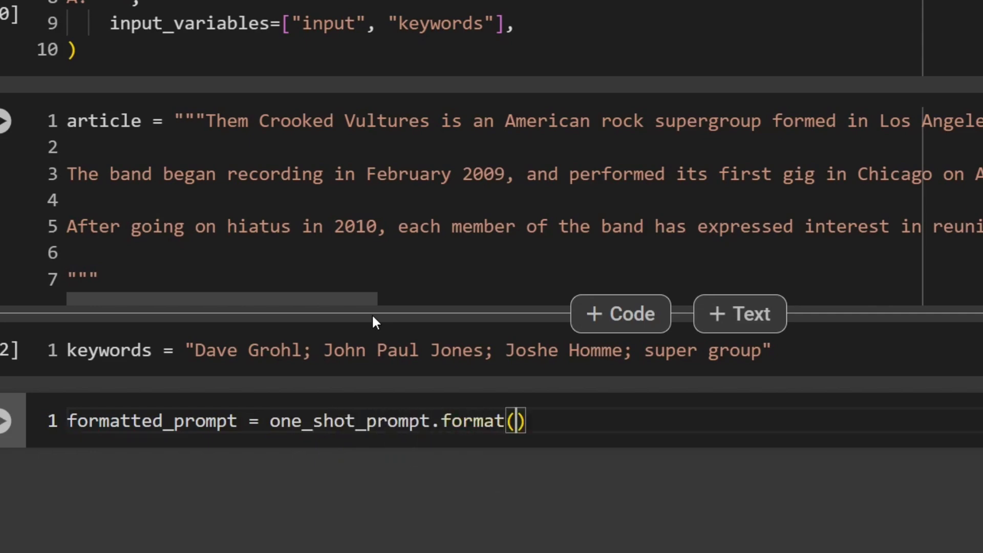
Pass input=article and keywords=keywords to format, run it, and begin a print cell
{"action": "type", "text": "input="}
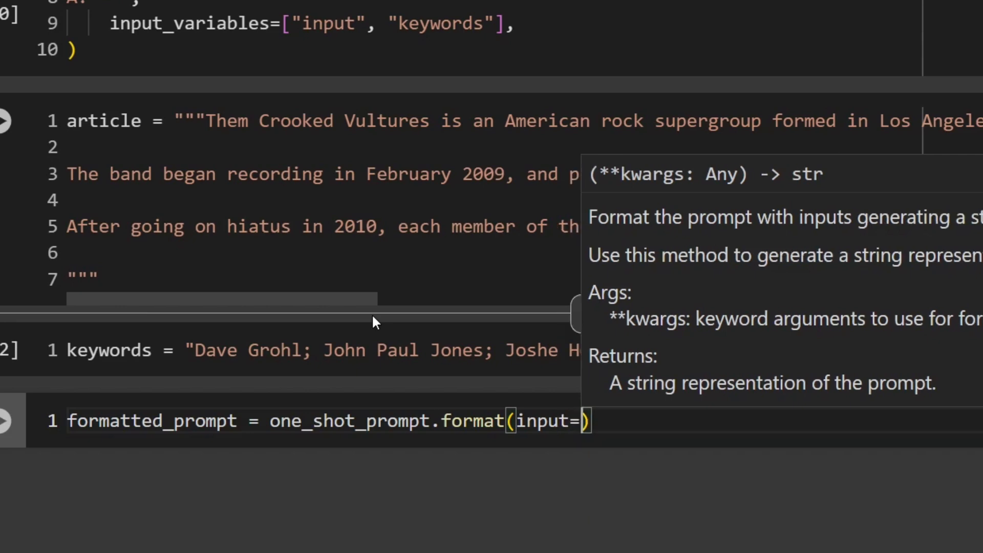
{"action": "type", "text": "article"}
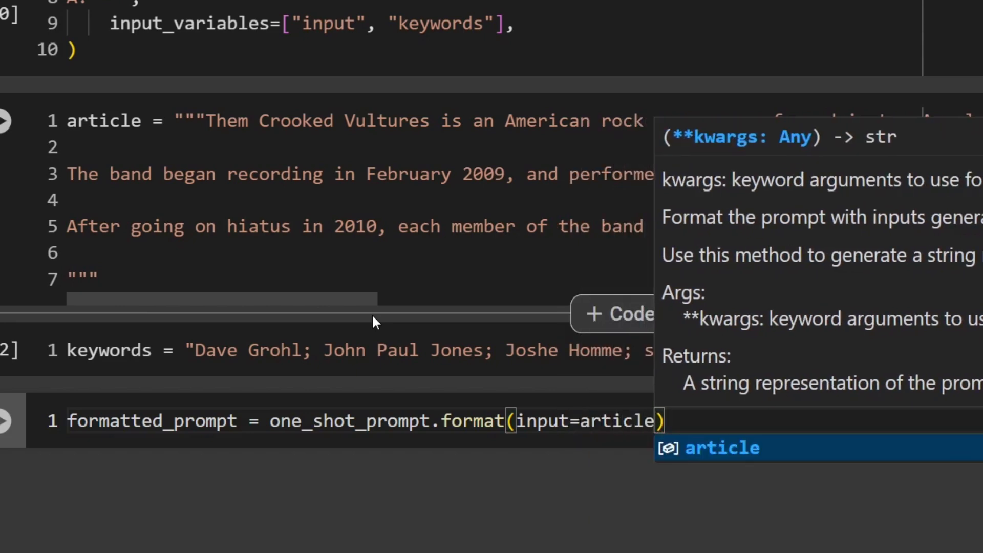
{"action": "type", "text": ", keywords"}
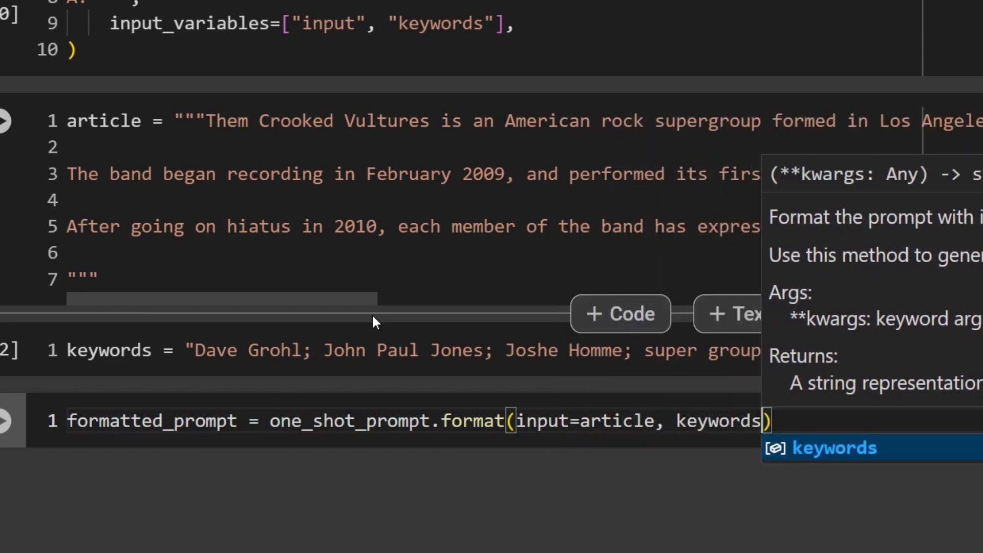
{"action": "type", "text": "=keyword"}
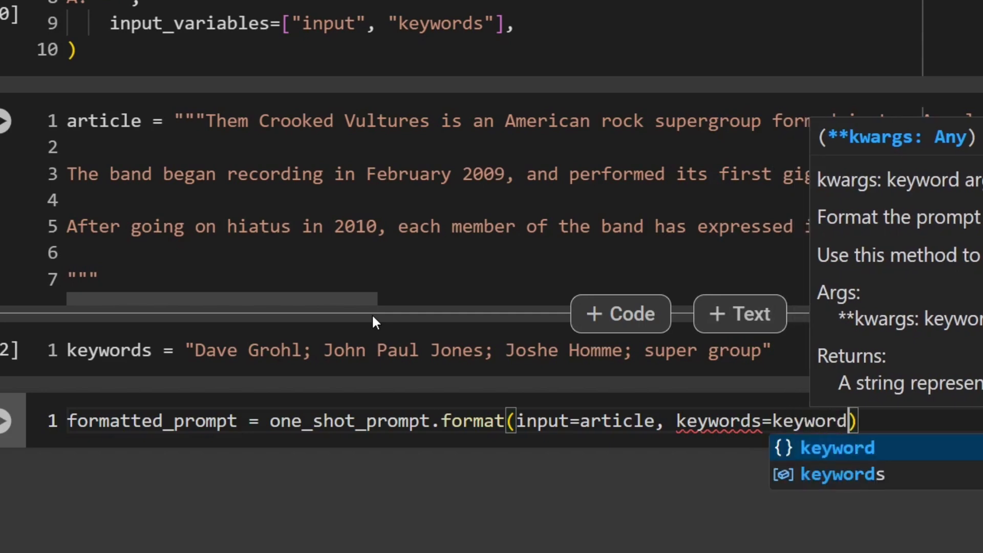
{"action": "type", "text": "s"}
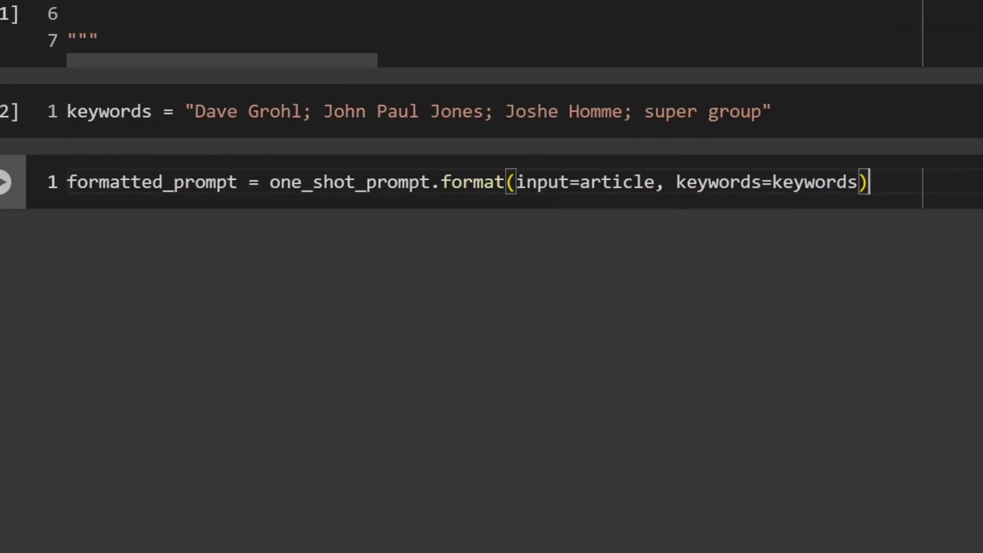
{"action": "type", "text": "print("}
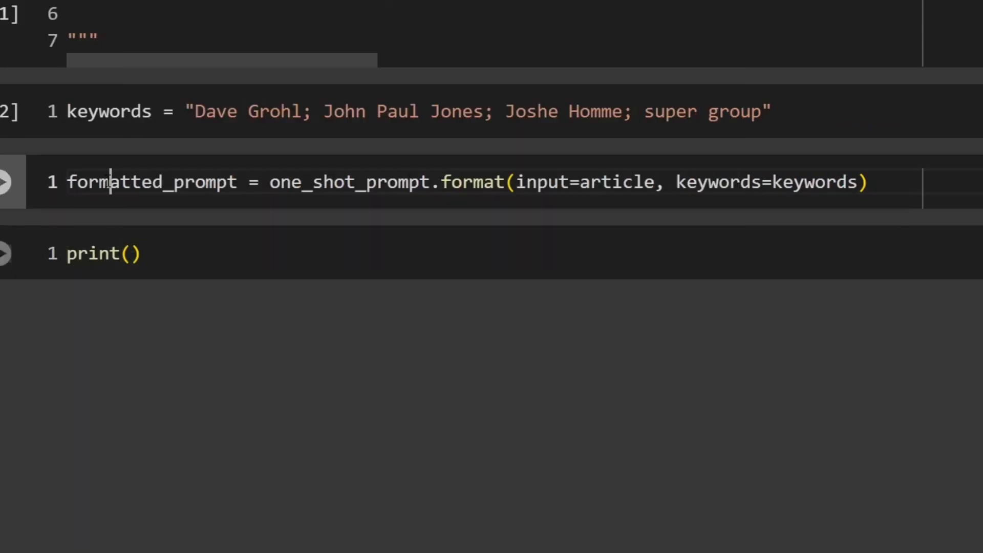
Print formatted_prompt and review the Lee Wan-koo example followed by the new article and keywords
{"action": "left_click", "coordinate": [9, 253]}
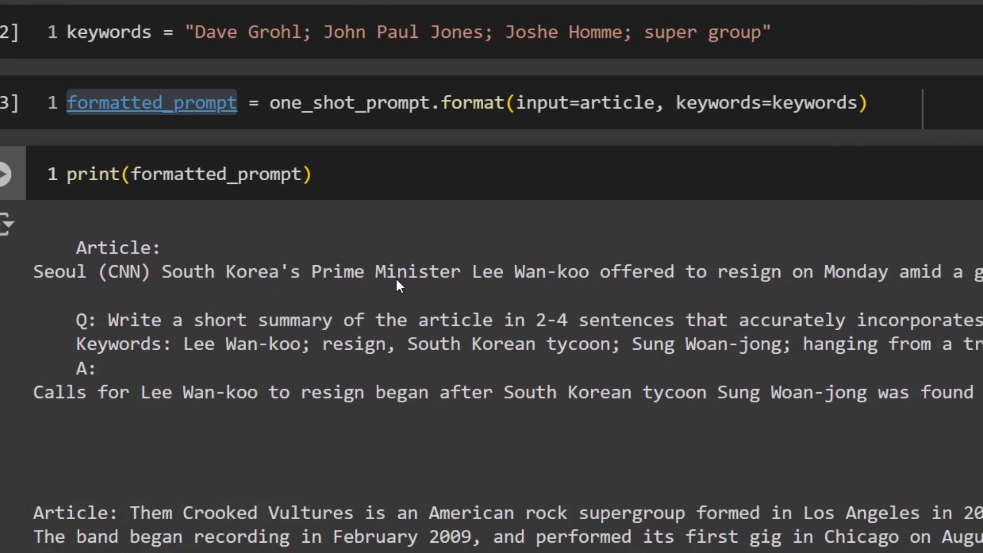
{"action": "left_click_drag", "start_coordinate": [74, 319], "coordinate": [247, 320]}
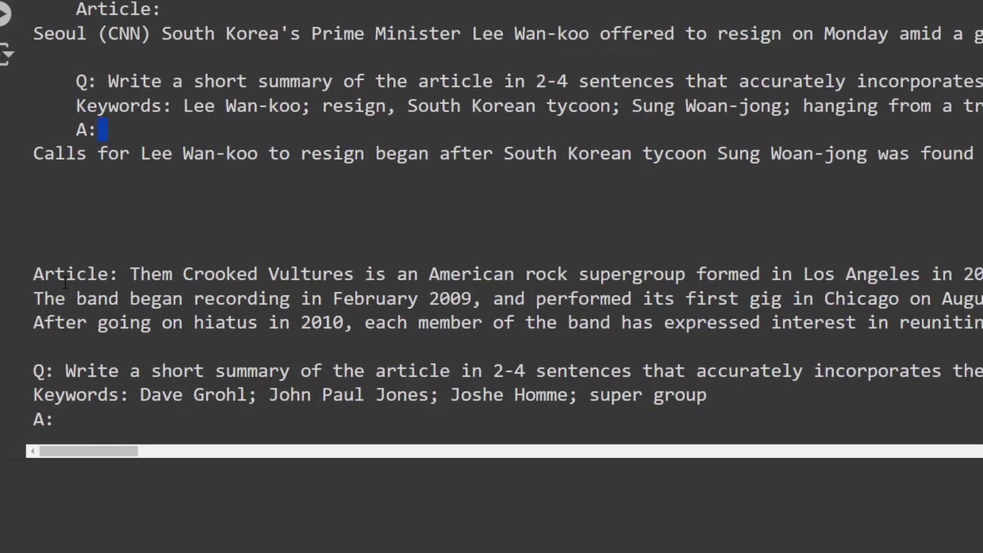
{"action": "left_click_drag", "start_coordinate": [130, 274], "coordinate": [248, 275]}
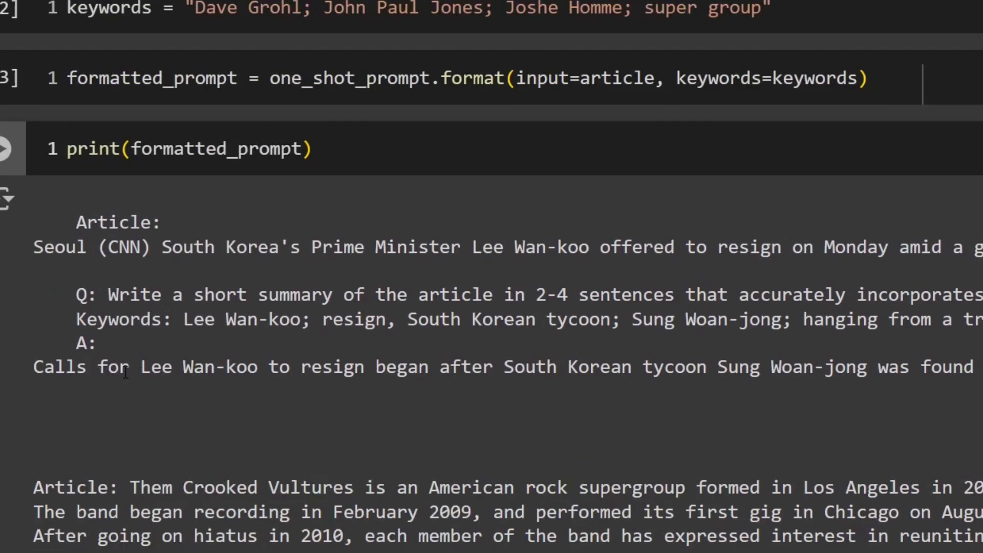
{"action": "scroll", "scroll_direction": "down", "scroll_amount": 3}
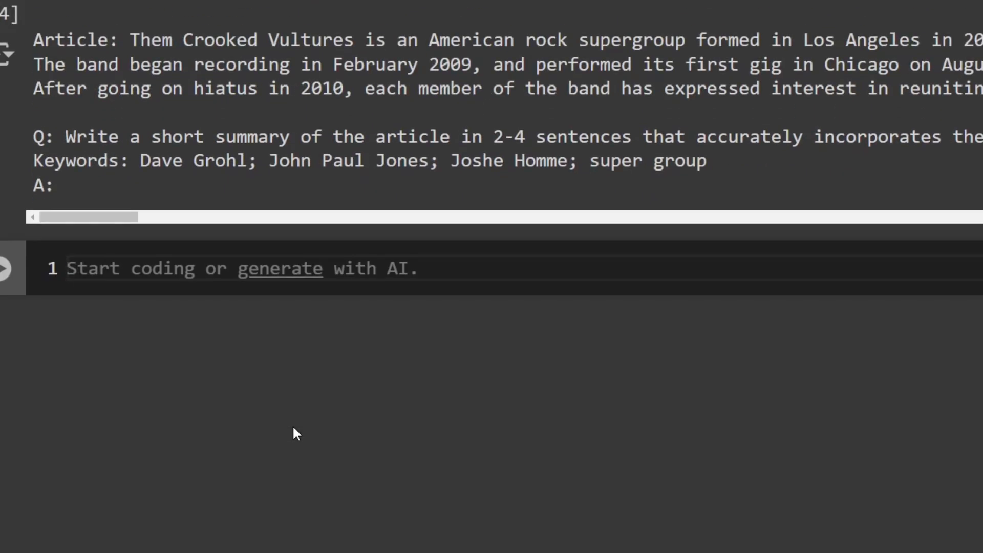
Set response = llm.invoke(formatted_prompt) and run it
{"action": "type", "text": "response = llm.i"}
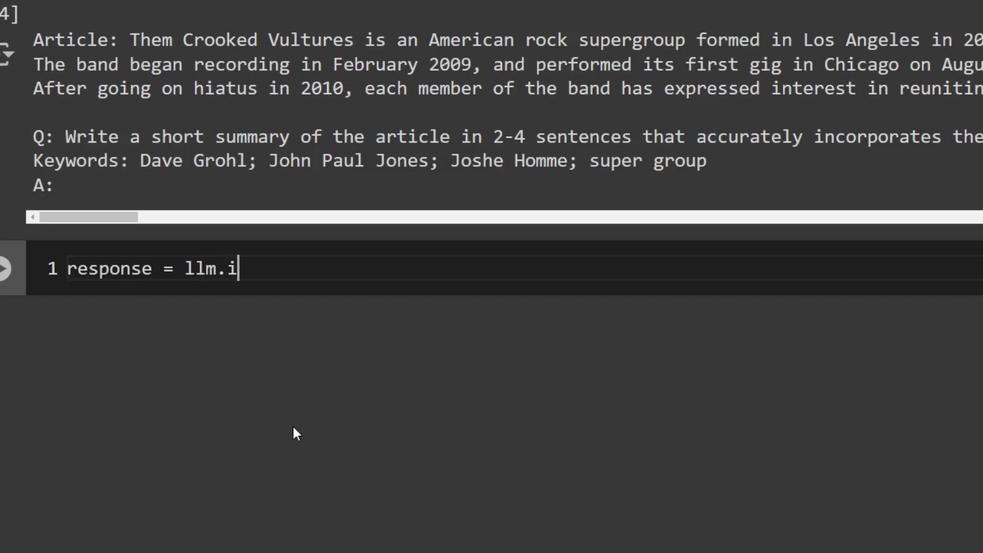
{"action": "type", "text": "nvoke()"}
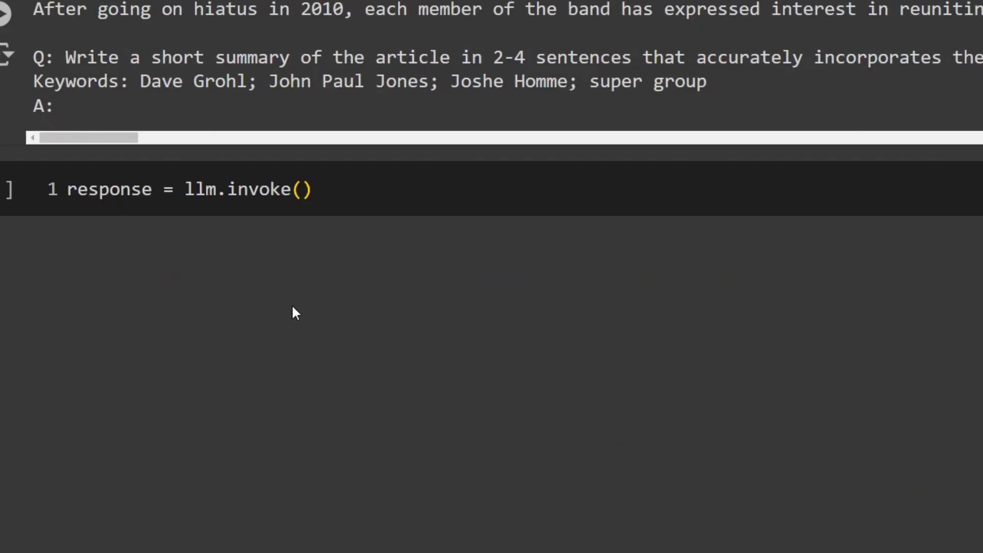
{"action": "type", "text": "formatted_prompt"}
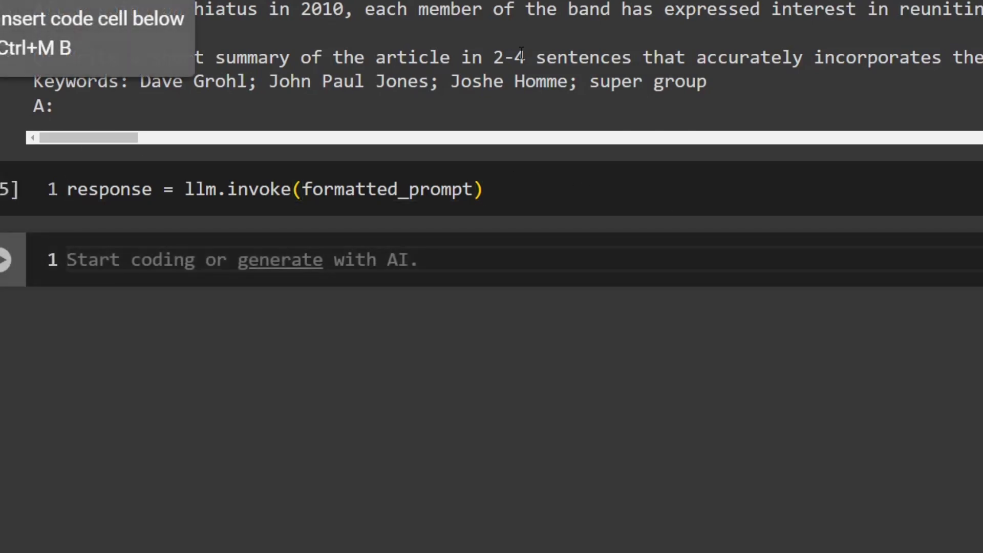
Print response.content and read the Them Crooked Vultures summary mentioning the Grammy and 2022 reunion
{"action": "type", "text": "print()"}
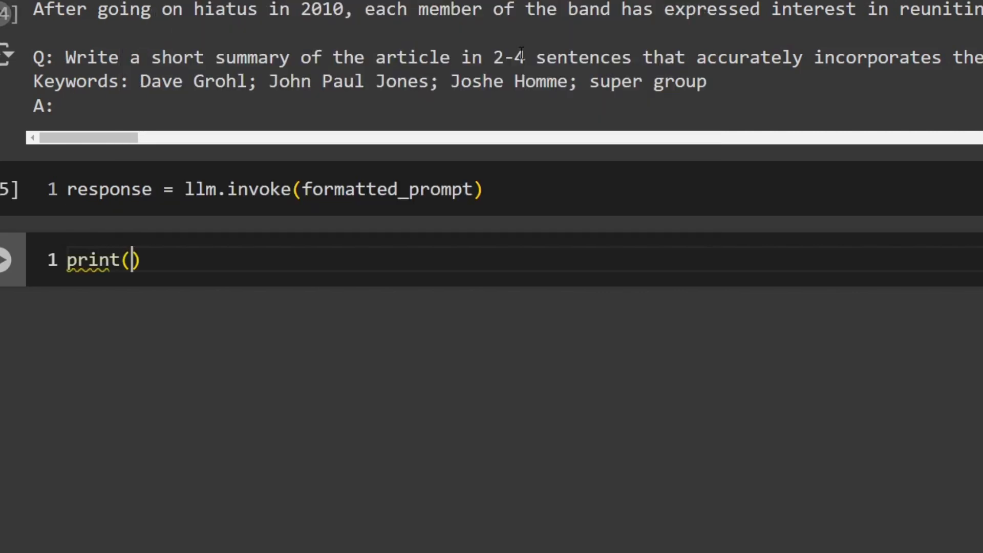
{"action": "type", "text": "response.content"}
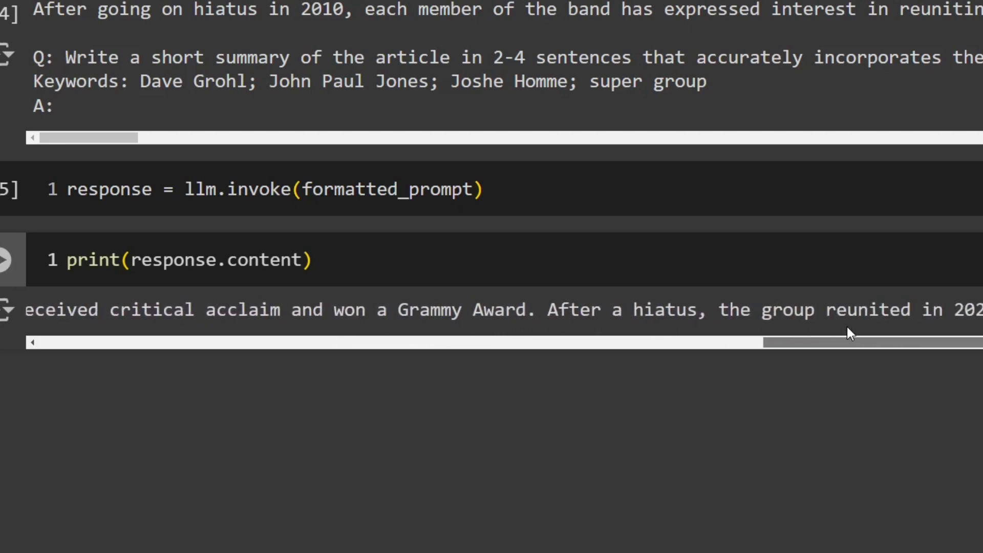
{"action": "scroll", "scroll_direction": "right", "scroll_amount": 3}
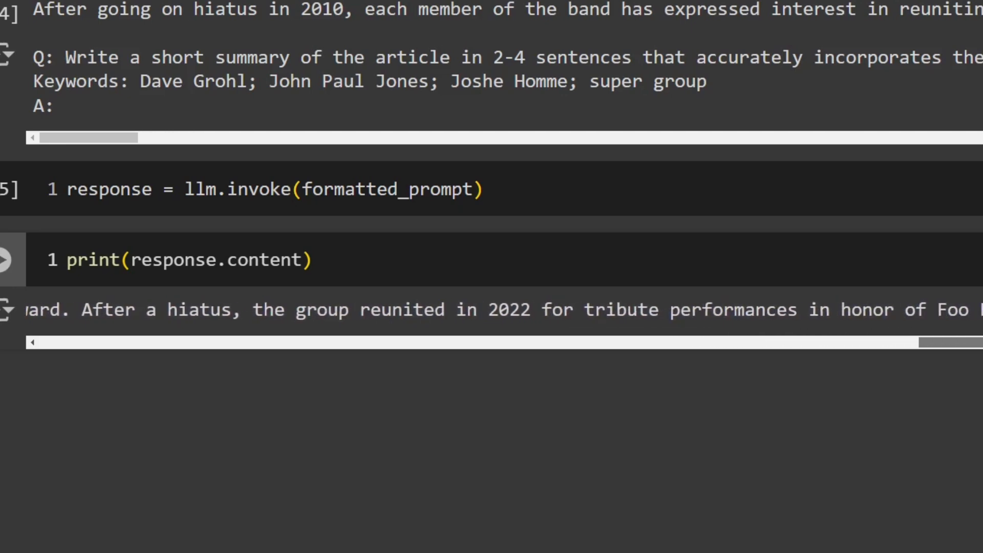
{"action": "scroll", "scroll_direction": "down", "scroll_amount": 3}
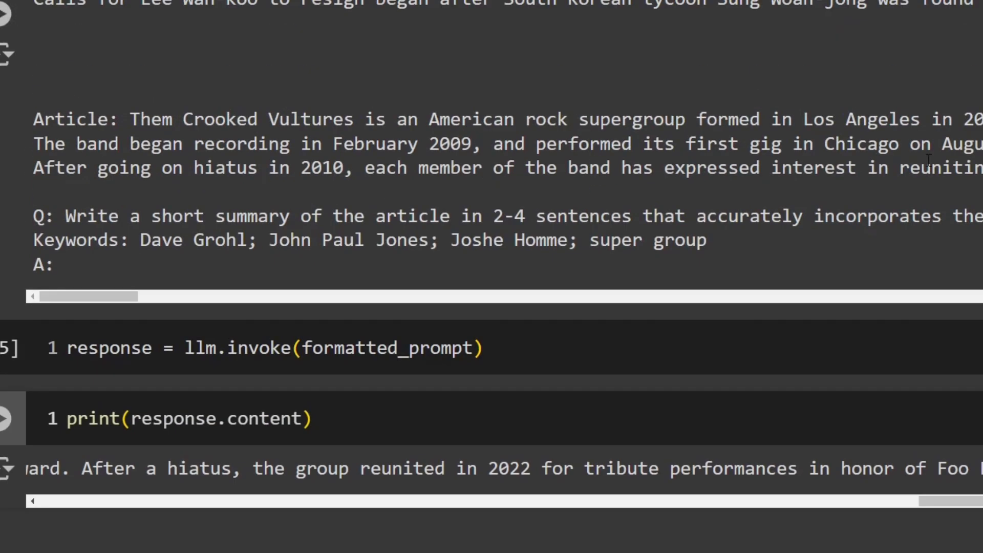
{"action": "left_click_drag", "start_coordinate": [34, 119], "coordinate": [514, 119]}
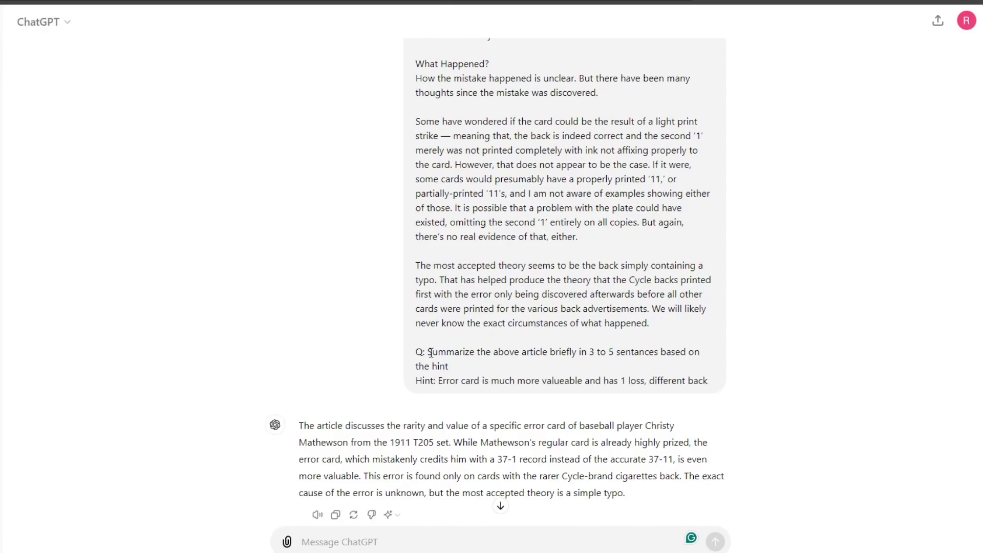
Highlight the Q: Summarize line in the earlier ChatGPT error-card prompt
{"action": "left_click_drag", "start_coordinate": [429, 351], "coordinate": [449, 366]}
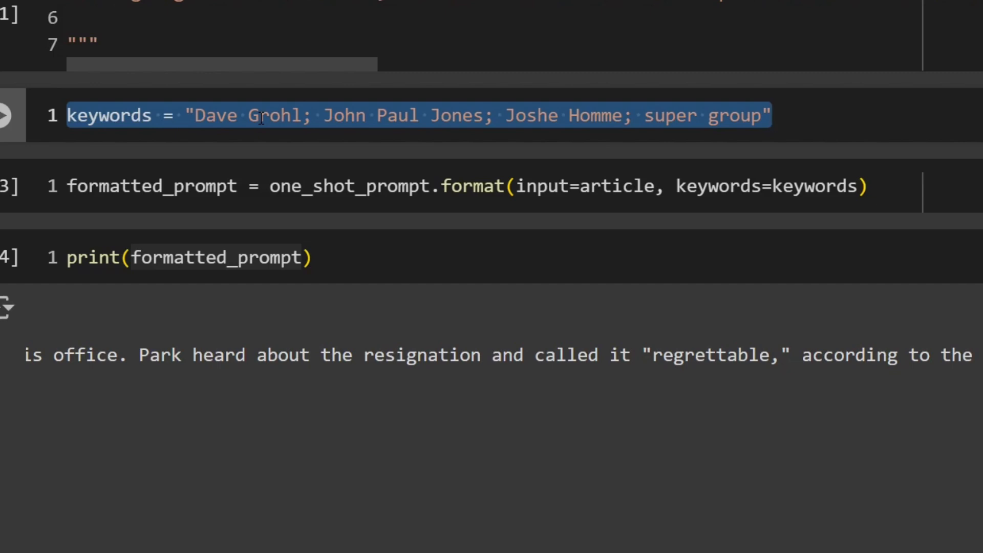
{"action": "mouse_move", "coordinate": [326, 74]}
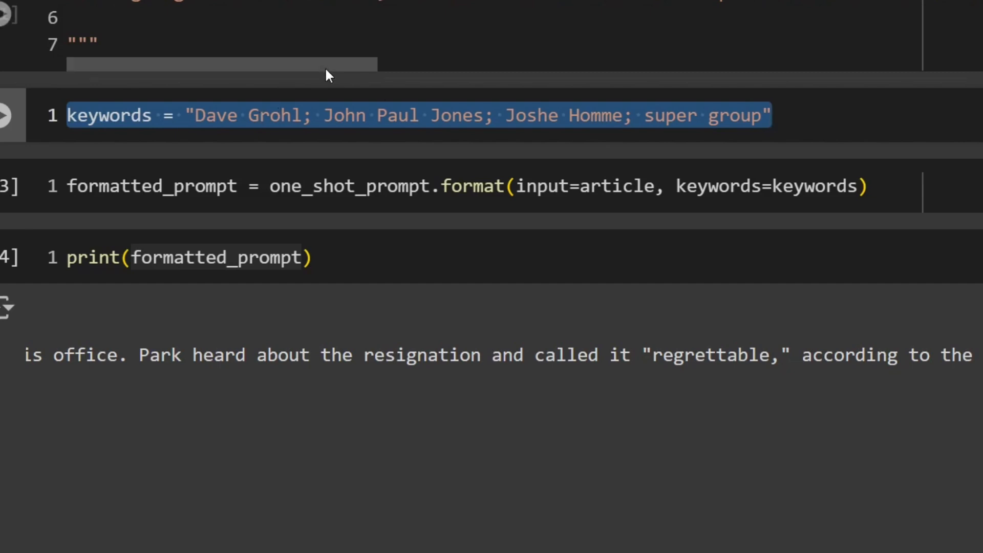
Return to the Colab notebook at the keywords cell
{"action": "left_click", "coordinate": [217, 116]}
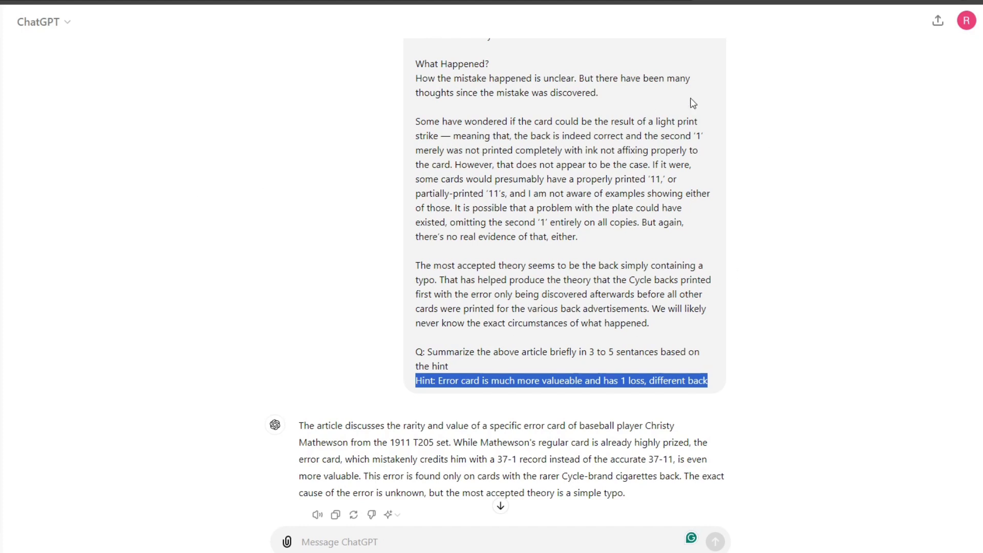
{"action": "mouse_move", "coordinate": [403, 95]}
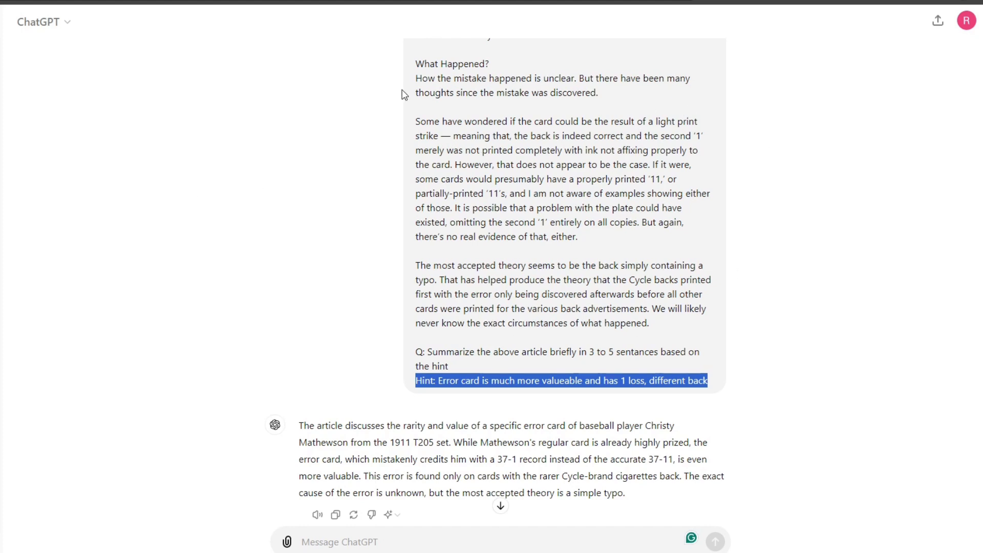